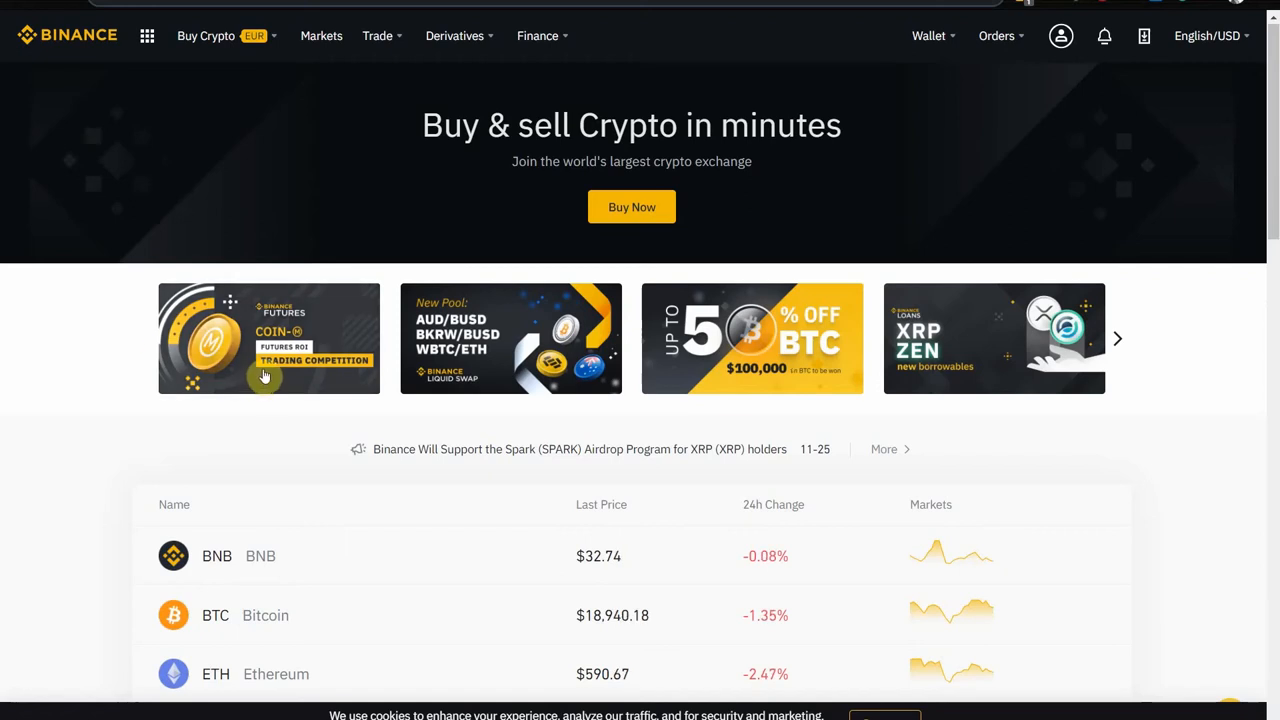
{"action": "mouse_move", "coordinate": [1108, 418]}
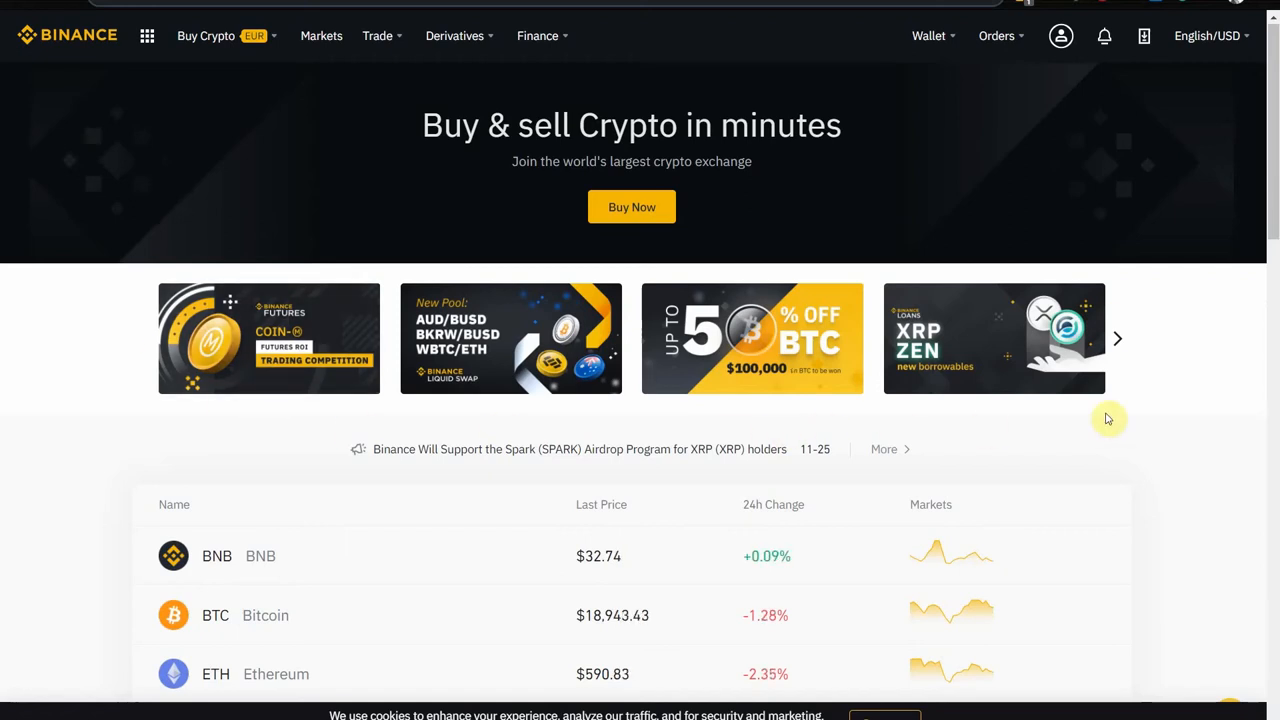
{"action": "mouse_move", "coordinate": [1078, 202]}
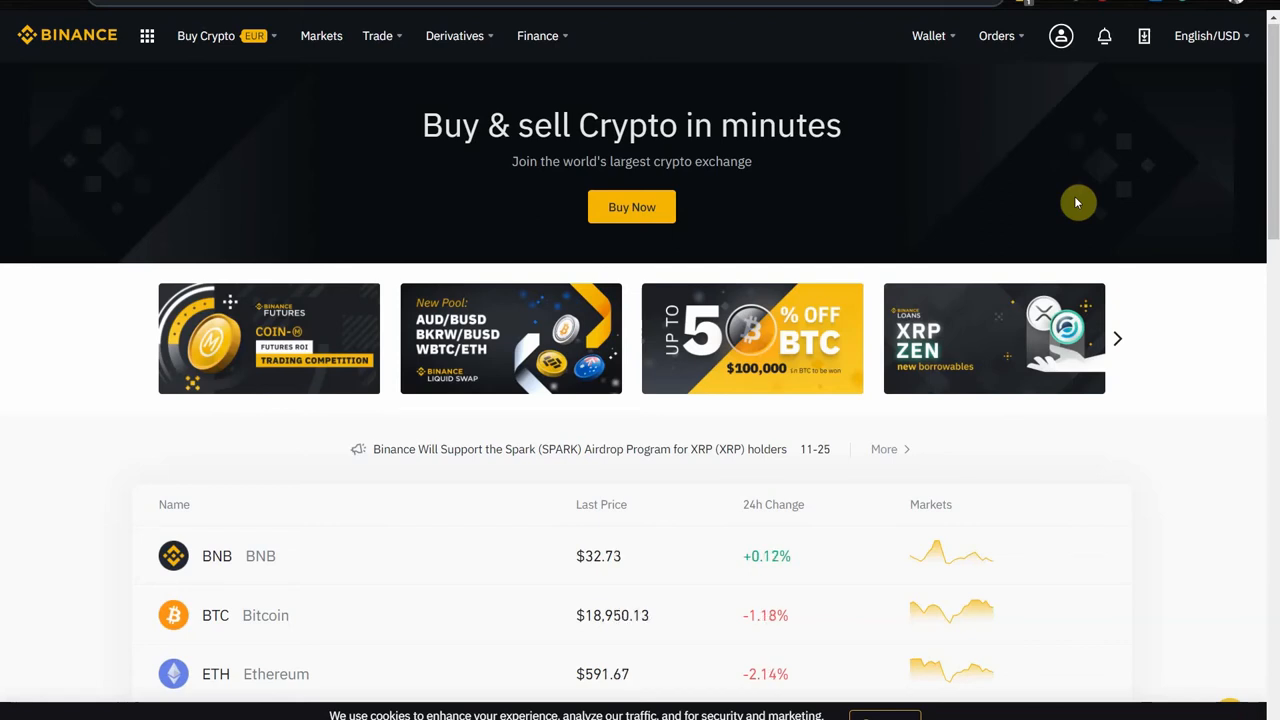
{"action": "mouse_move", "coordinate": [874, 254]}
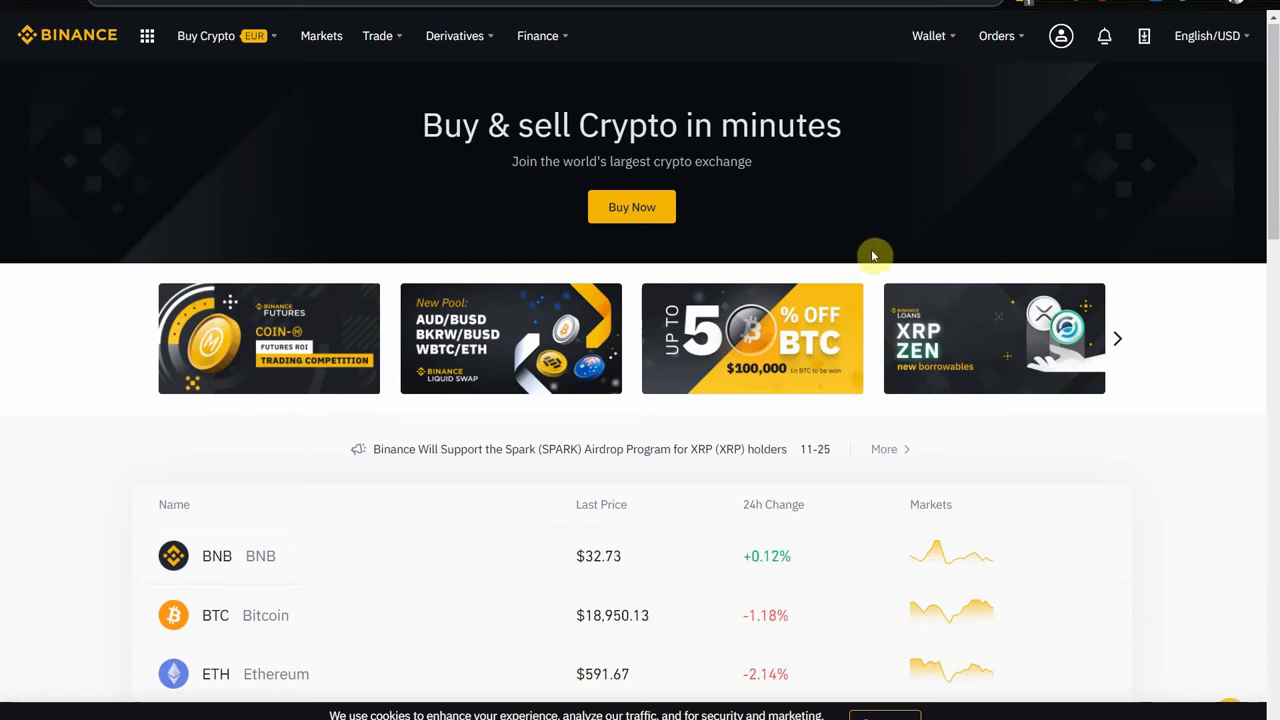
{"action": "mouse_move", "coordinate": [764, 84]}
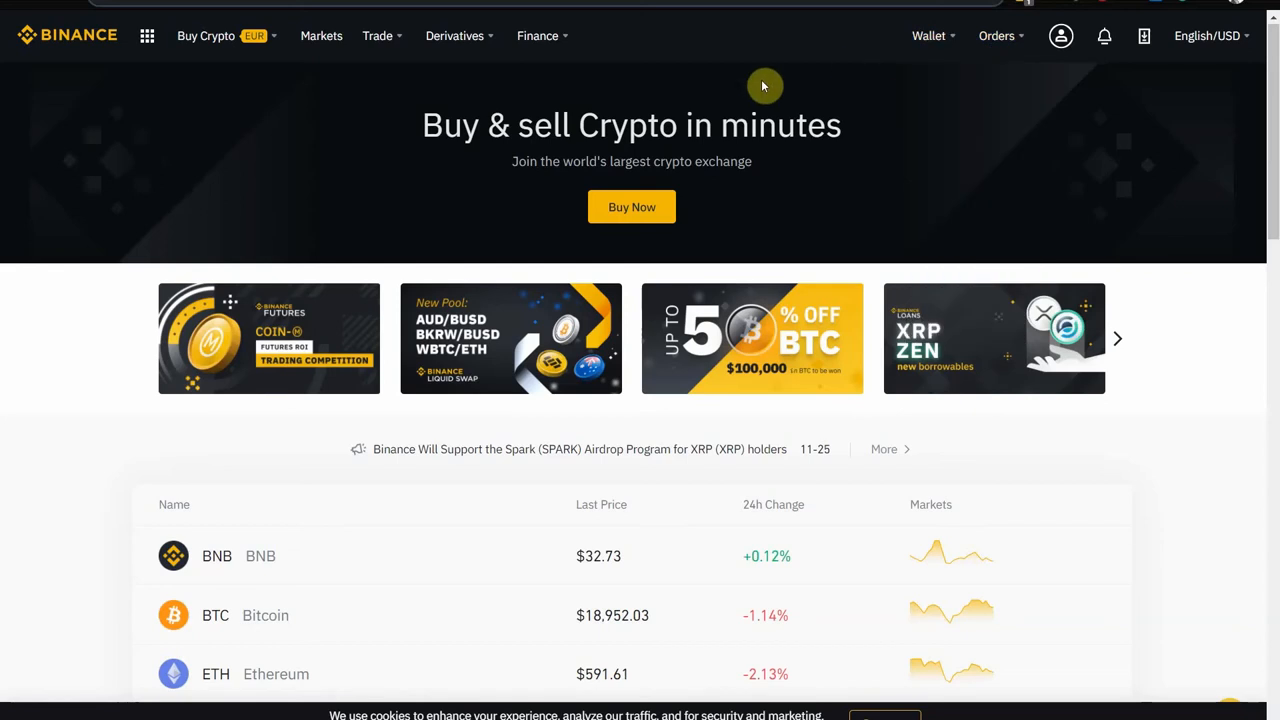
Expand the Wallet menu listing Overview, Fiat and Spot, Margin, Futures and Earn
{"action": "left_click", "coordinate": [928, 36]}
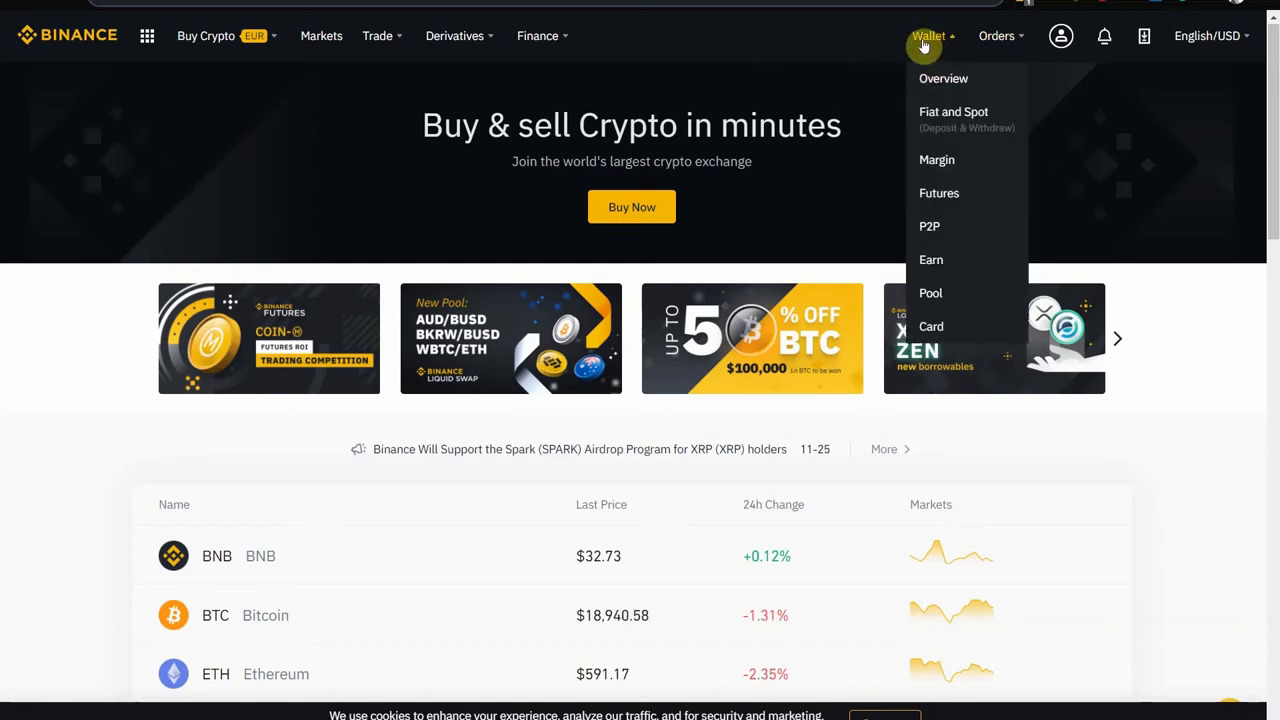
{"action": "mouse_move", "coordinate": [956, 118]}
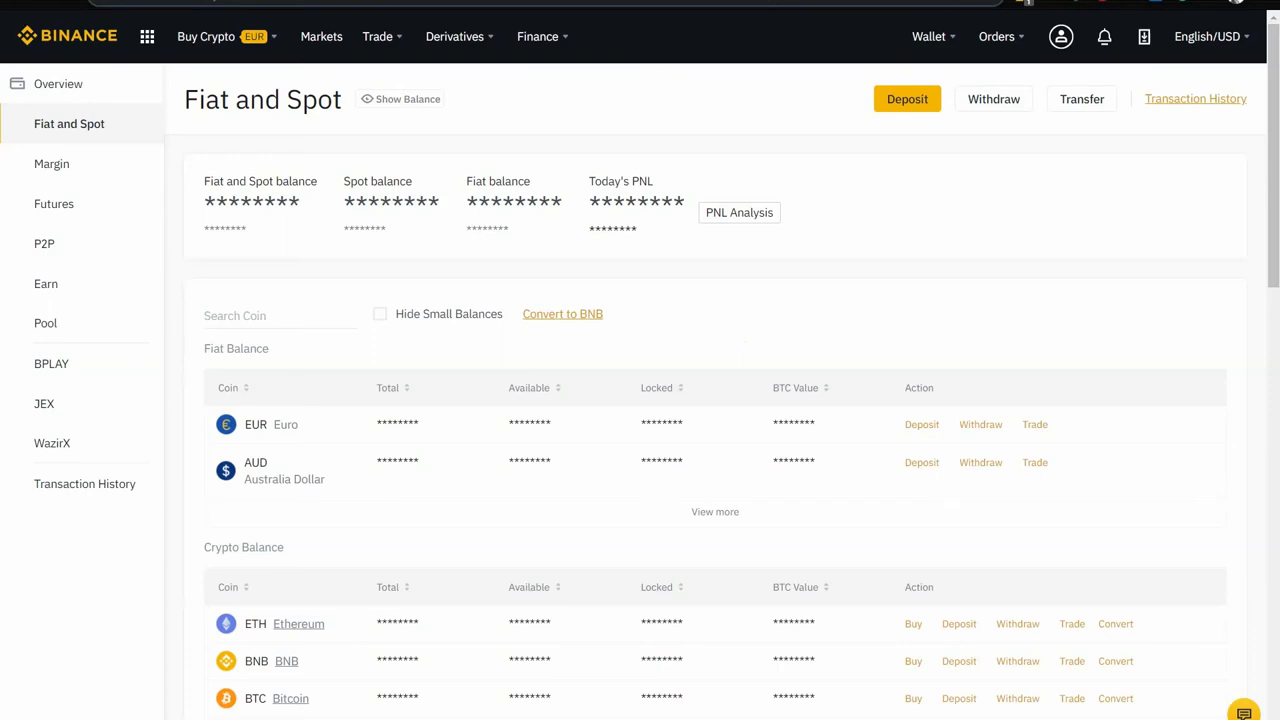
{"action": "mouse_move", "coordinate": [780, 348]}
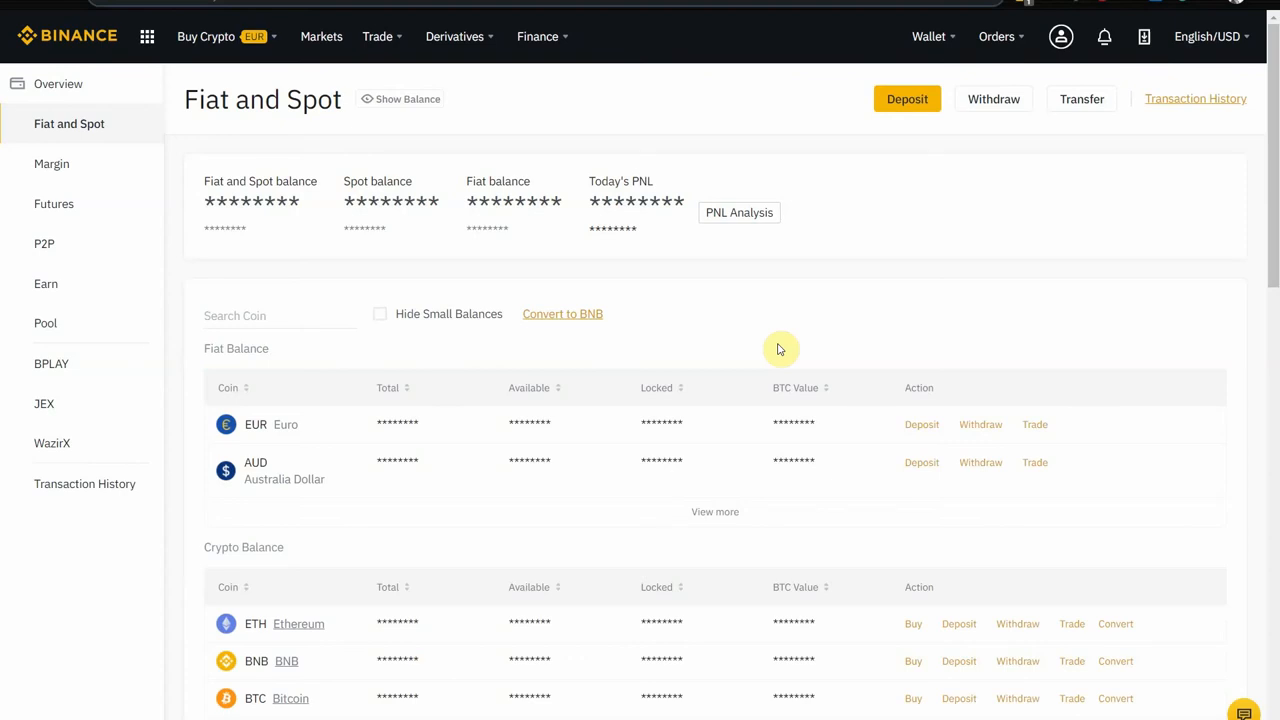
{"action": "mouse_move", "coordinate": [444, 420]}
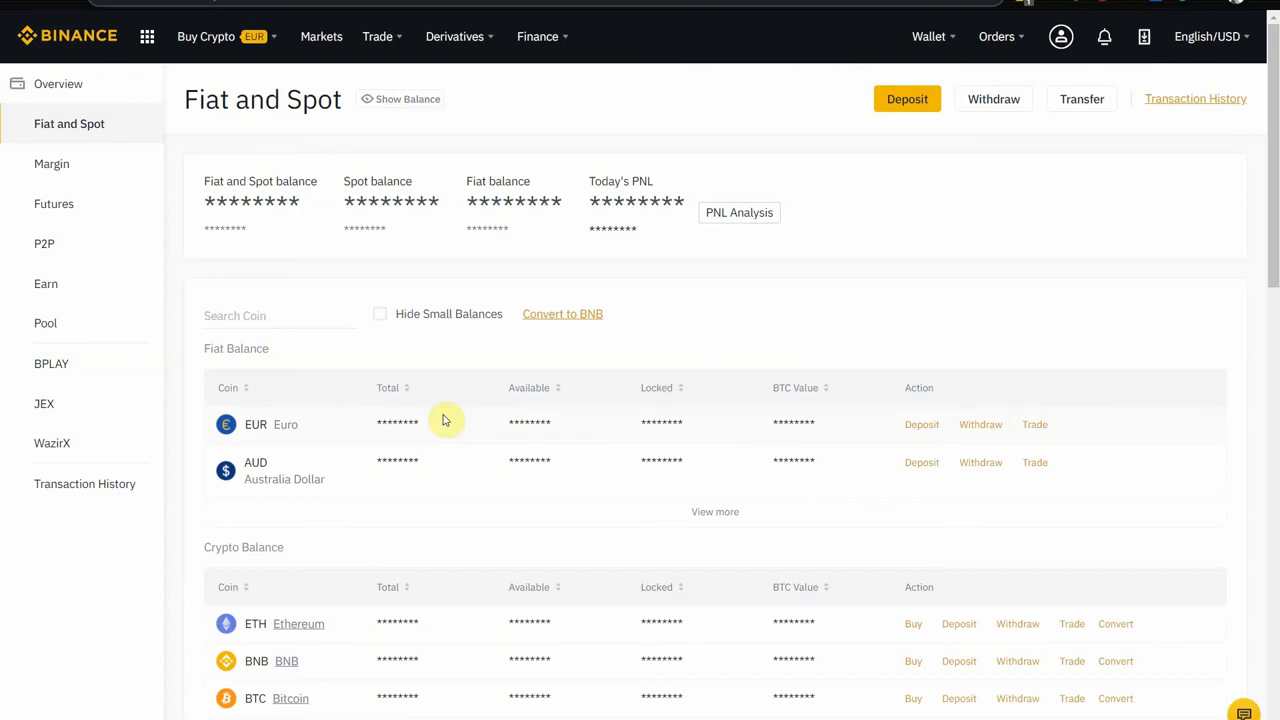
{"action": "mouse_move", "coordinate": [872, 304]}
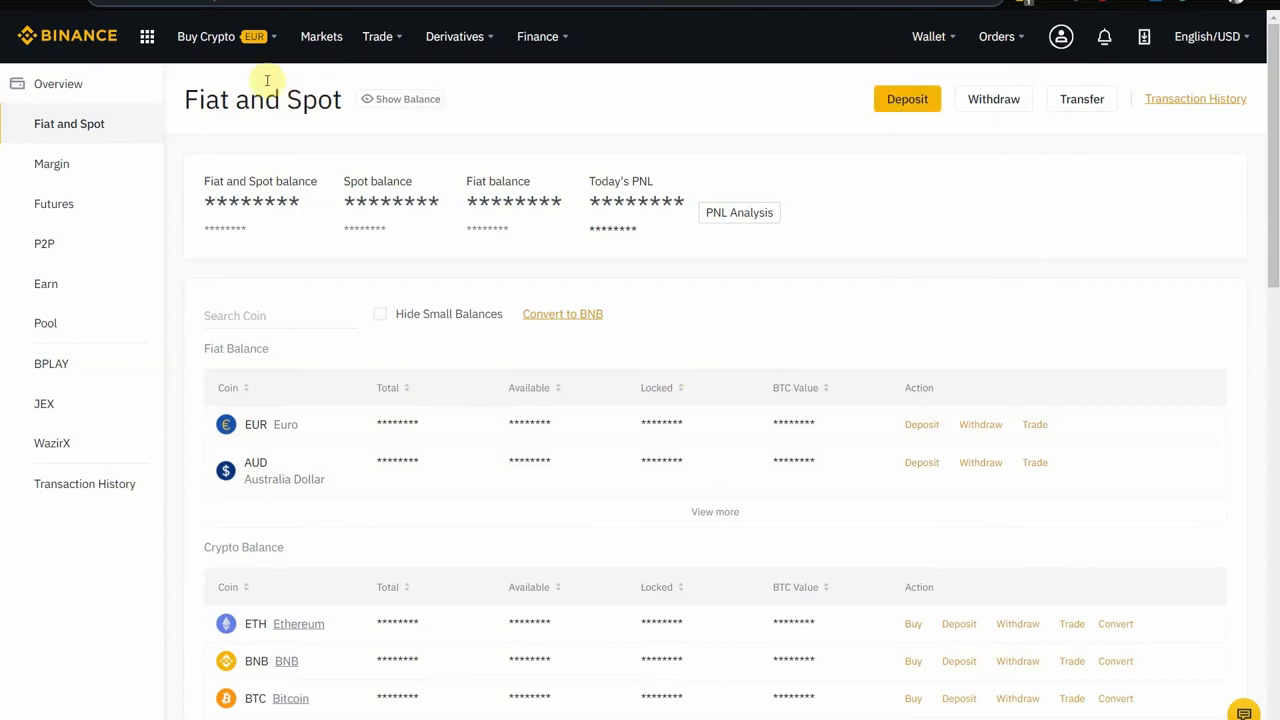
Start a fiat deposit with EUR as the currency for SEPA bank transfer
{"action": "left_click", "coordinate": [206, 36]}
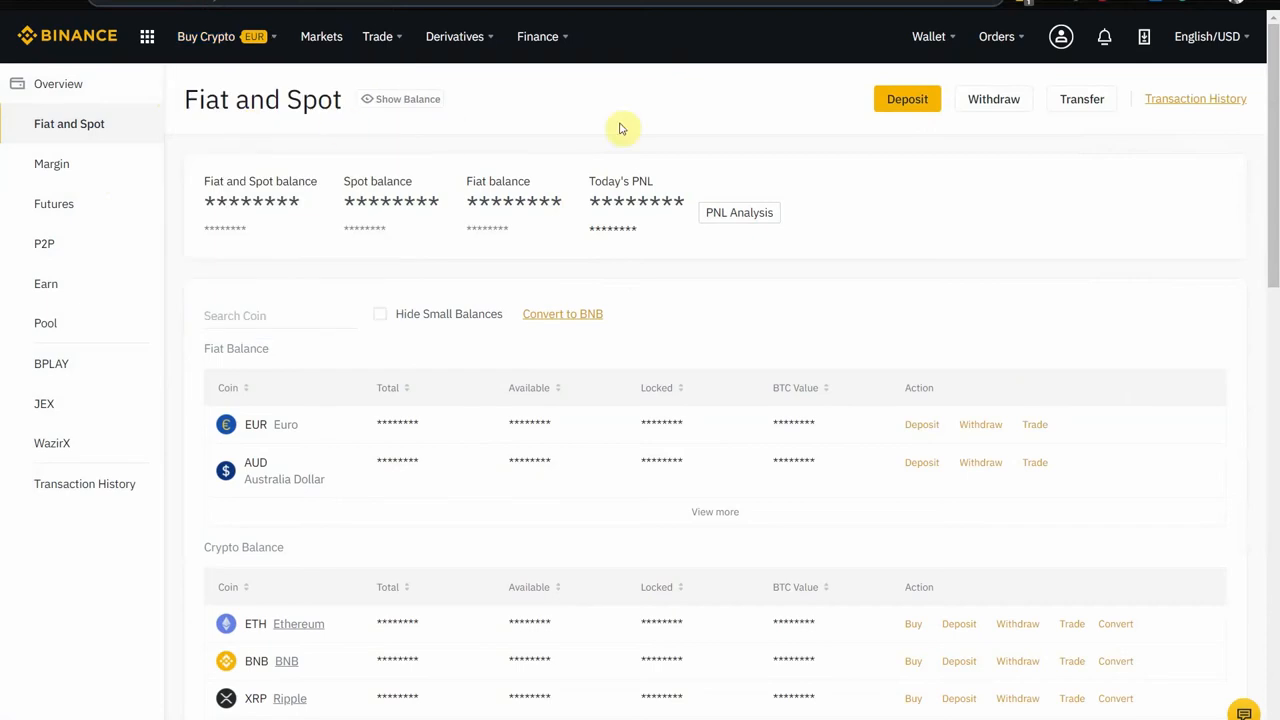
{"action": "left_click", "coordinate": [906, 98]}
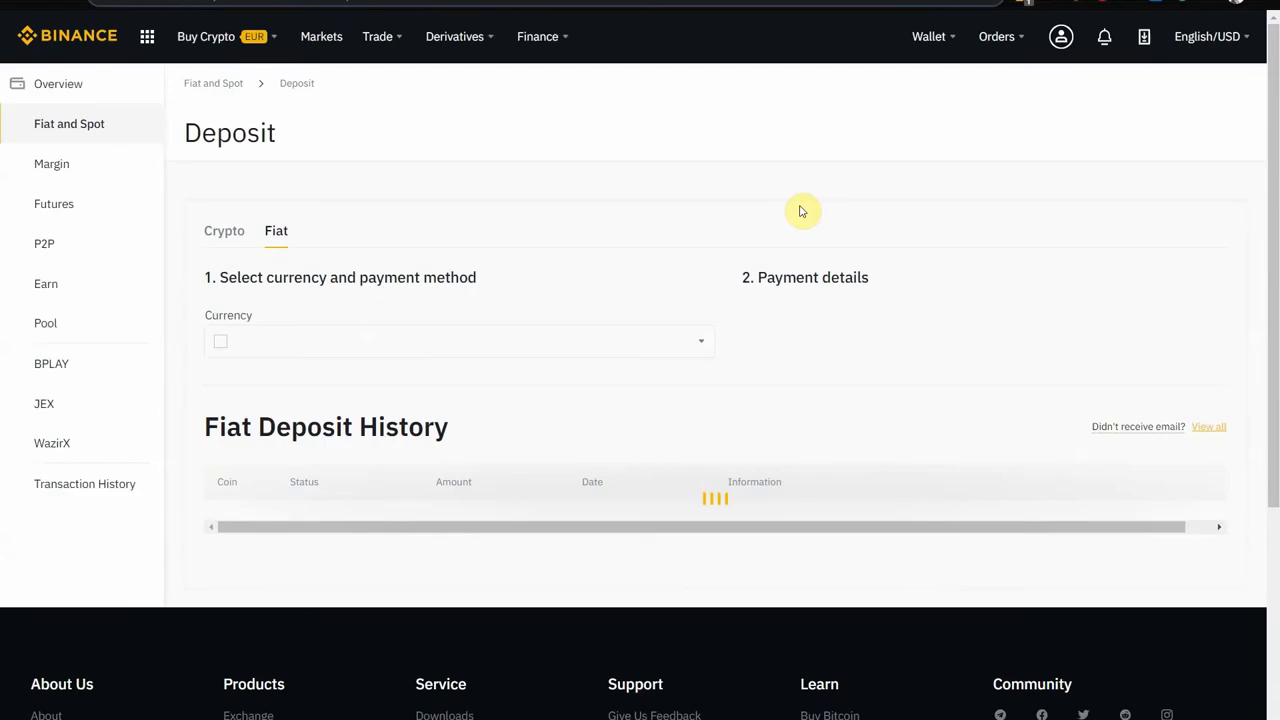
{"action": "left_click", "coordinate": [460, 340]}
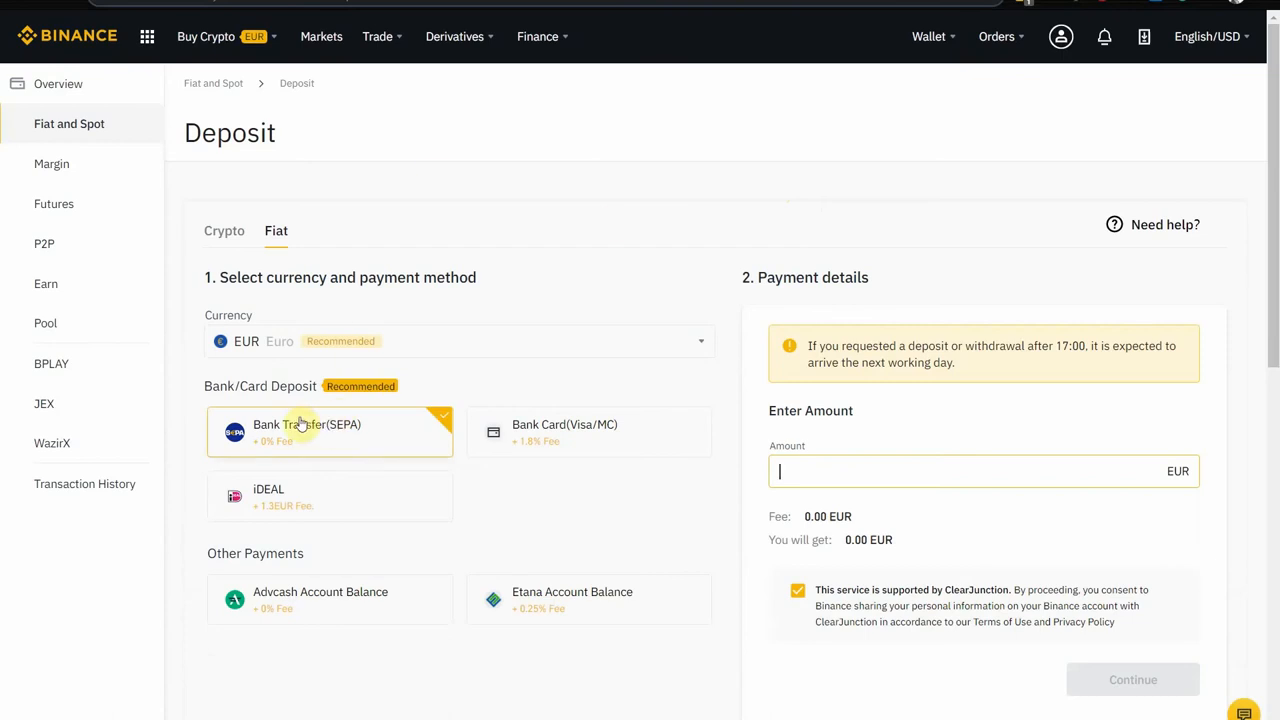
{"action": "mouse_move", "coordinate": [208, 36]}
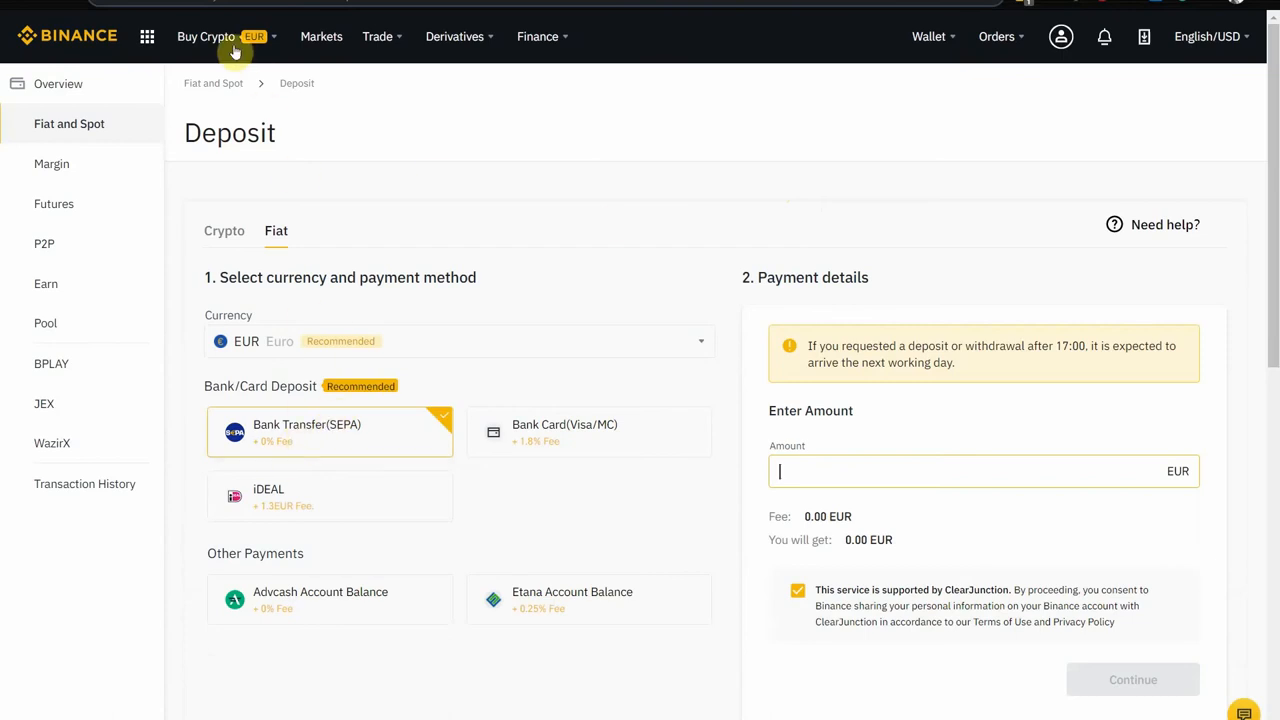
{"action": "left_click", "coordinate": [208, 36]}
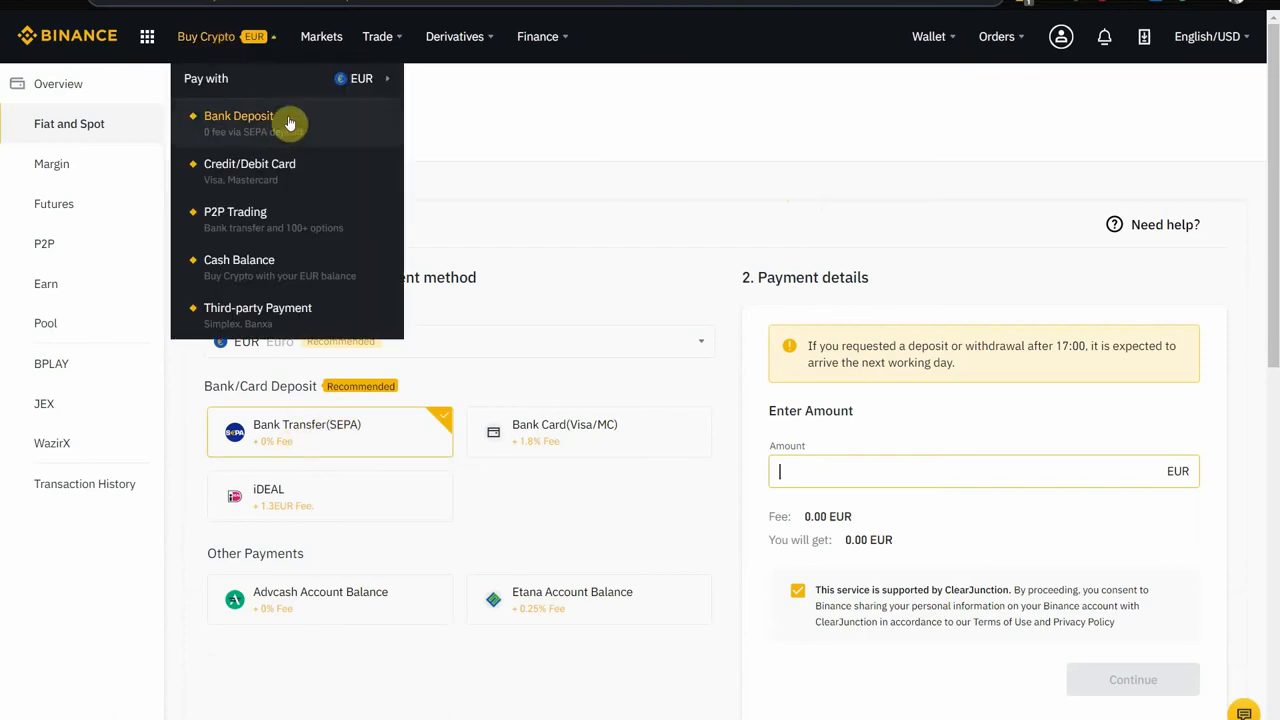
{"action": "left_click", "coordinate": [240, 116]}
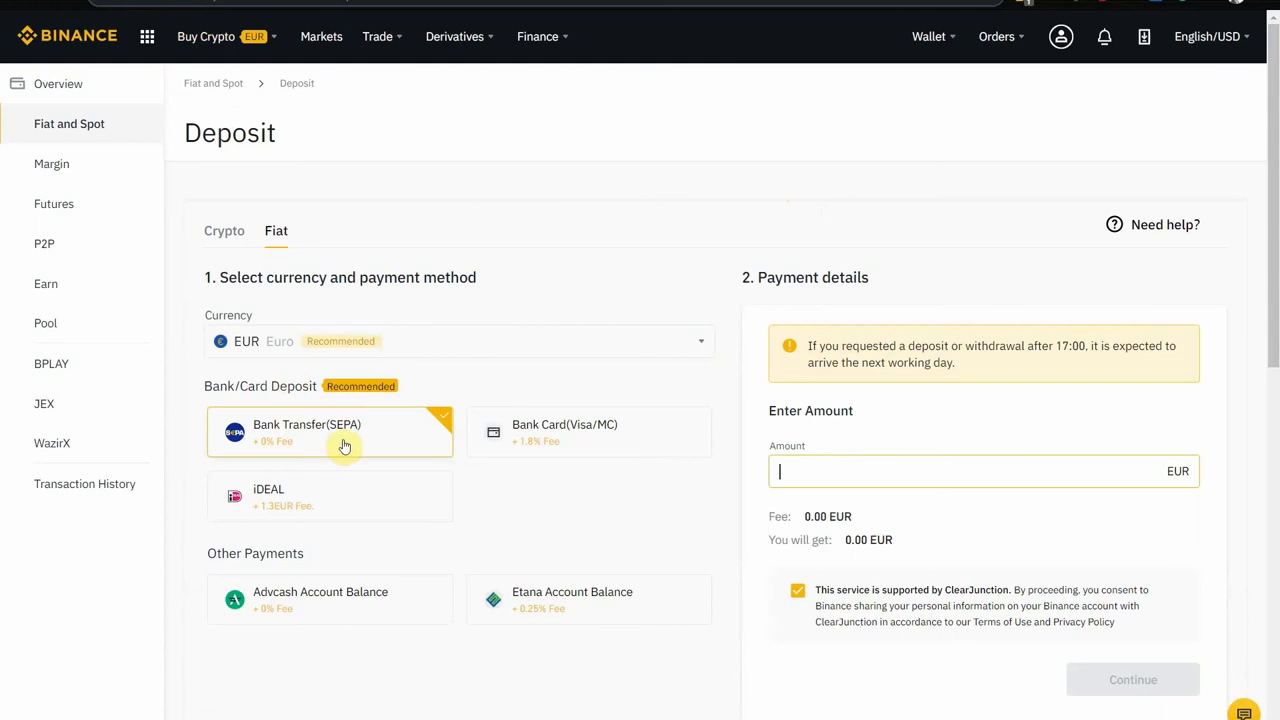
{"action": "mouse_move", "coordinate": [324, 440]}
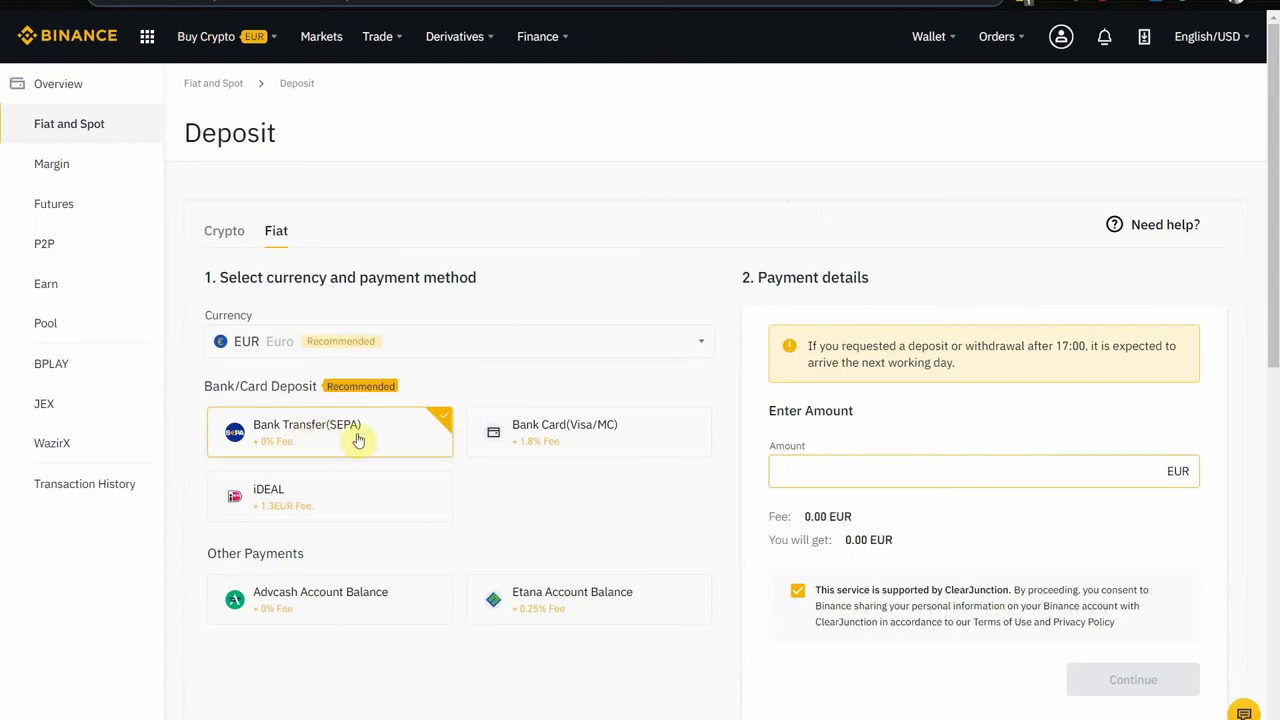
{"action": "mouse_move", "coordinate": [484, 438]}
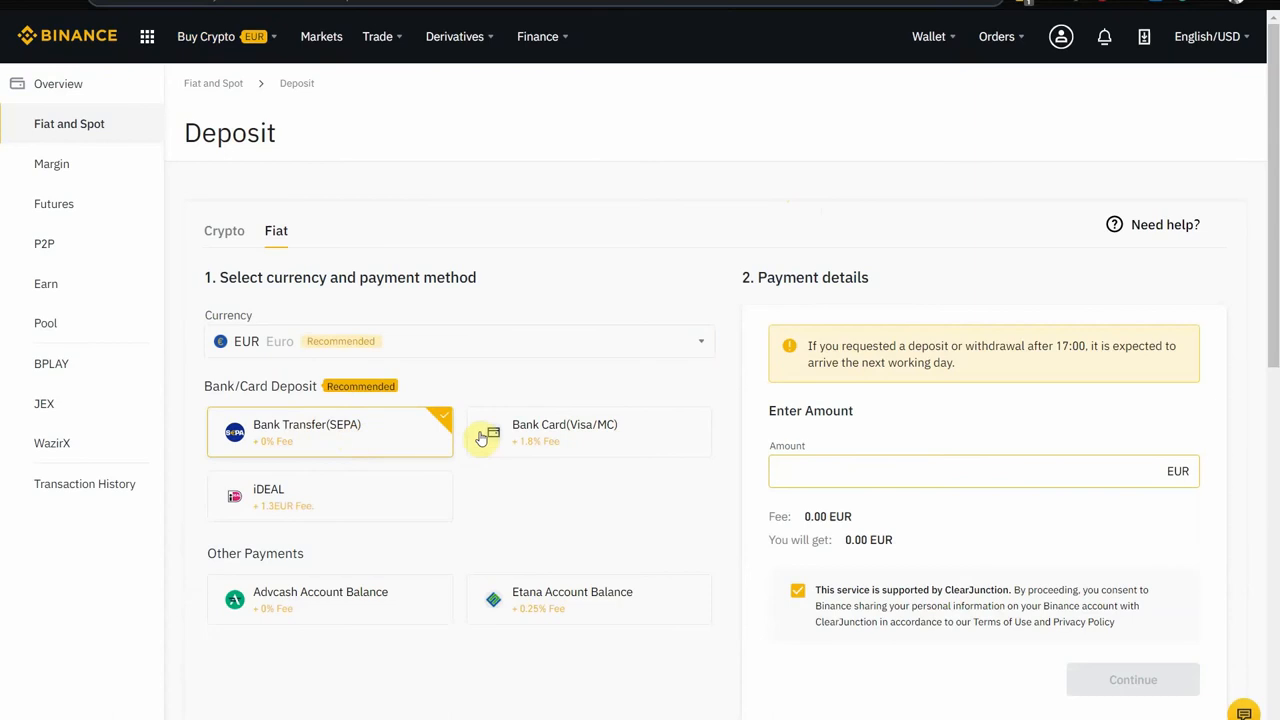
{"action": "mouse_move", "coordinate": [784, 118]}
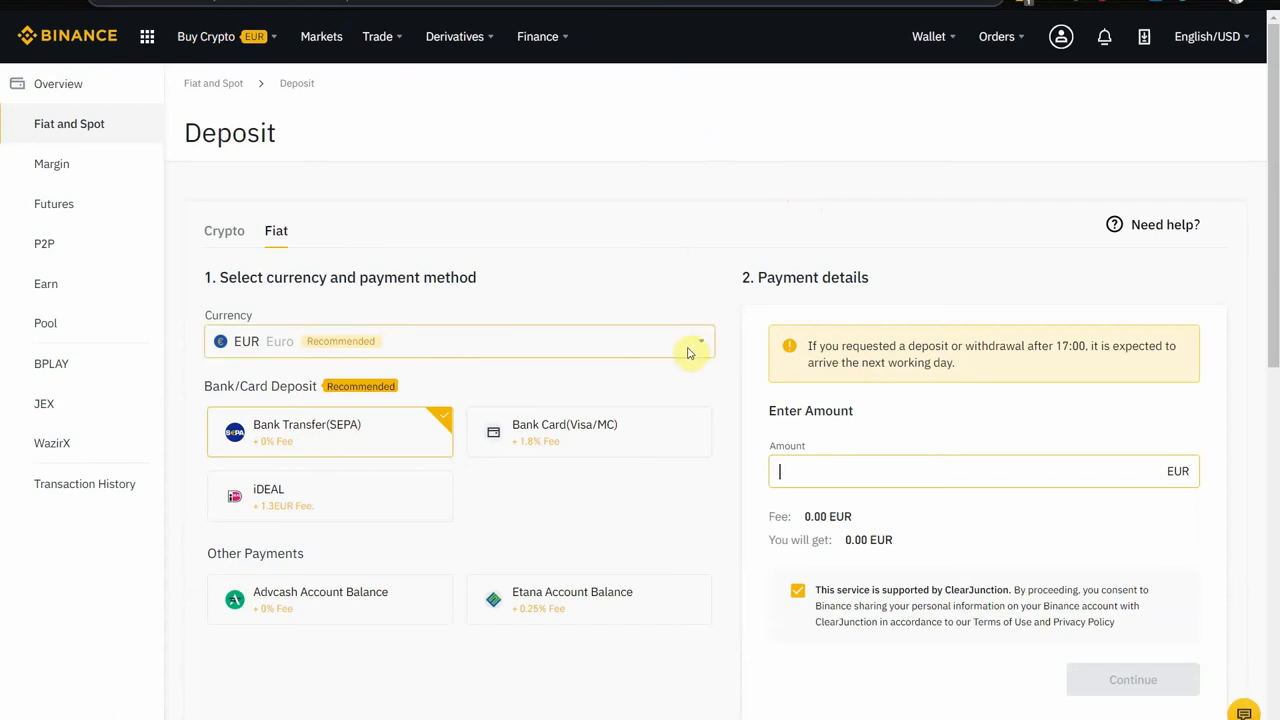
{"action": "mouse_move", "coordinate": [642, 518]}
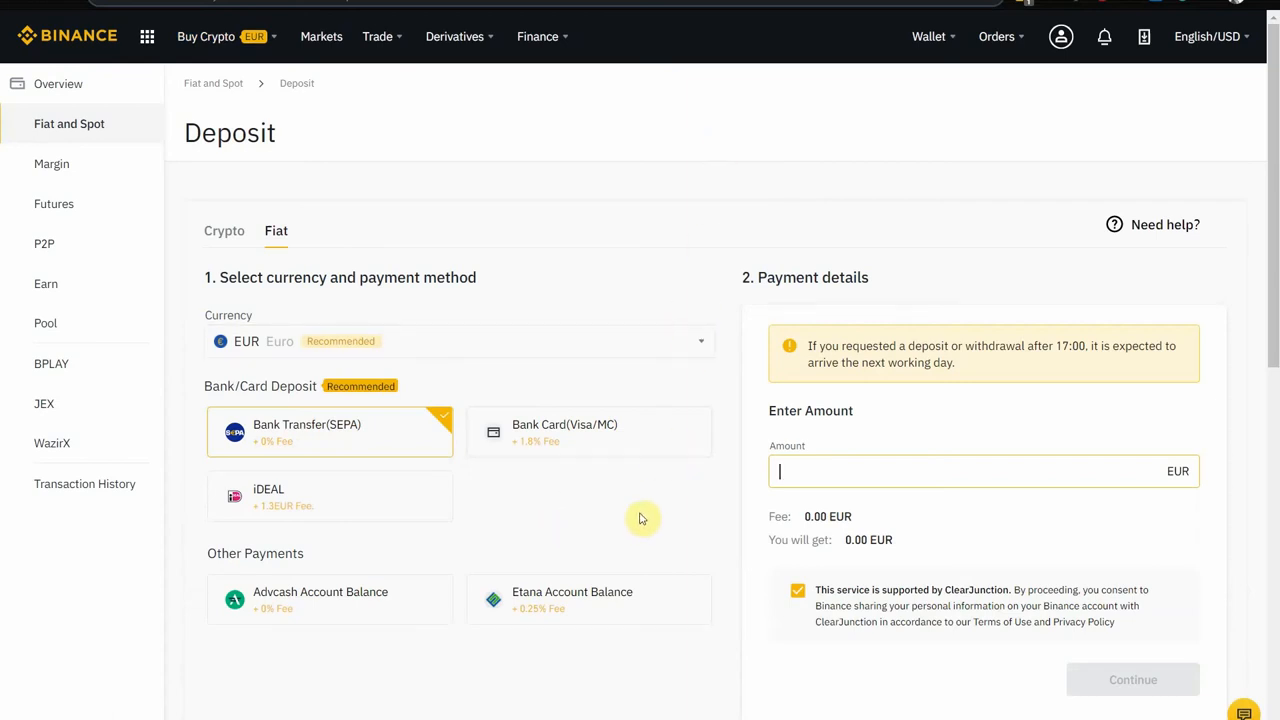
{"action": "mouse_move", "coordinate": [664, 520]}
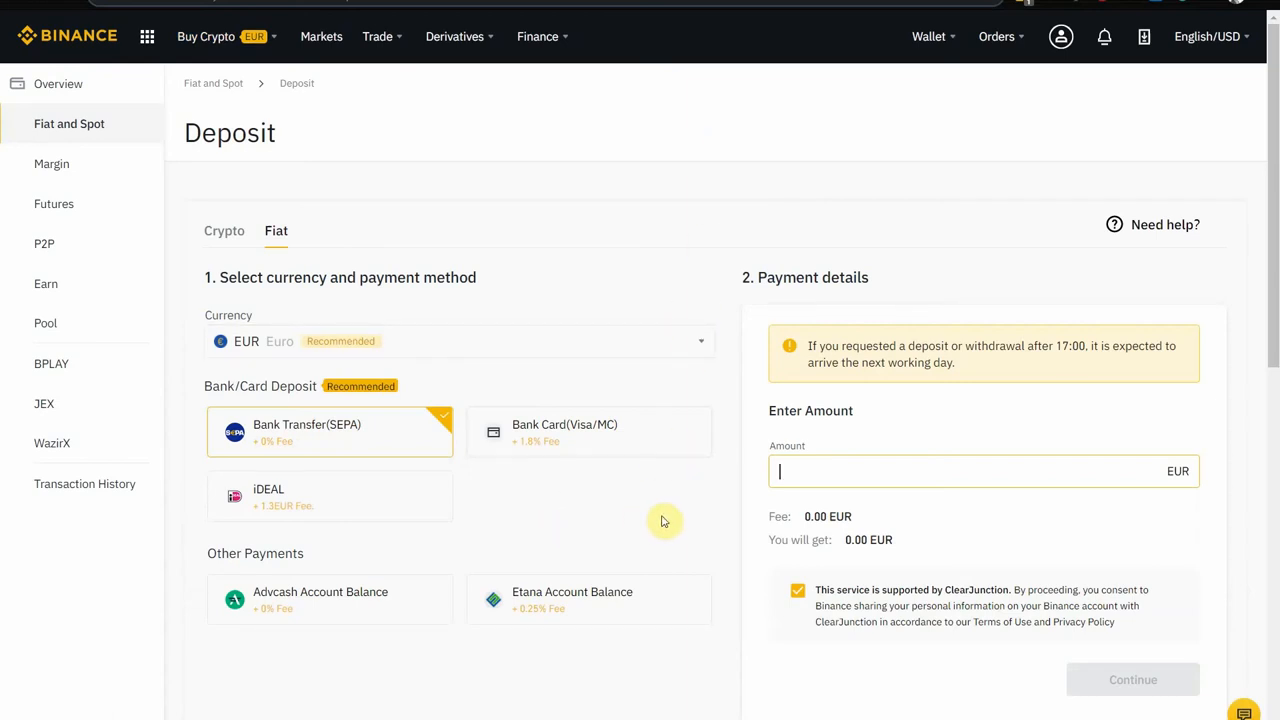
{"action": "mouse_move", "coordinate": [644, 524]}
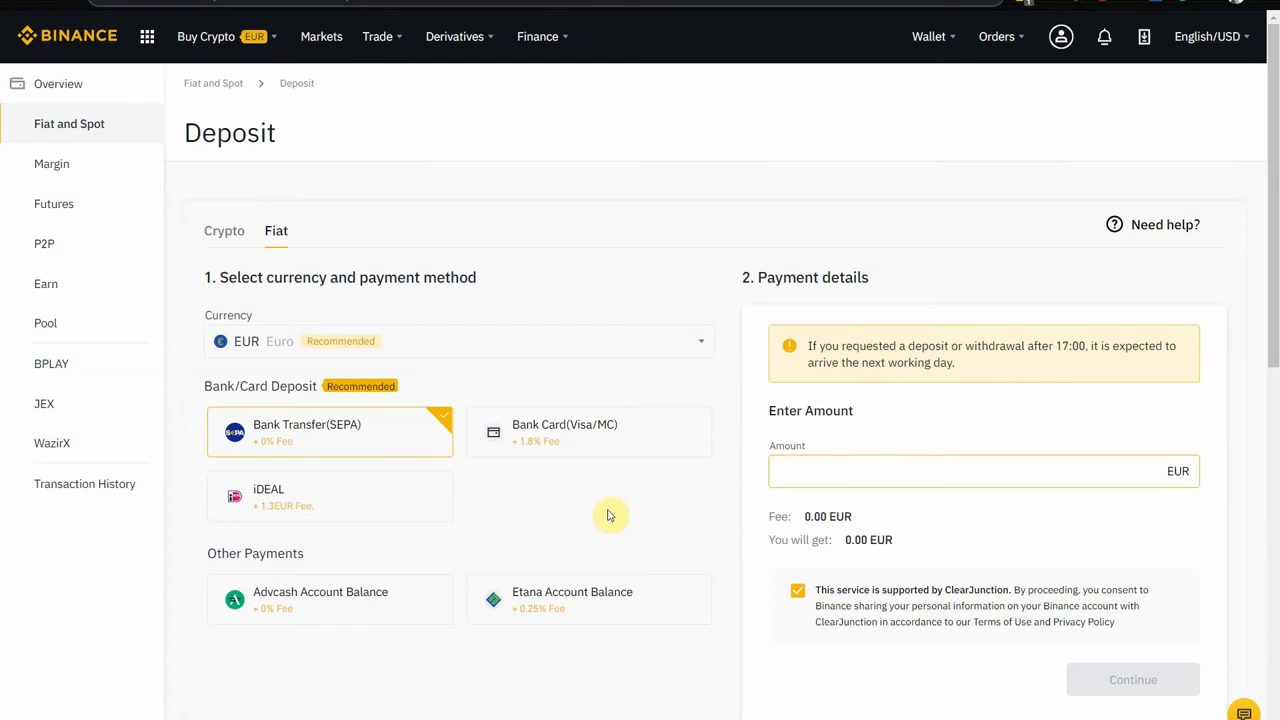
{"action": "mouse_move", "coordinate": [640, 512]}
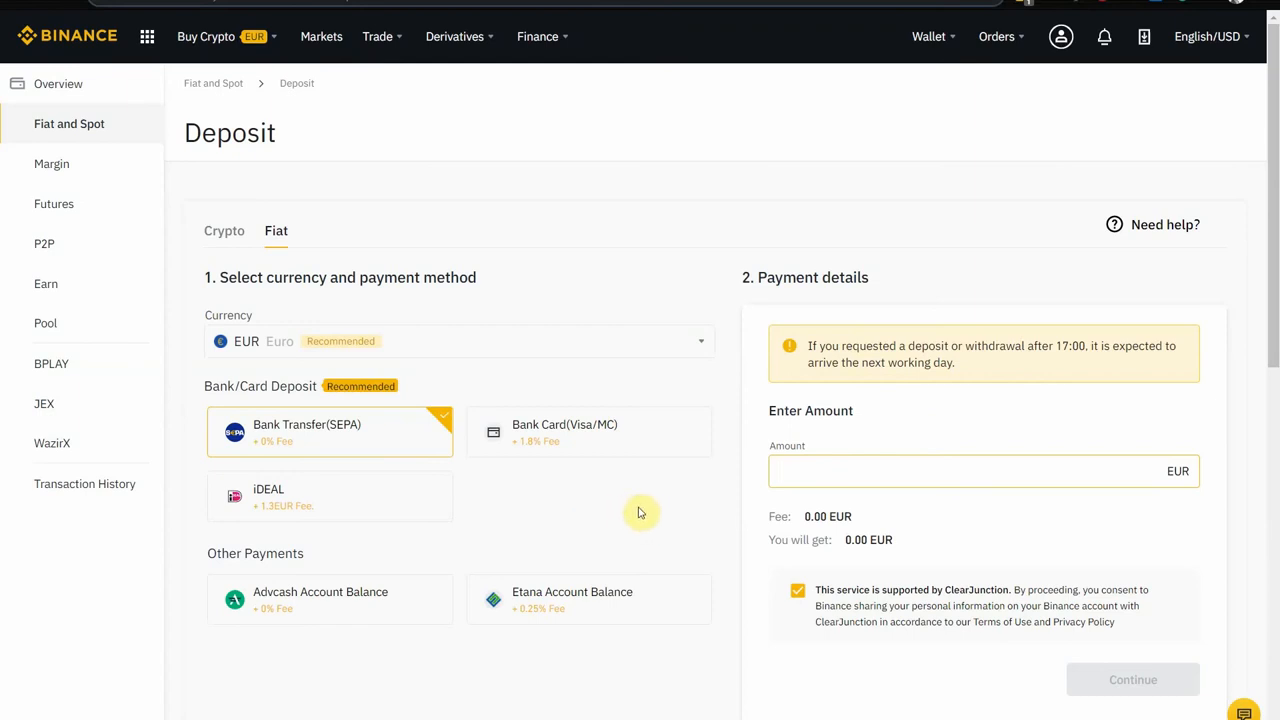
{"action": "mouse_move", "coordinate": [1008, 352]}
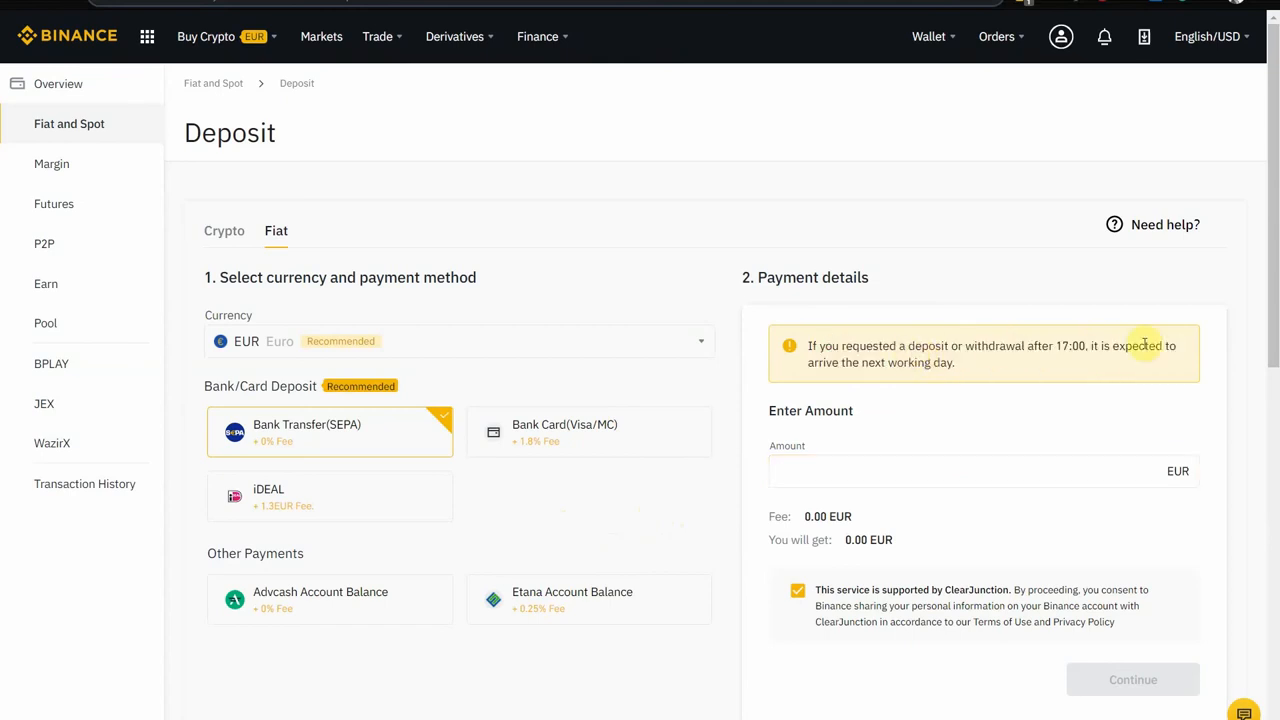
{"action": "mouse_move", "coordinate": [904, 388]}
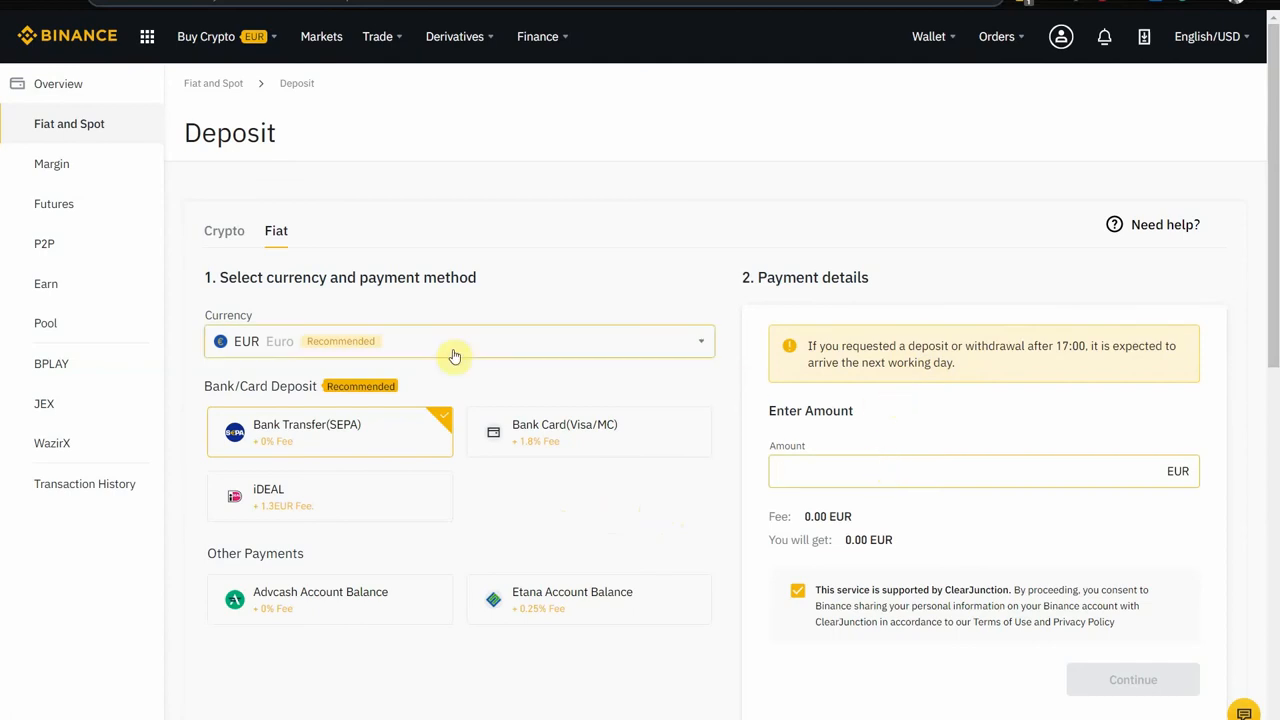
{"action": "mouse_move", "coordinate": [358, 438]}
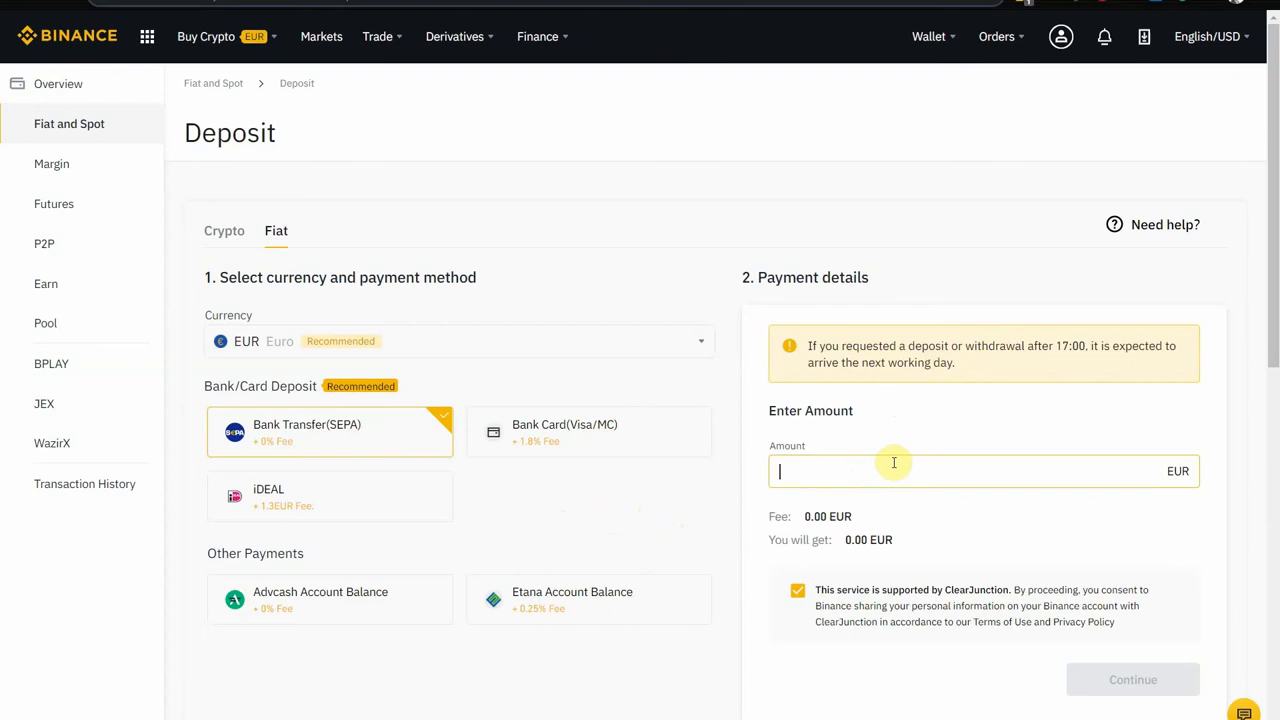
{"action": "type", "text": "50"}
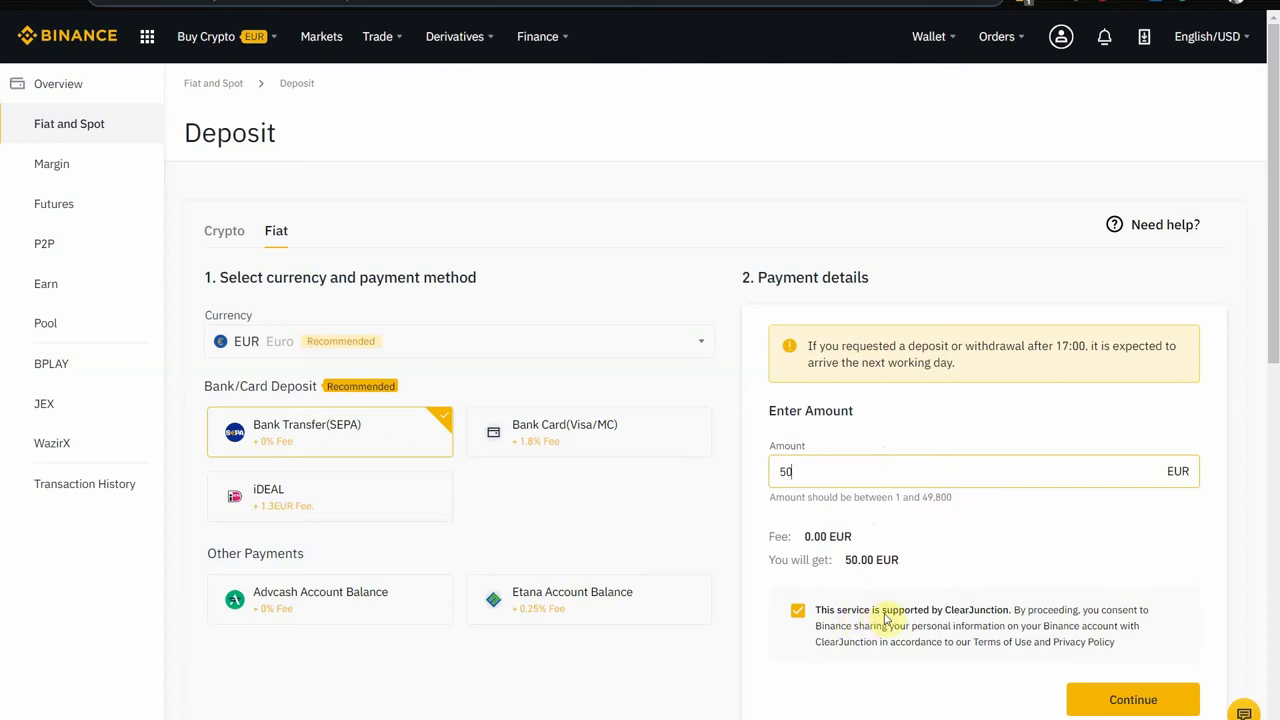
{"action": "mouse_move", "coordinate": [984, 620]}
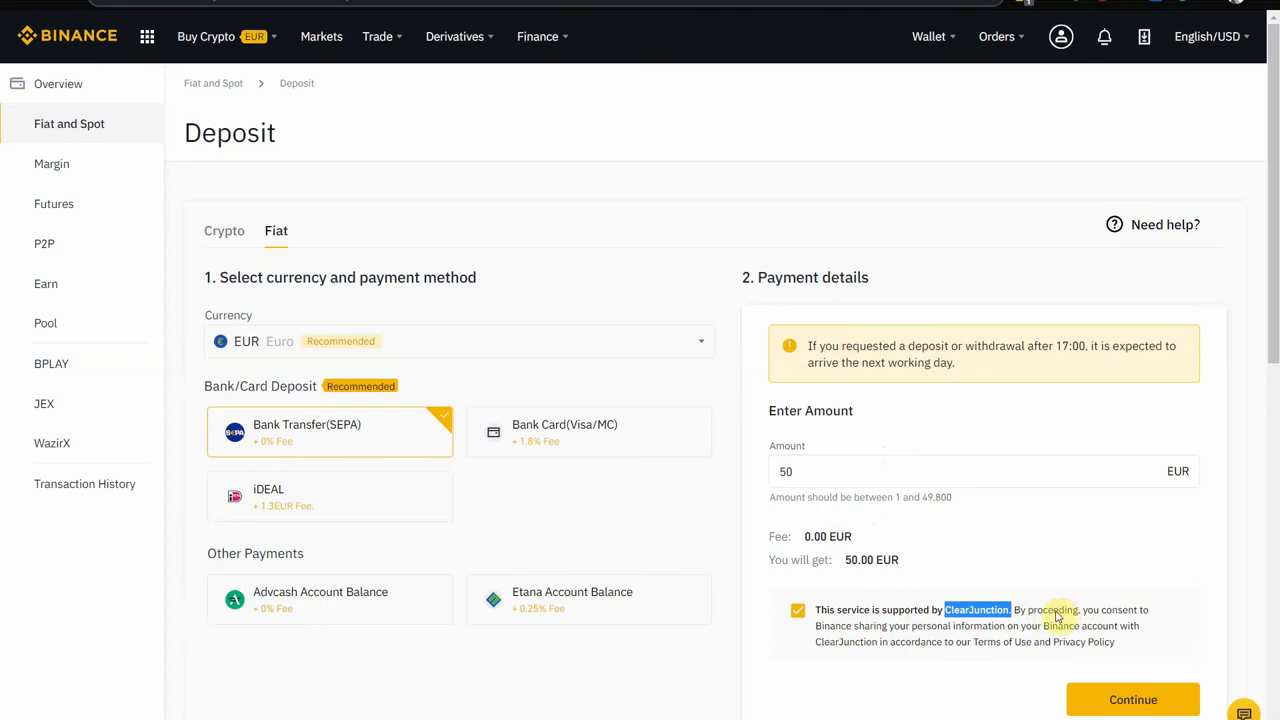
{"action": "left_click", "coordinate": [798, 610]}
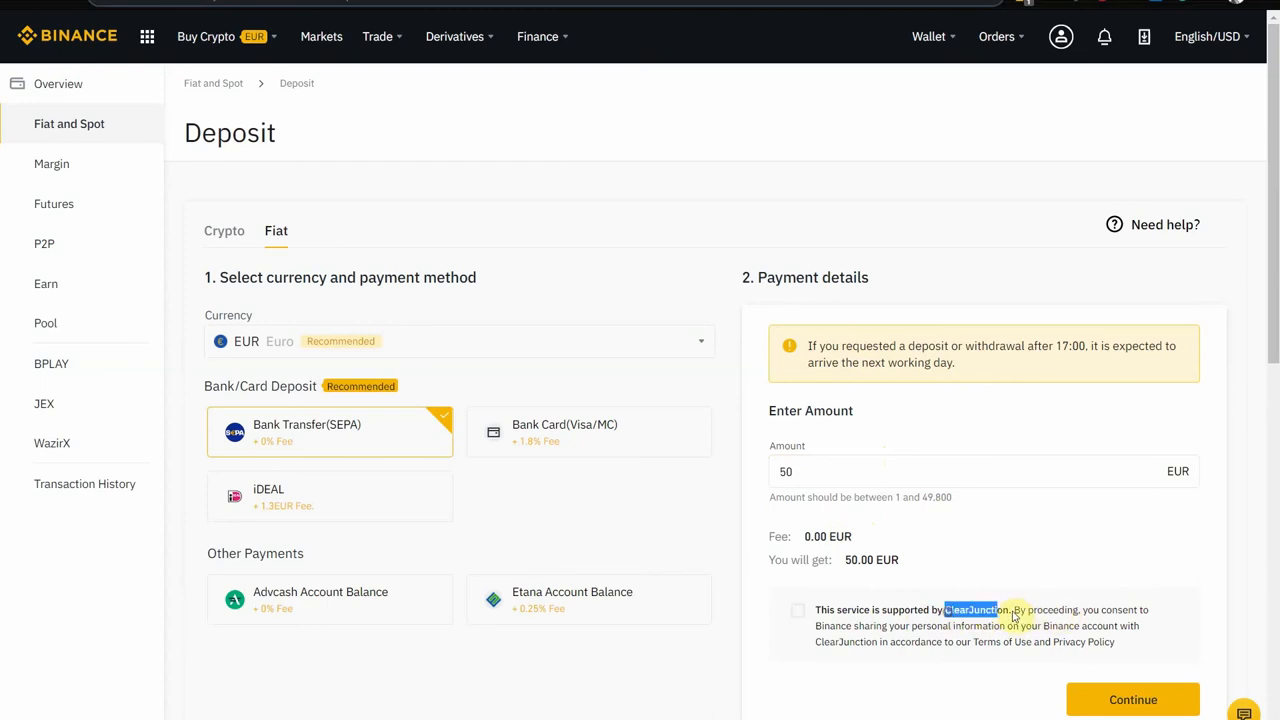
{"action": "left_click", "coordinate": [798, 610]}
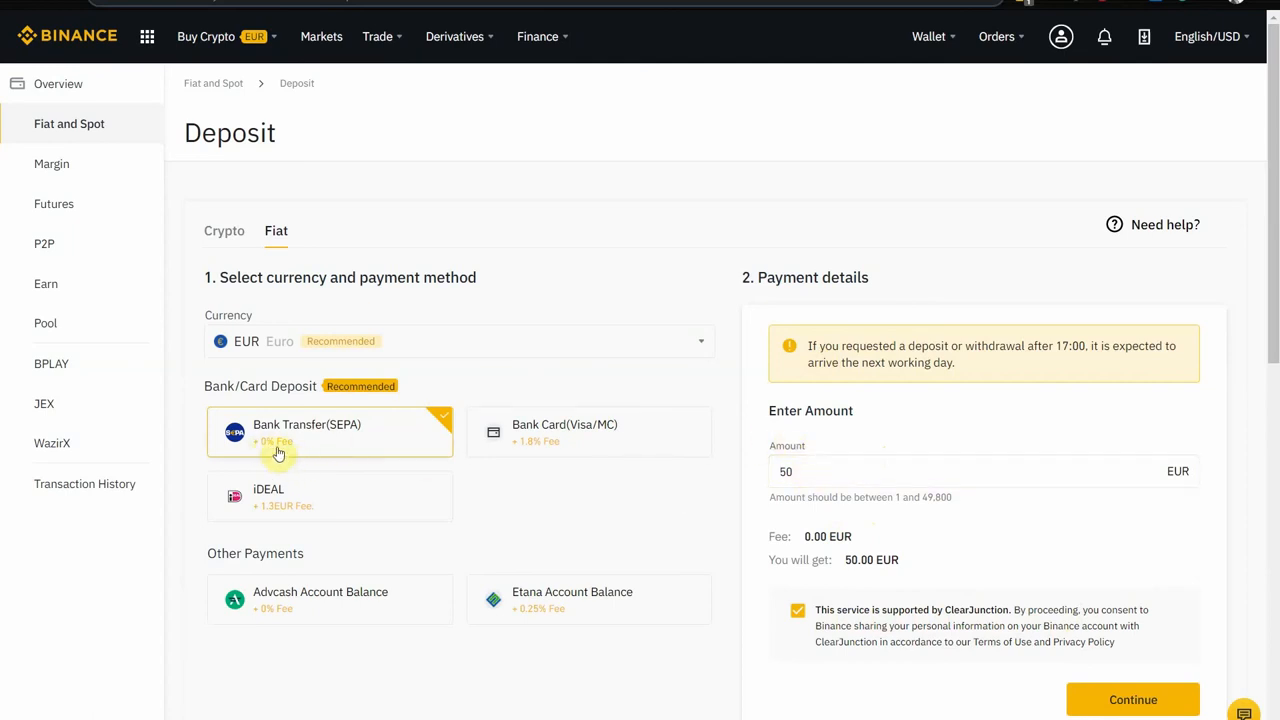
{"action": "mouse_move", "coordinate": [420, 446]}
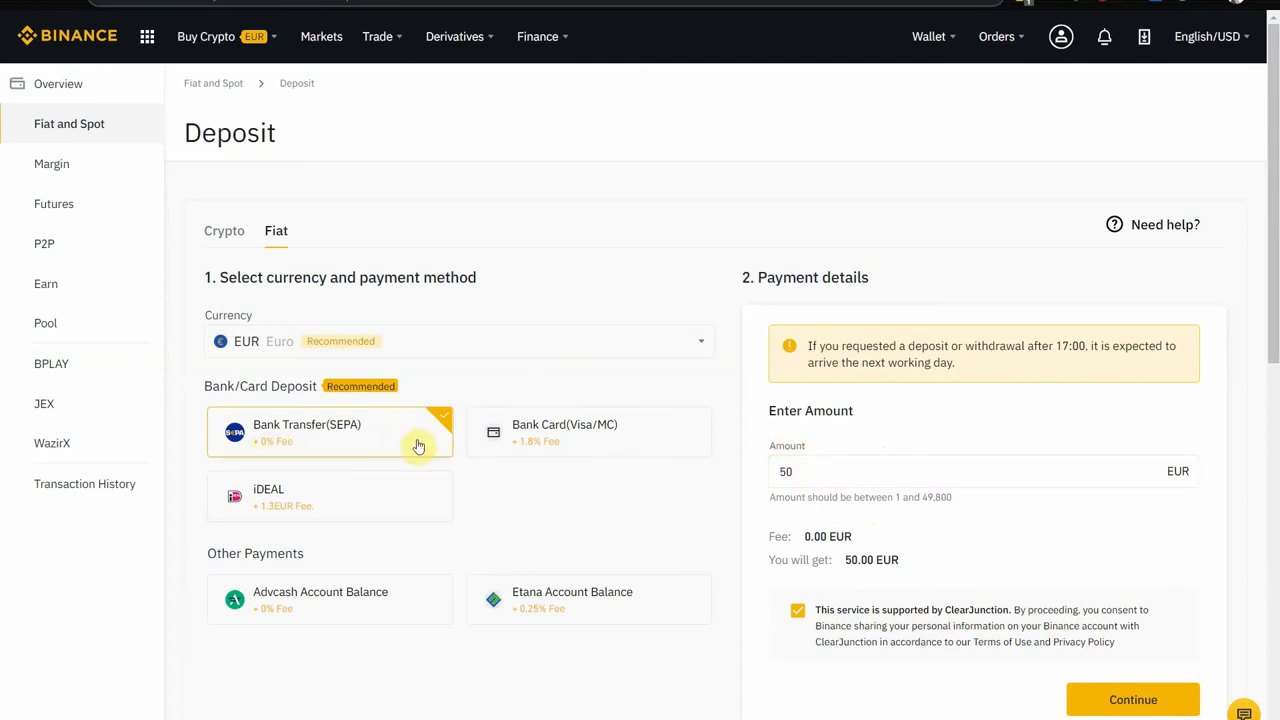
{"action": "mouse_move", "coordinate": [816, 630]}
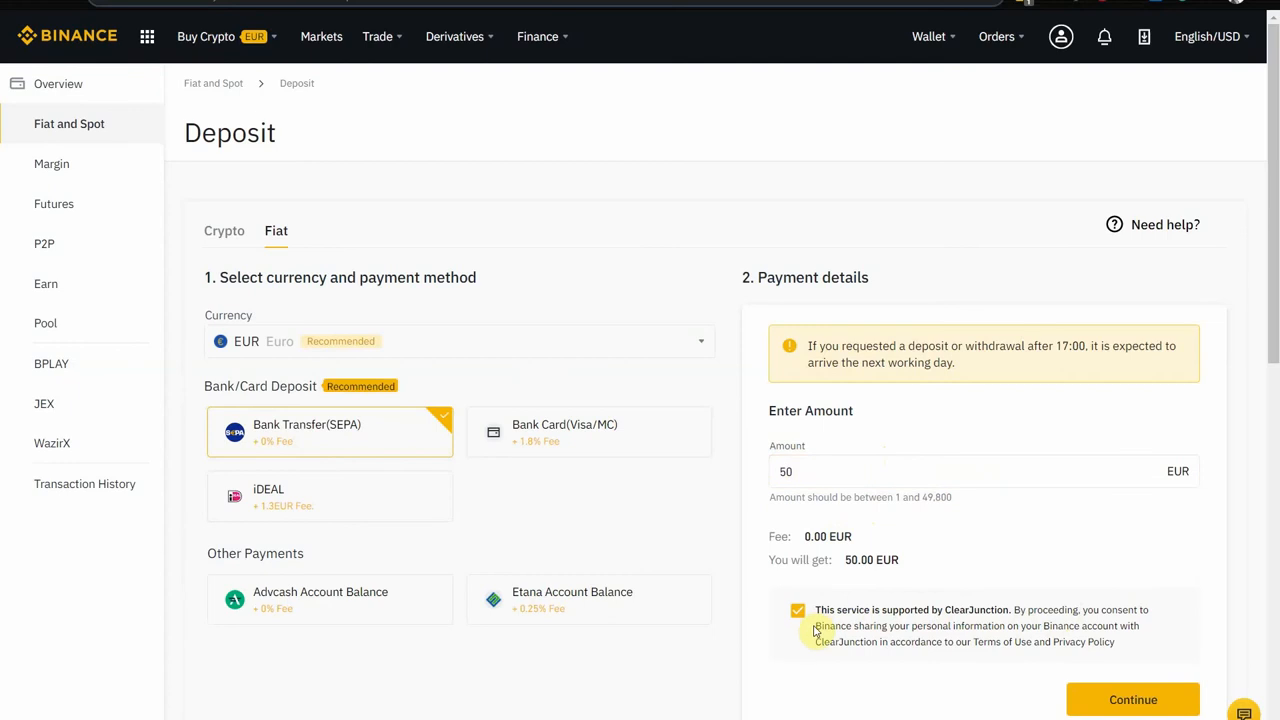
{"action": "mouse_move", "coordinate": [1168, 488]}
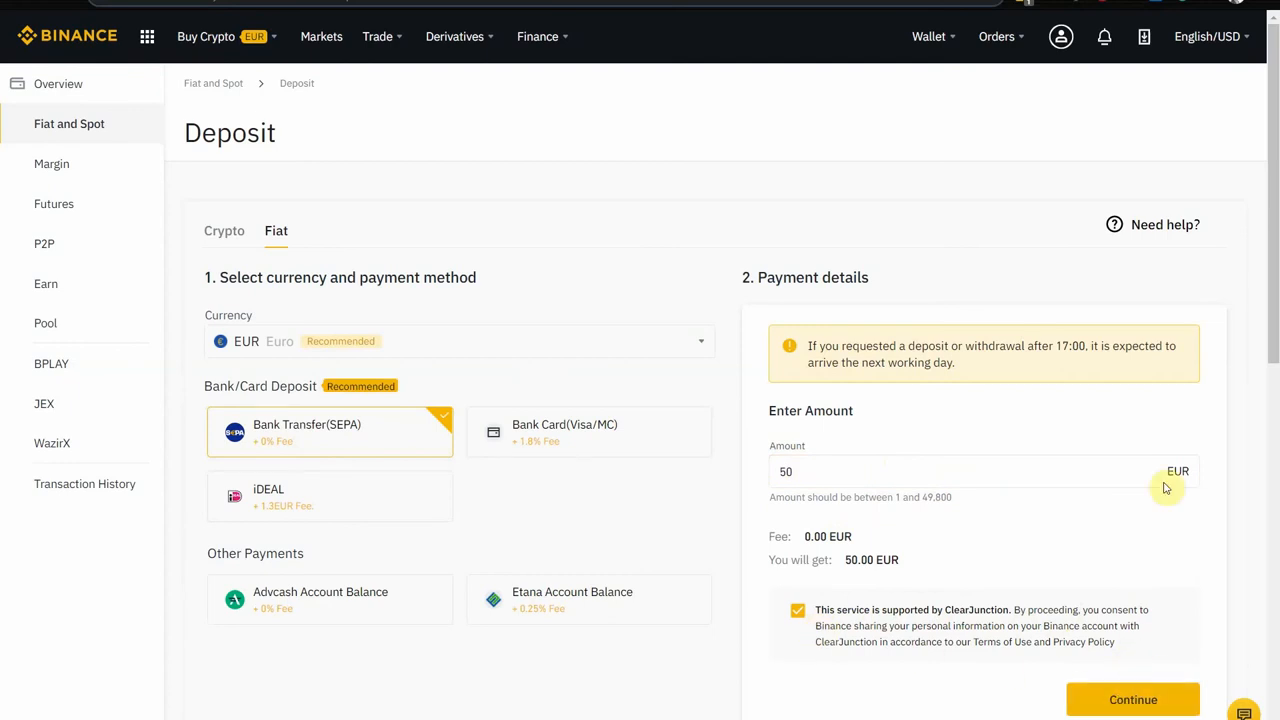
{"action": "mouse_move", "coordinate": [1036, 456]}
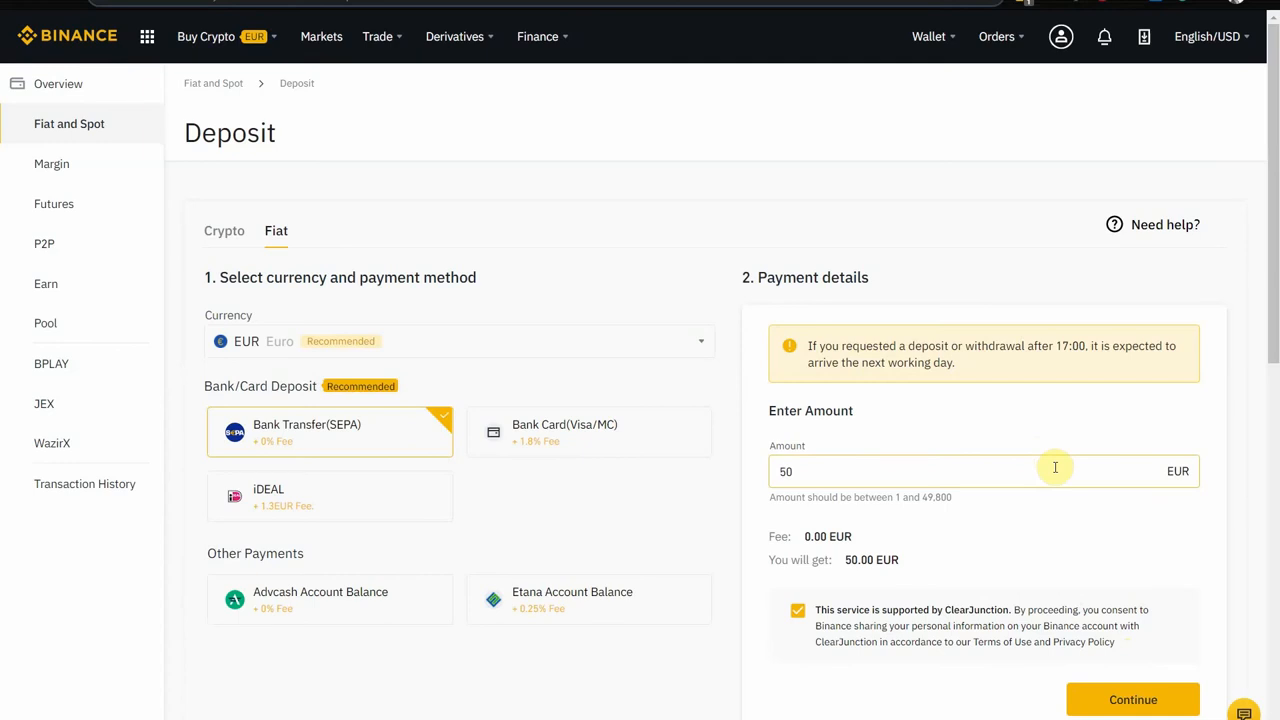
{"action": "mouse_move", "coordinate": [1050, 558]}
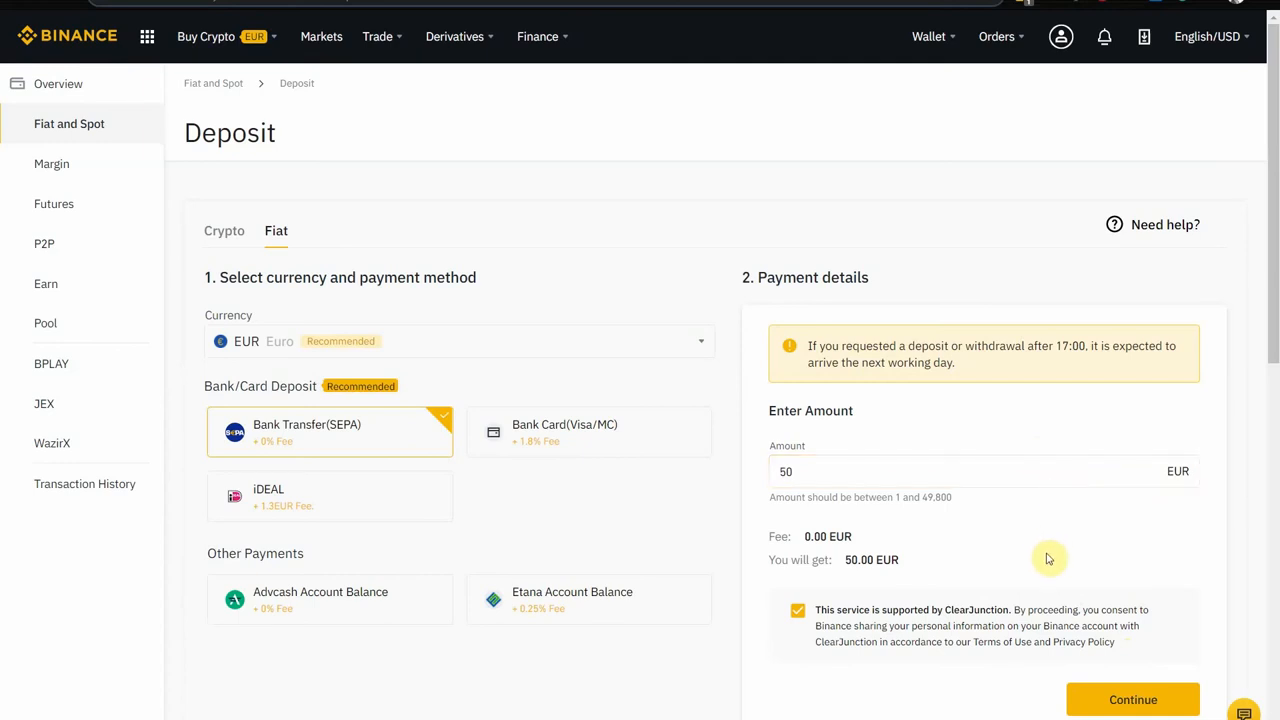
{"action": "mouse_move", "coordinate": [1052, 562]}
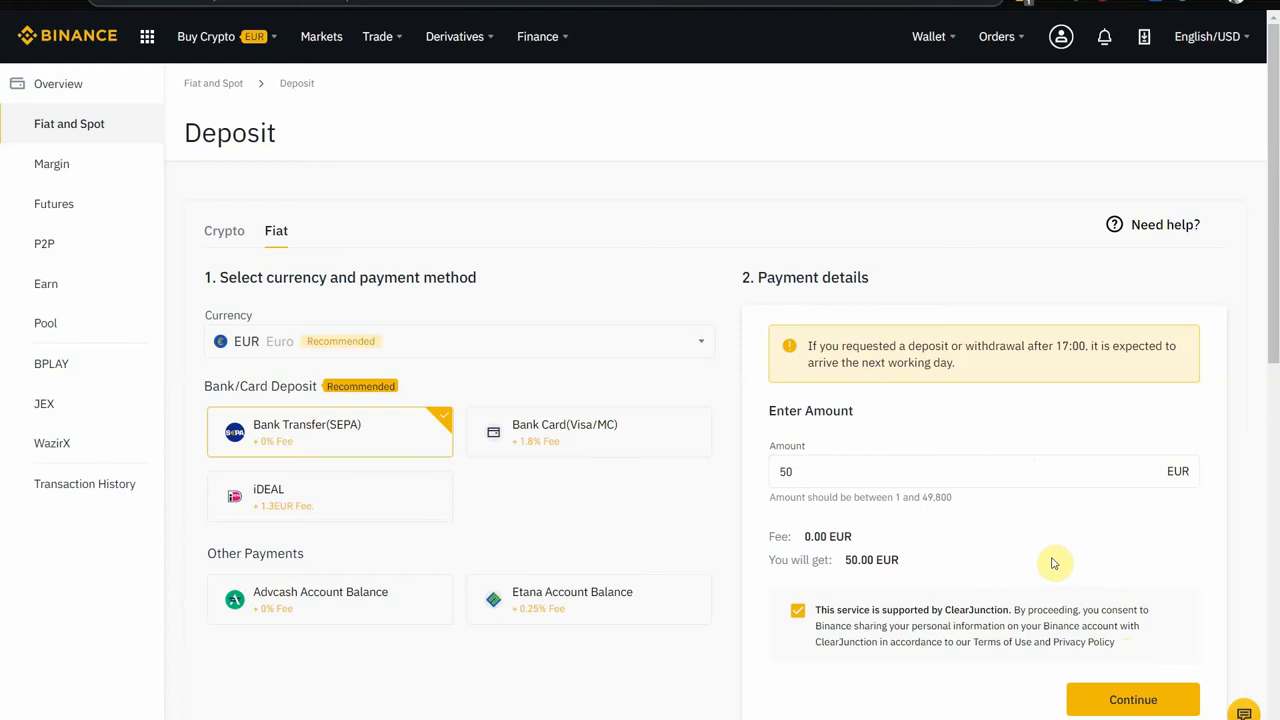
{"action": "mouse_move", "coordinate": [980, 564]}
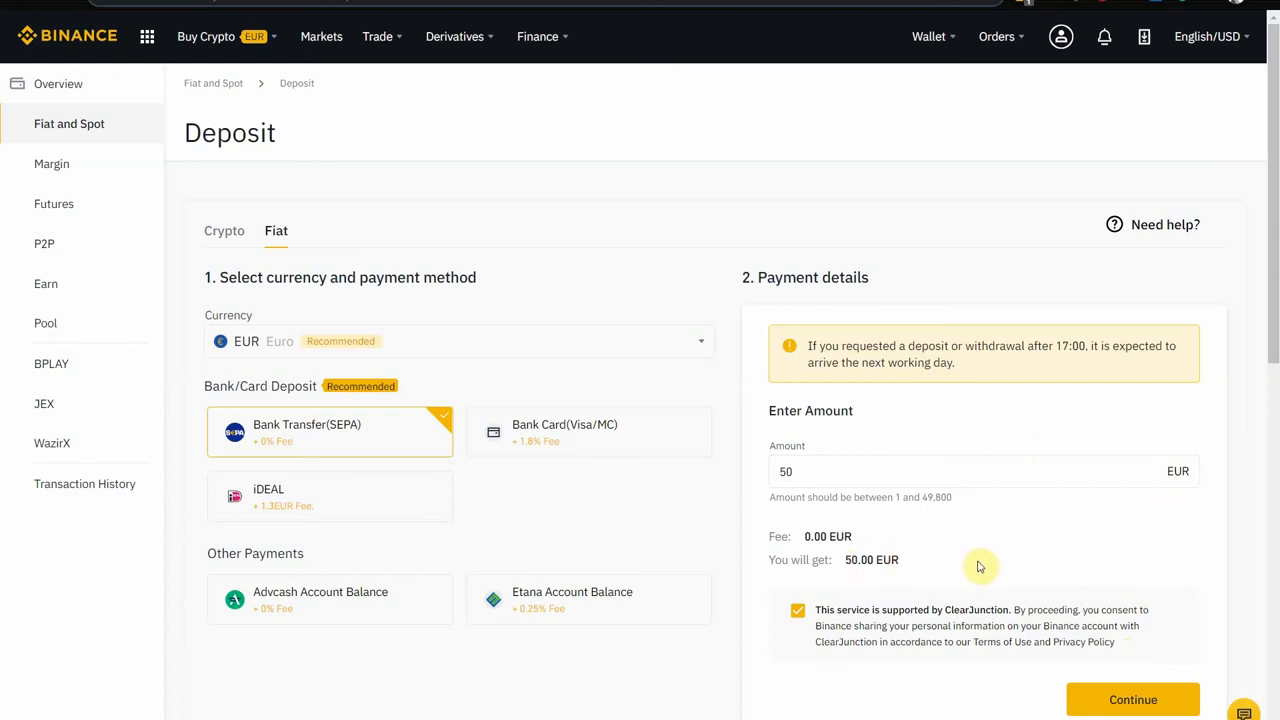
{"action": "mouse_move", "coordinate": [916, 252]}
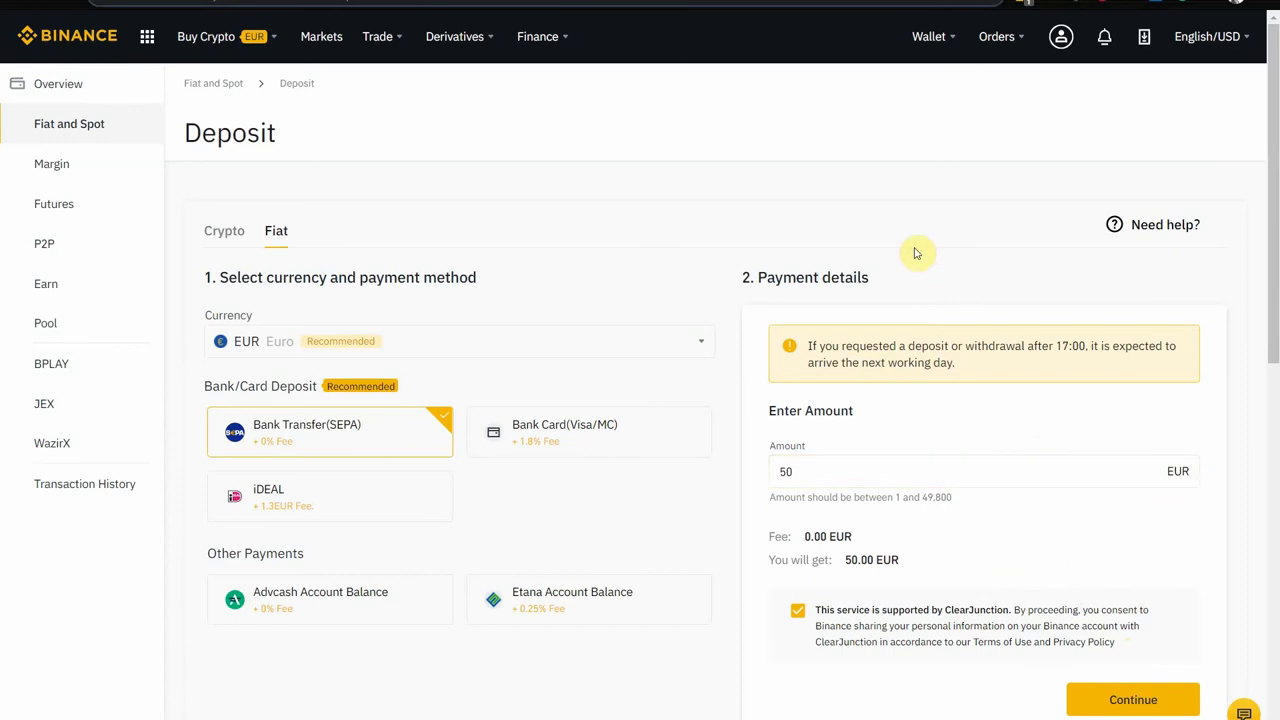
{"action": "mouse_move", "coordinate": [968, 274]}
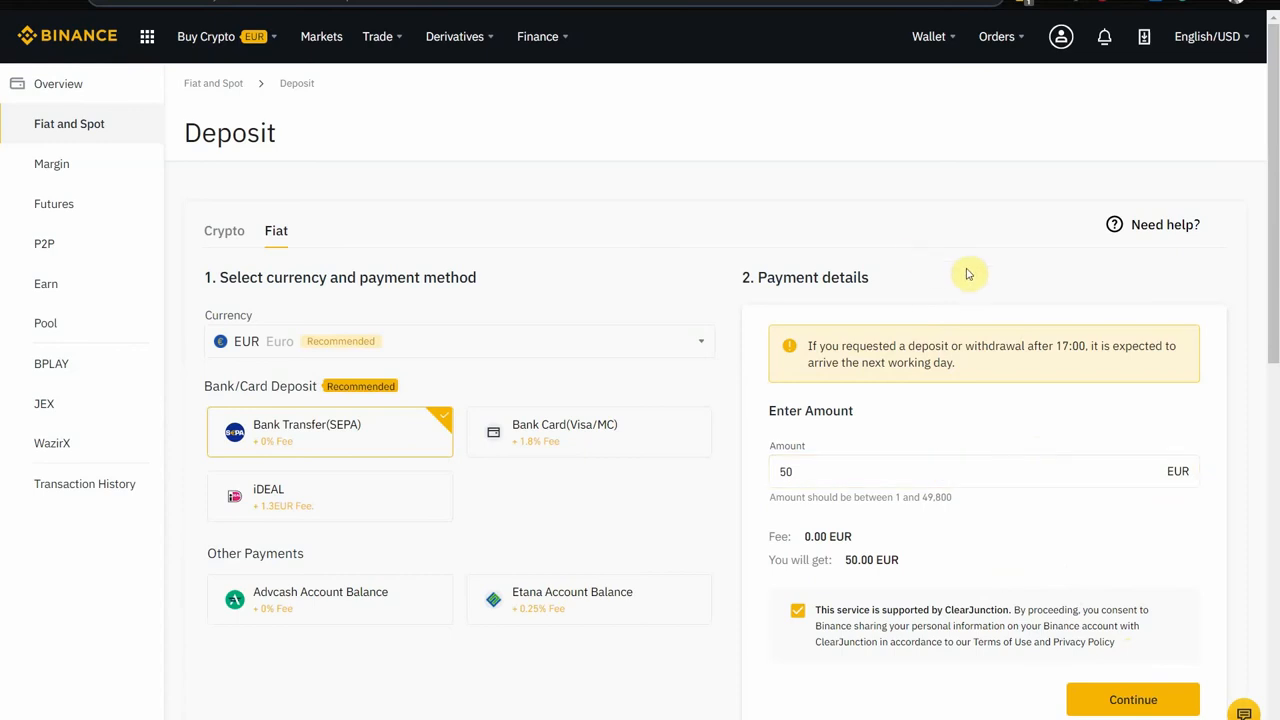
{"action": "mouse_move", "coordinate": [952, 290]}
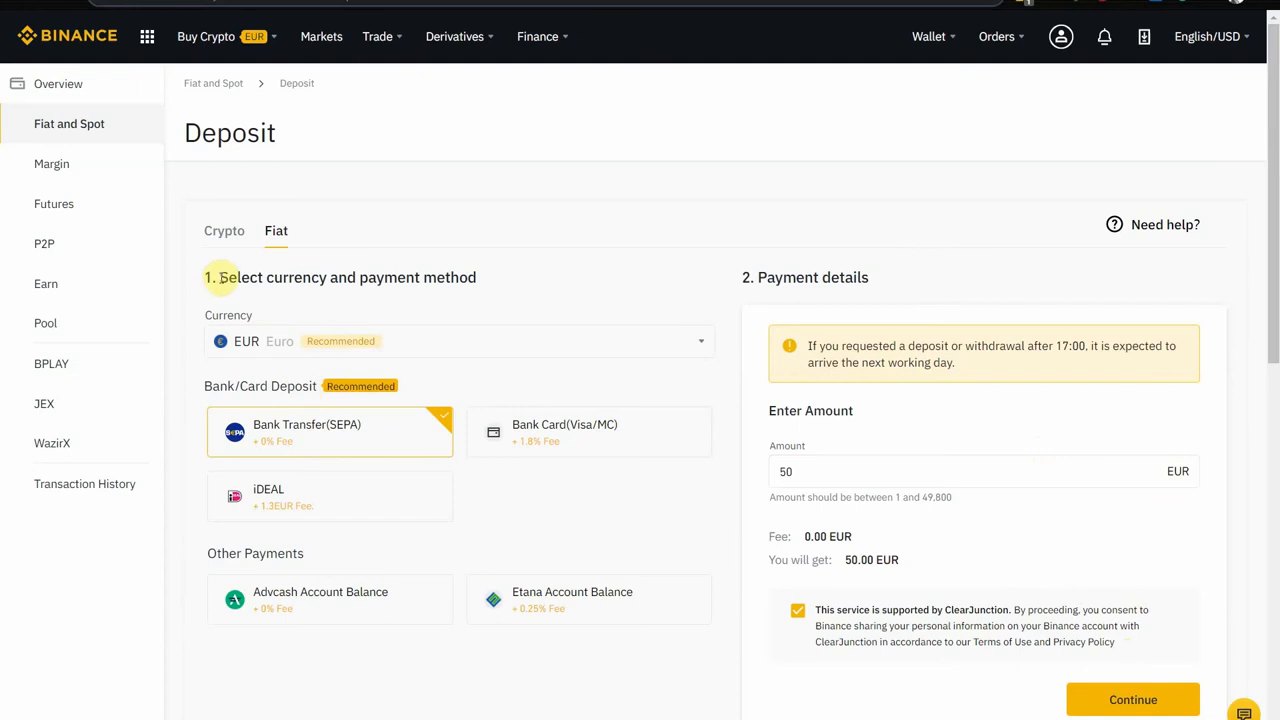
{"action": "mouse_move", "coordinate": [784, 316]}
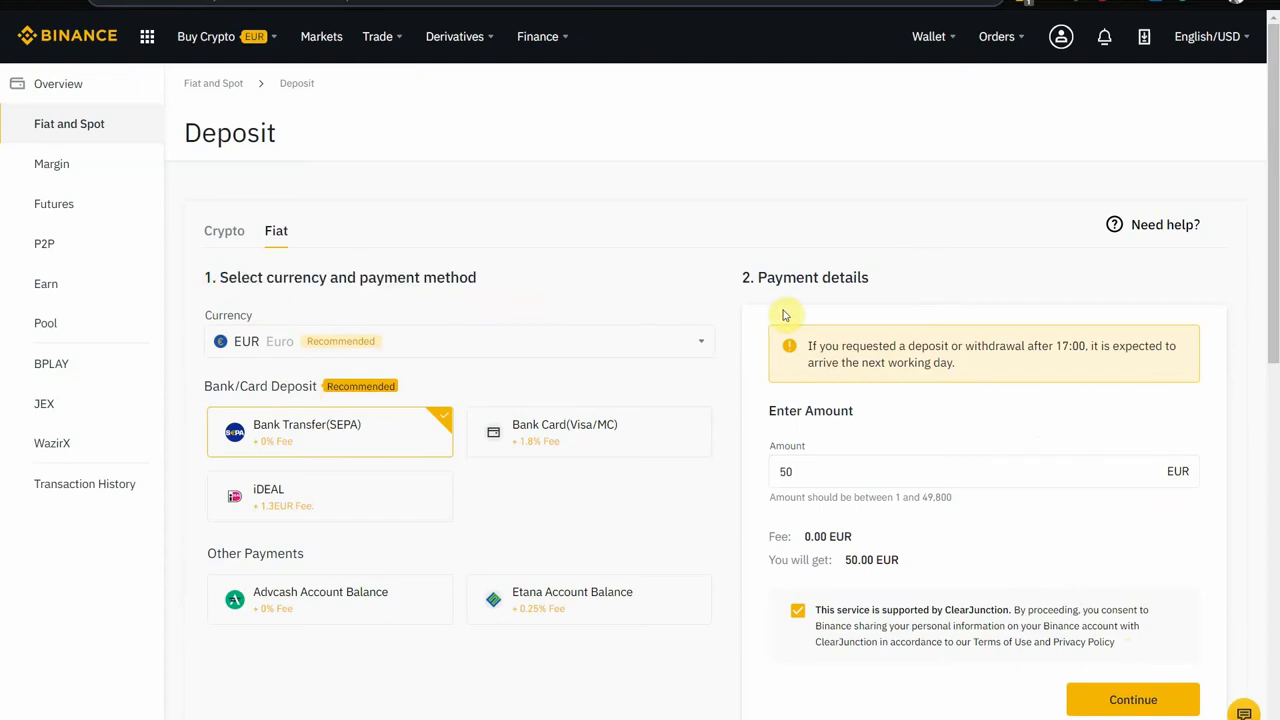
{"action": "mouse_move", "coordinate": [836, 284]}
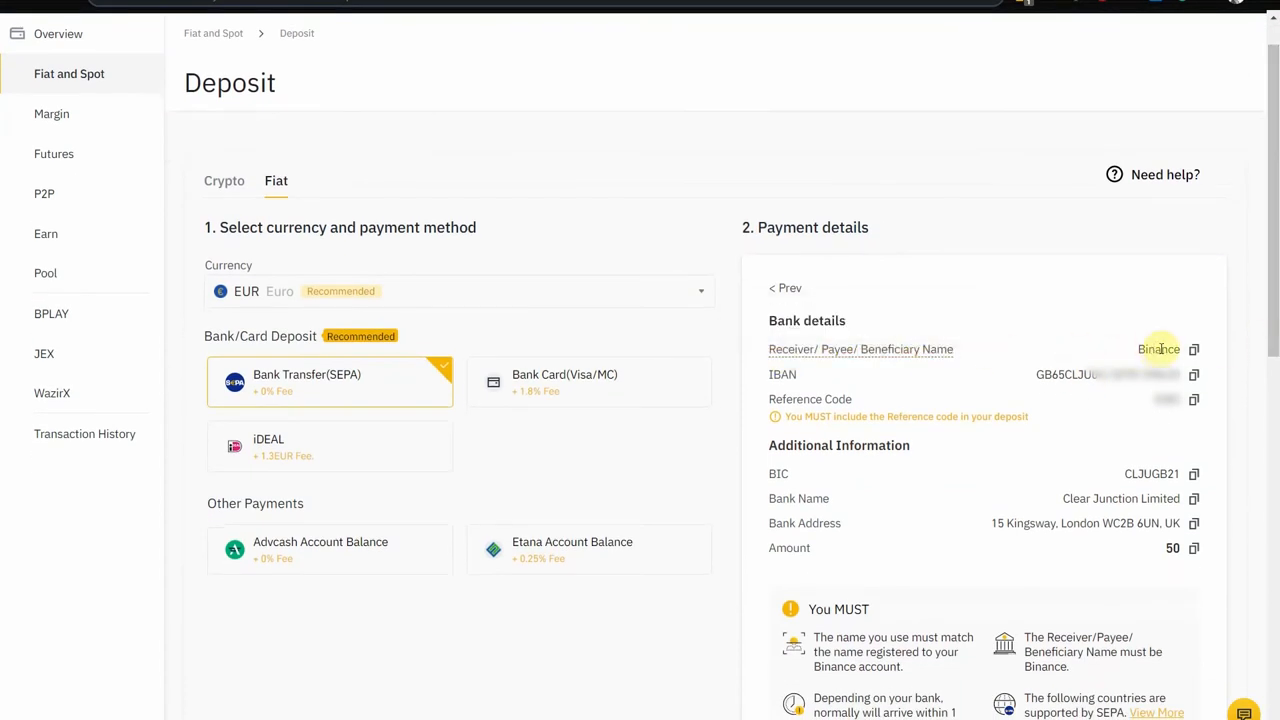
{"action": "mouse_move", "coordinate": [1194, 374]}
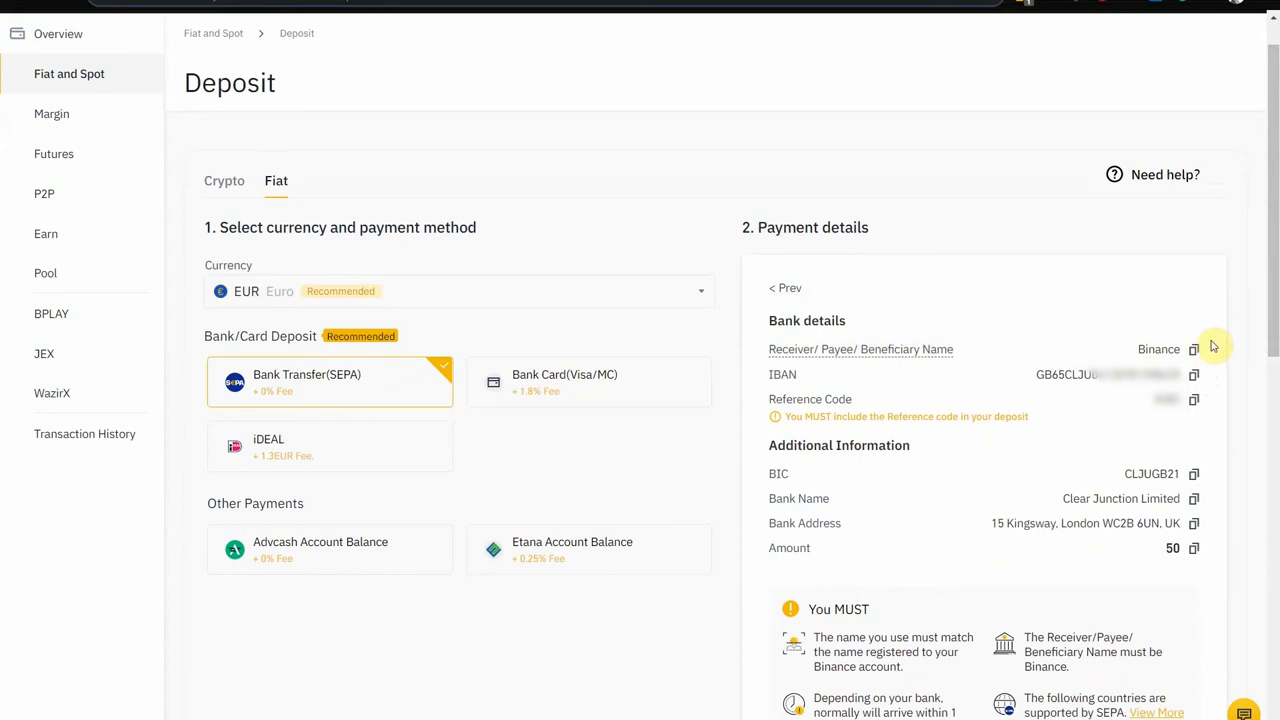
{"action": "left_click", "coordinate": [1194, 374]}
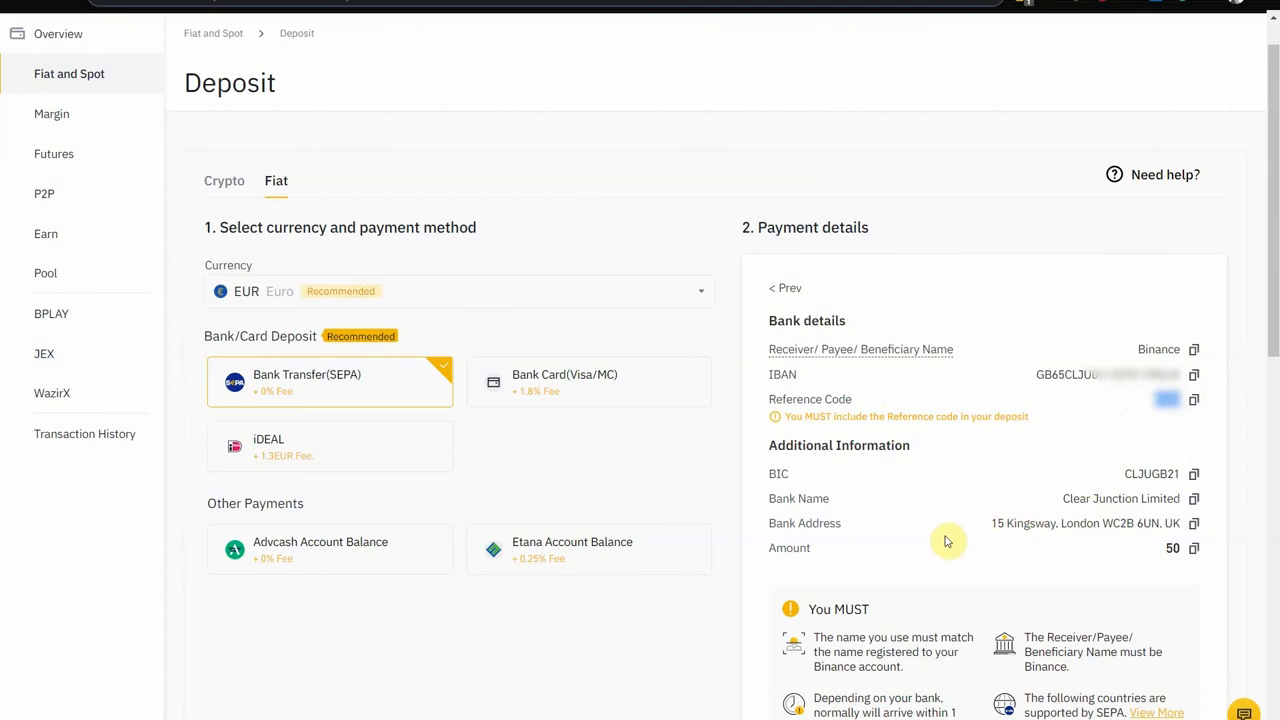
{"action": "mouse_move", "coordinate": [940, 534]}
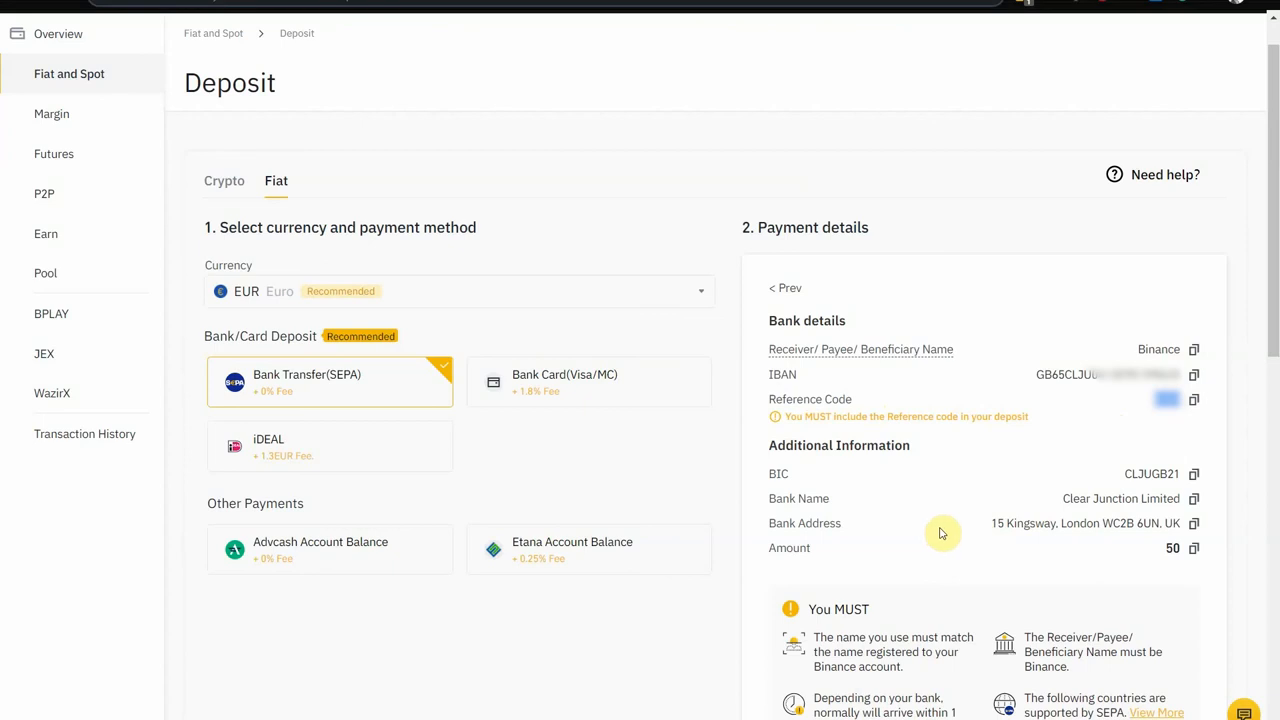
{"action": "mouse_move", "coordinate": [1078, 432]}
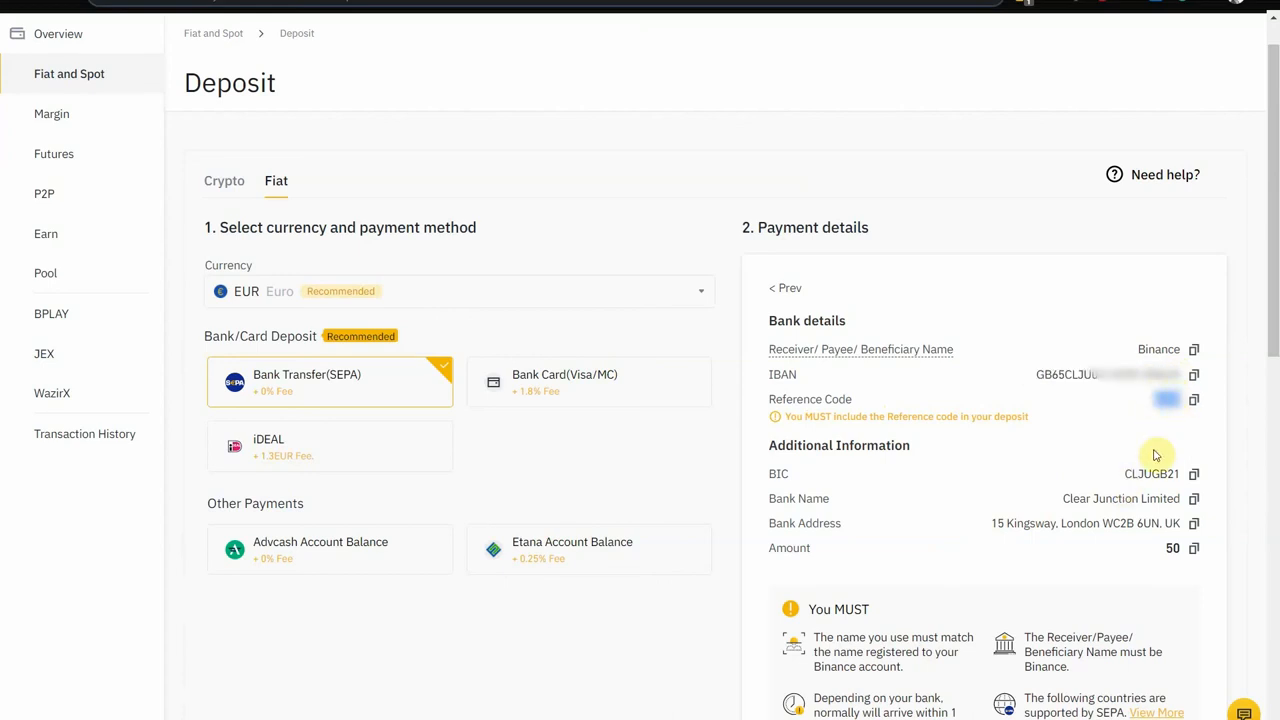
{"action": "mouse_move", "coordinate": [1172, 452]}
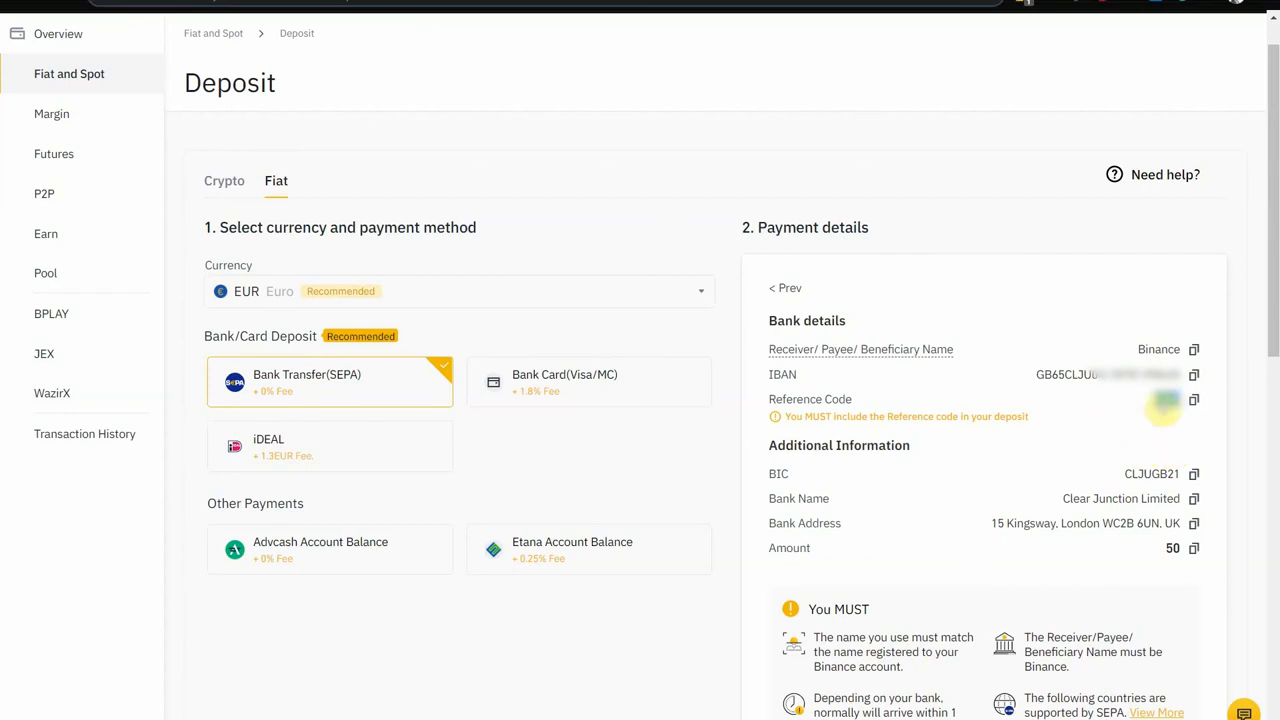
{"action": "double_click", "coordinate": [1090, 374]}
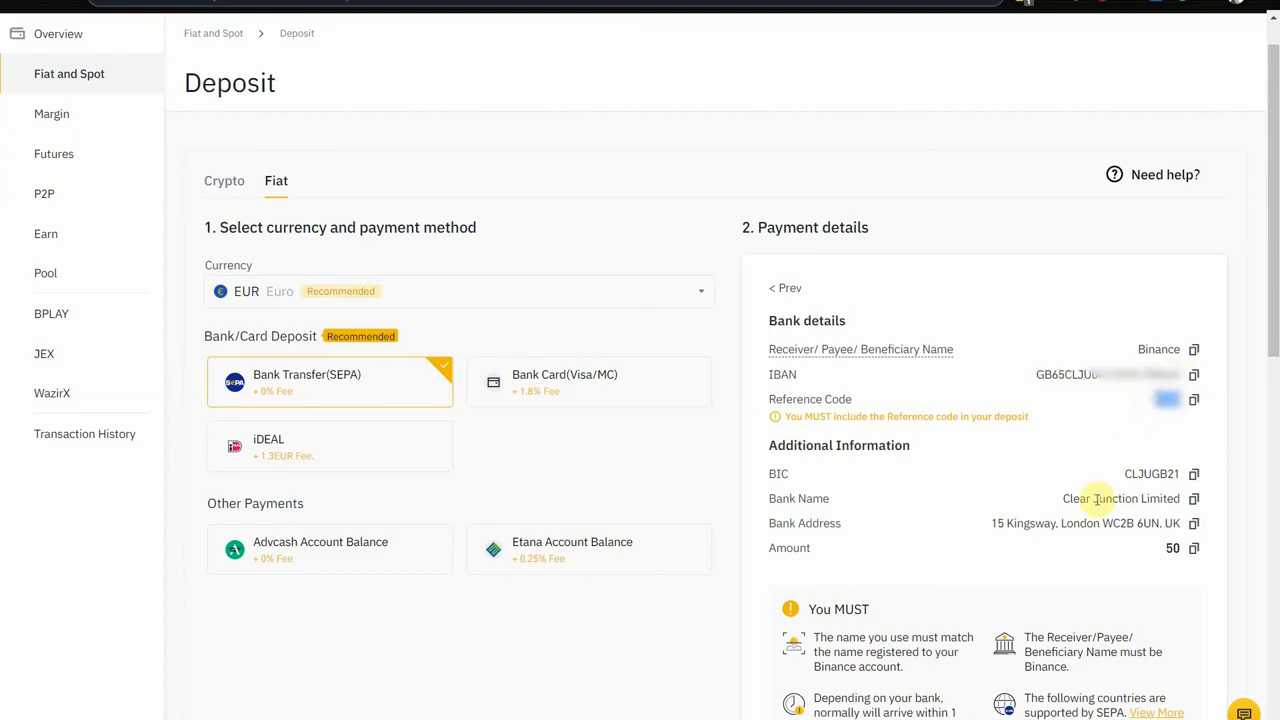
{"action": "mouse_move", "coordinate": [1128, 486]}
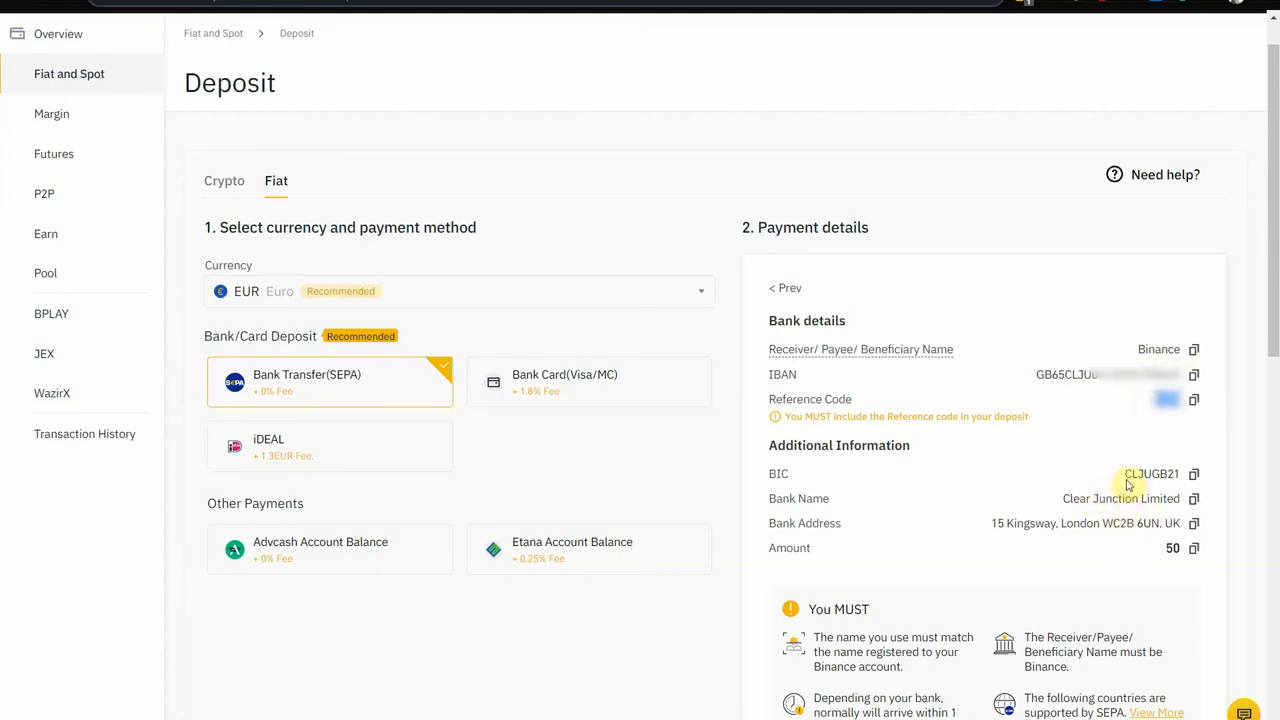
{"action": "double_click", "coordinate": [1152, 472]}
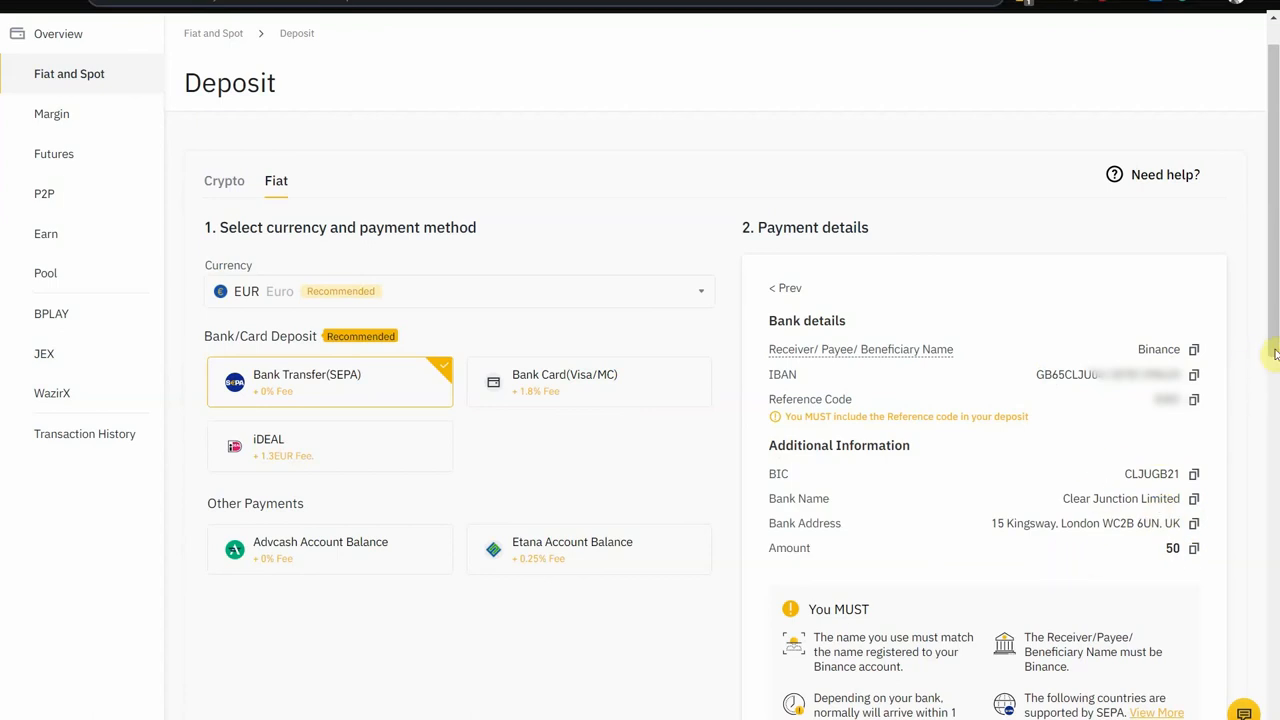
{"action": "scroll", "scroll_direction": "down", "scroll_amount": 3}
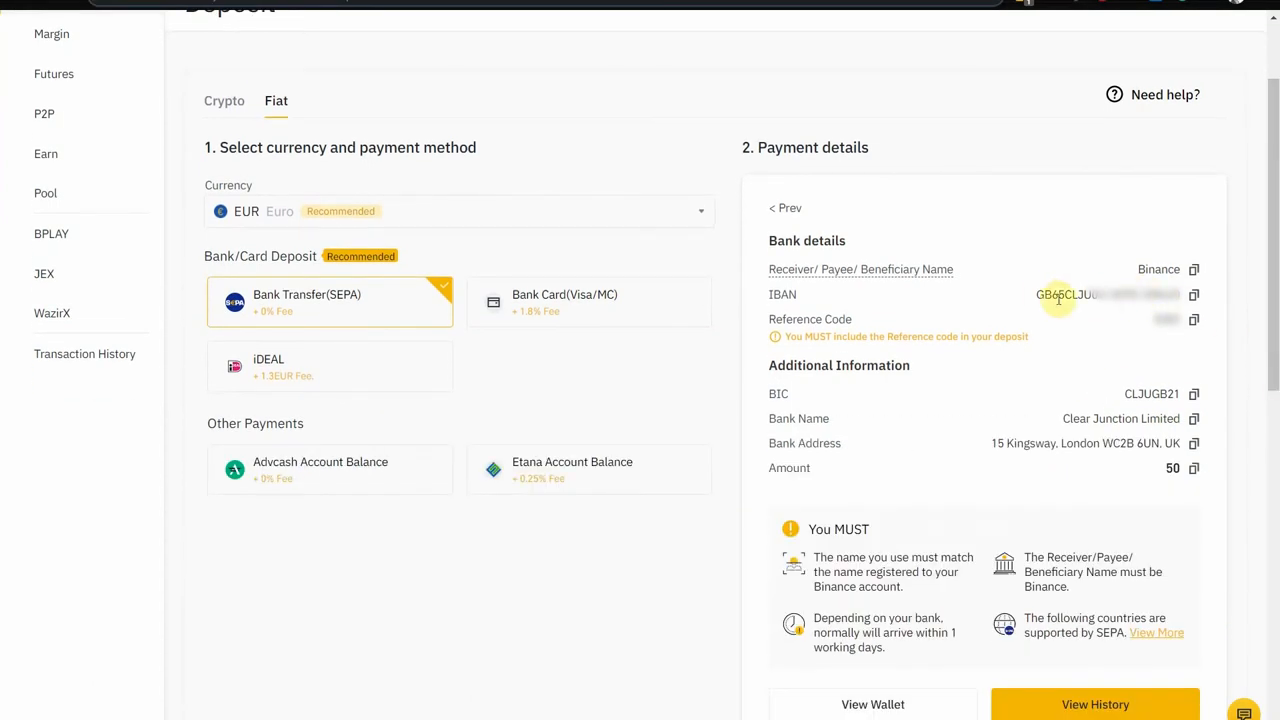
{"action": "double_click", "coordinate": [1100, 294]}
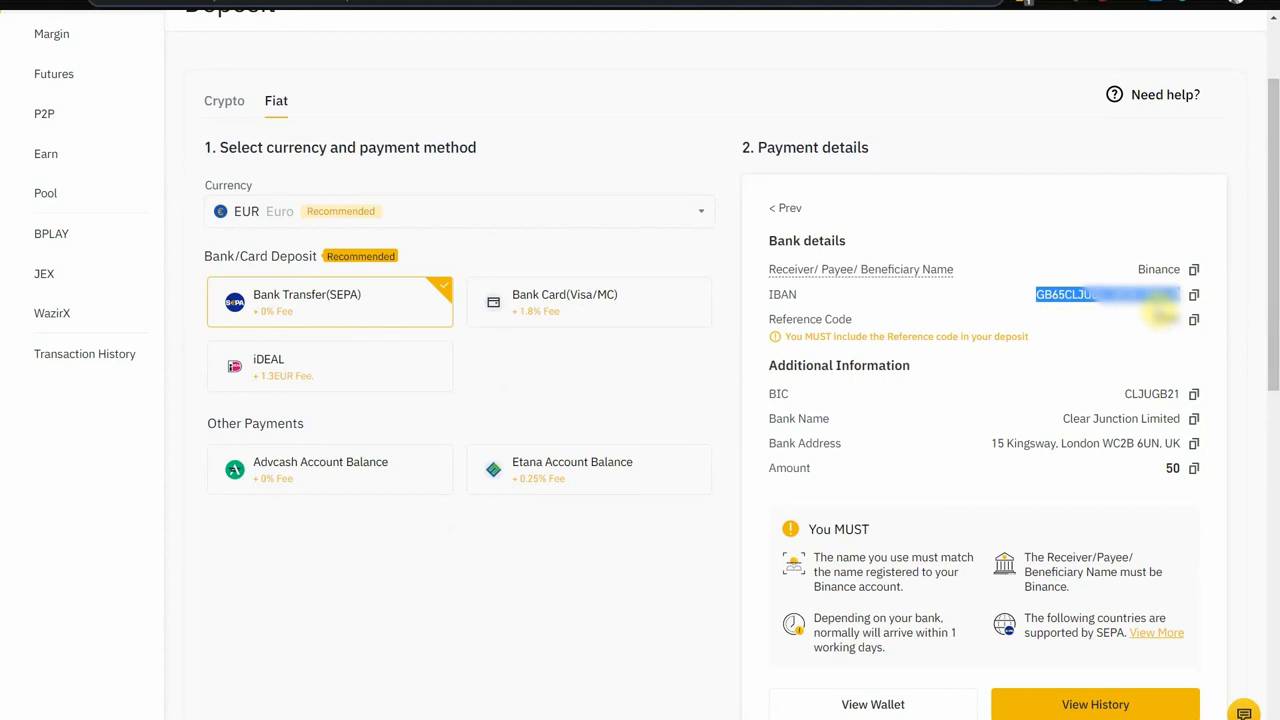
{"action": "mouse_move", "coordinate": [1144, 336]}
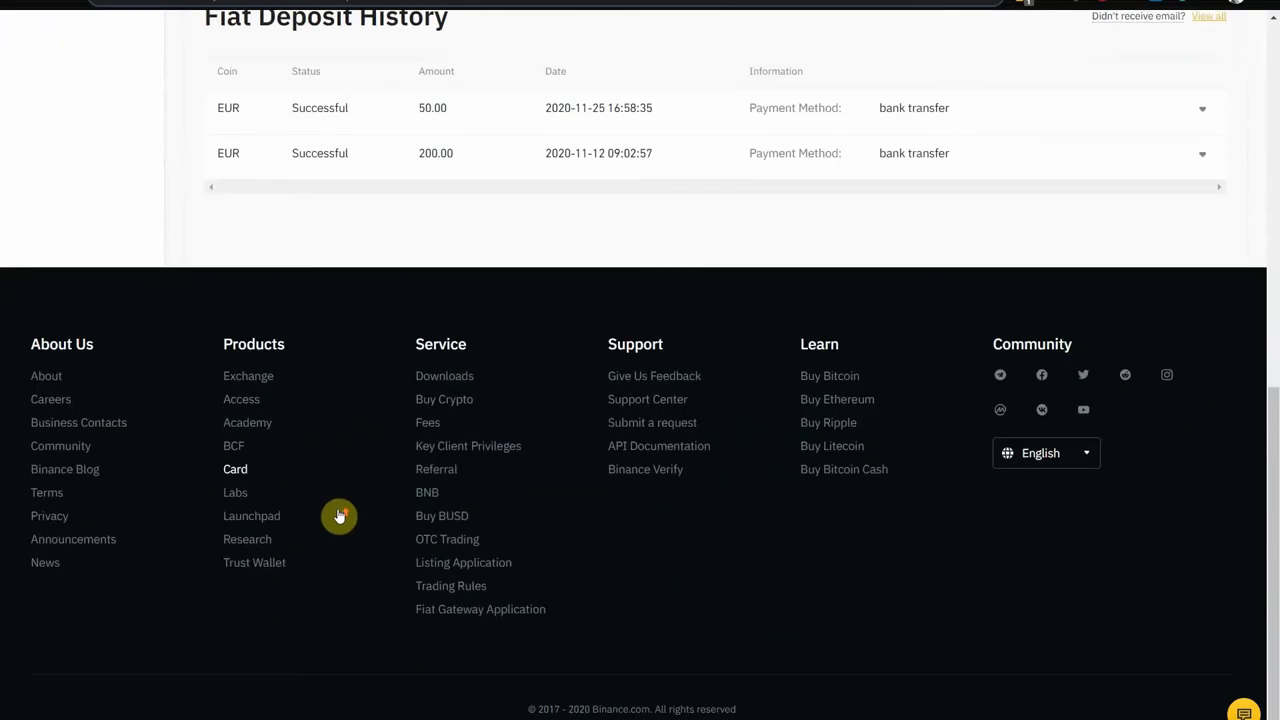
{"action": "scroll", "scroll_direction": "up", "scroll_amount": 3}
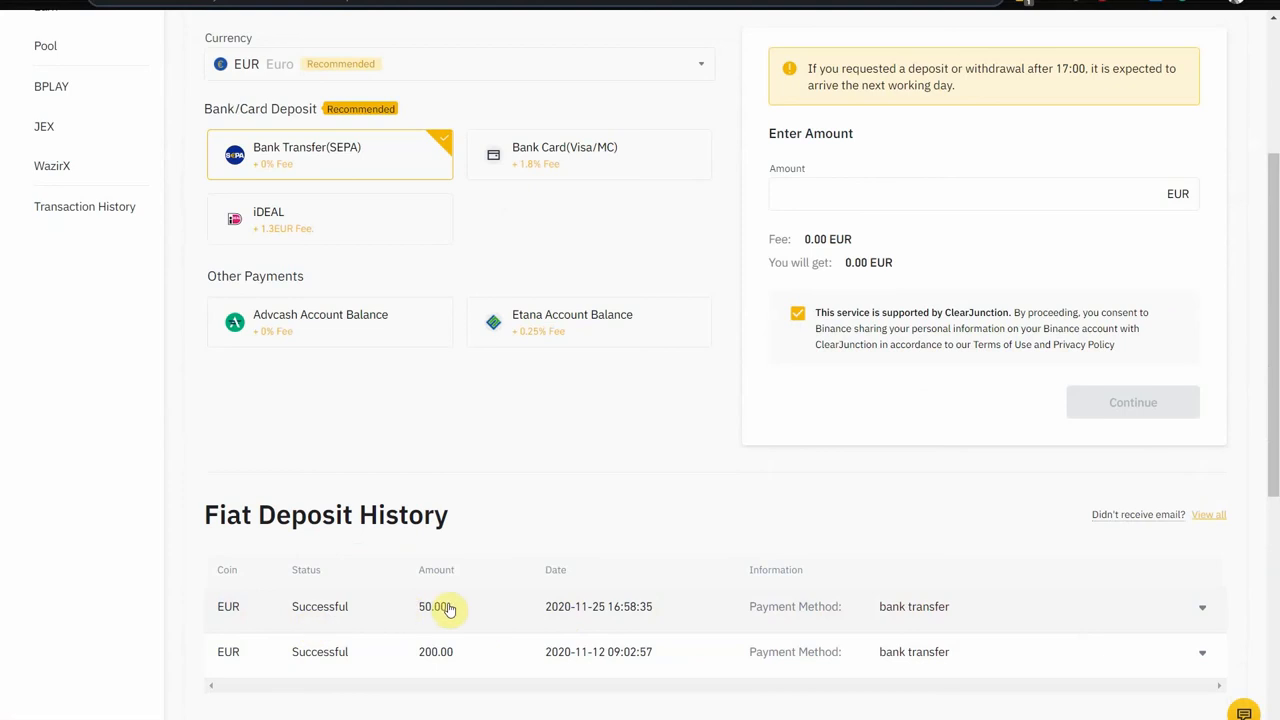
{"action": "mouse_move", "coordinate": [456, 624]}
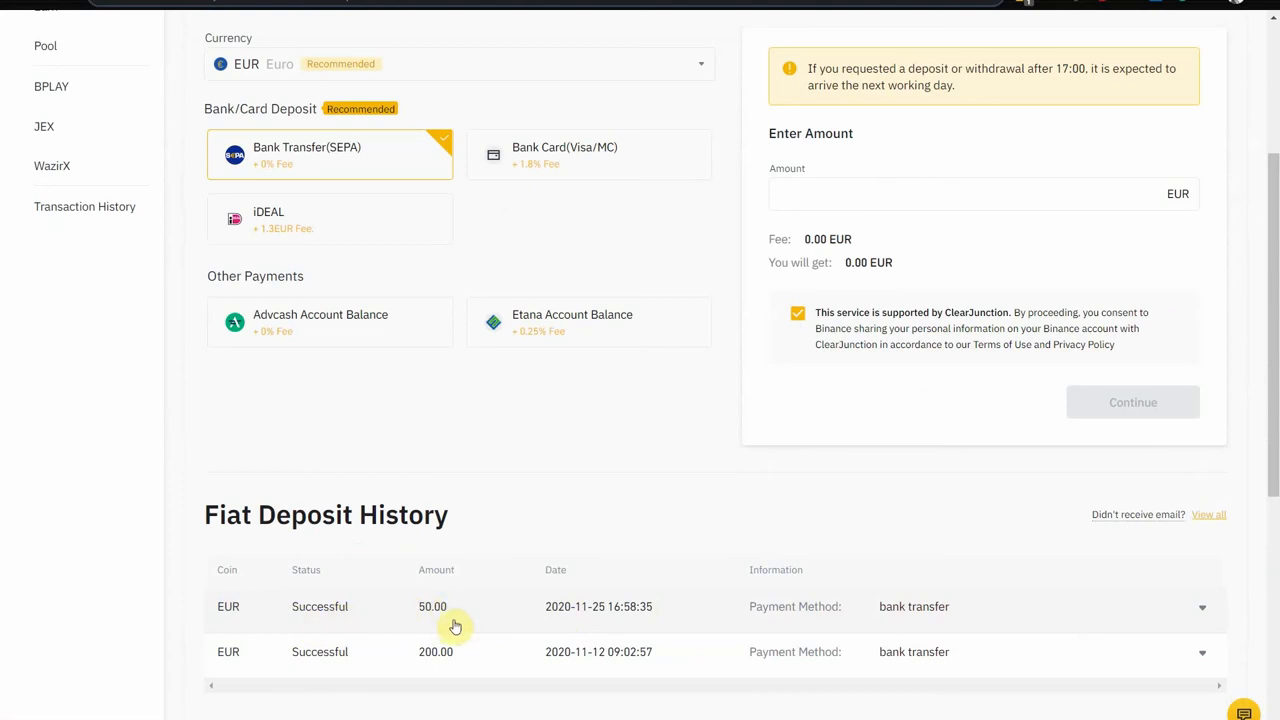
{"action": "scroll", "scroll_direction": "up", "scroll_amount": 3}
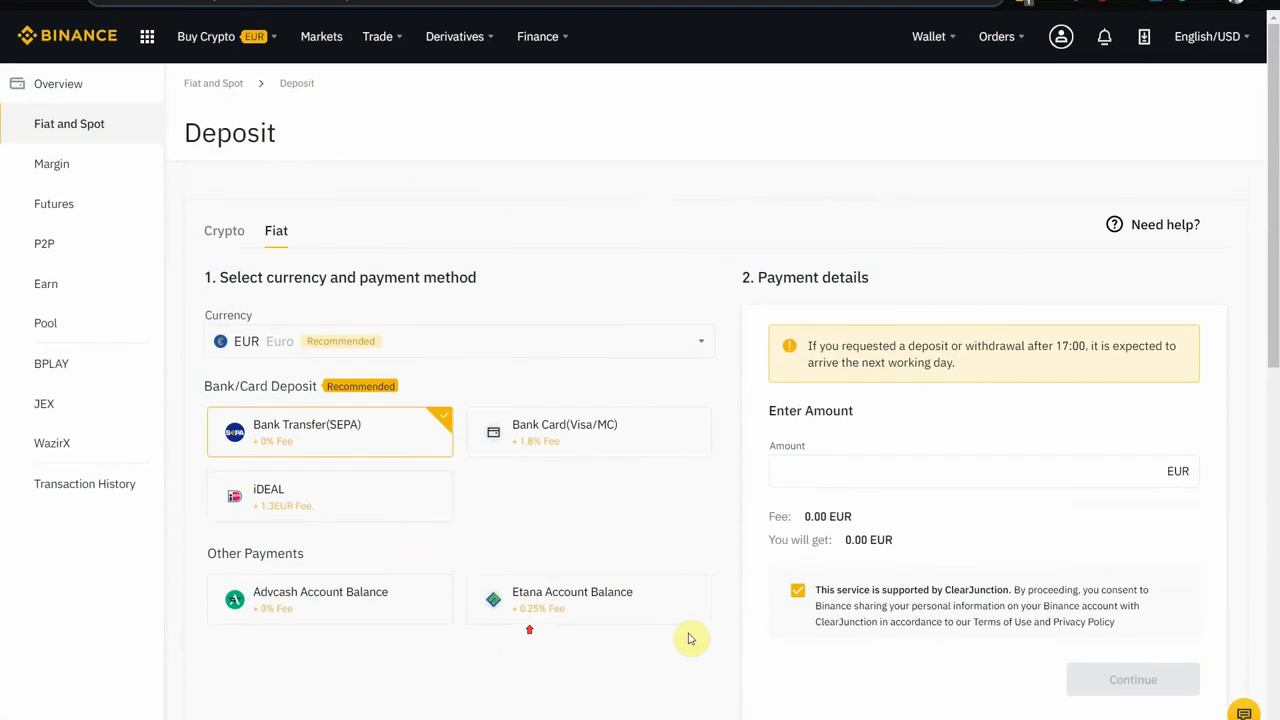
Go to the Fiat and Spot wallet overview showing EUR, AUD, ETH, BNB and XRP balances
{"action": "left_click", "coordinate": [928, 36]}
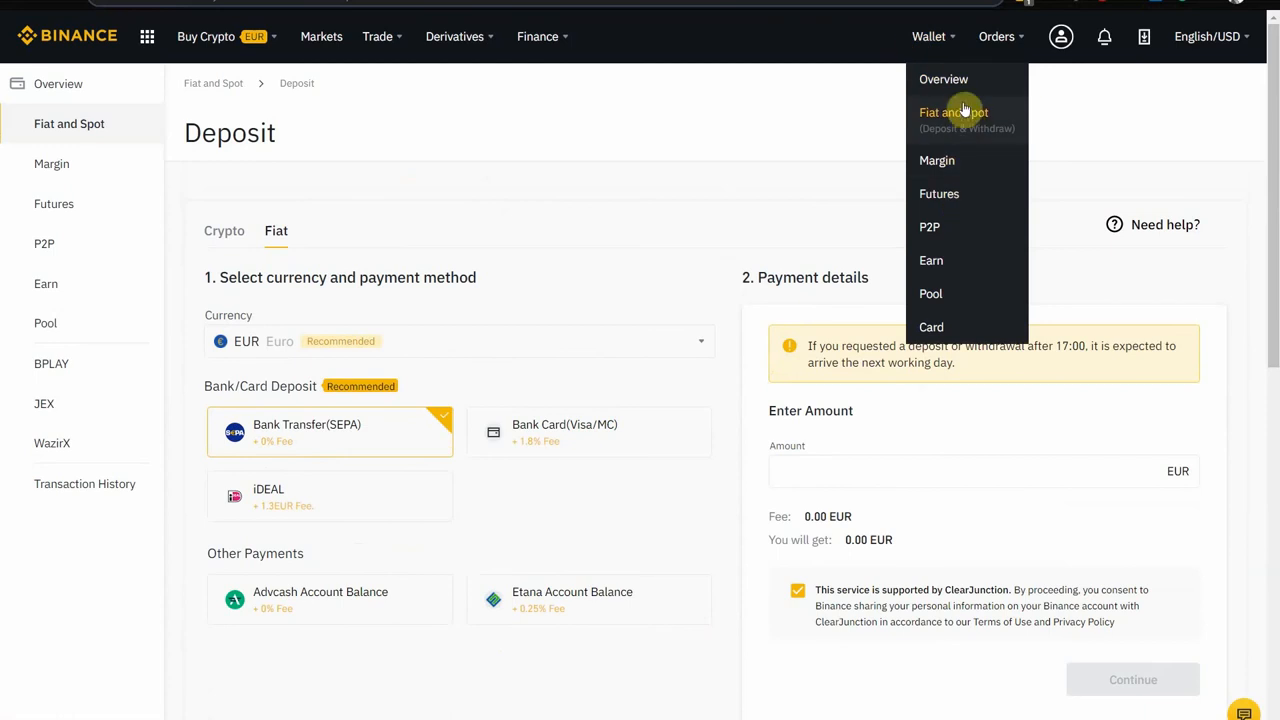
{"action": "left_click", "coordinate": [952, 112]}
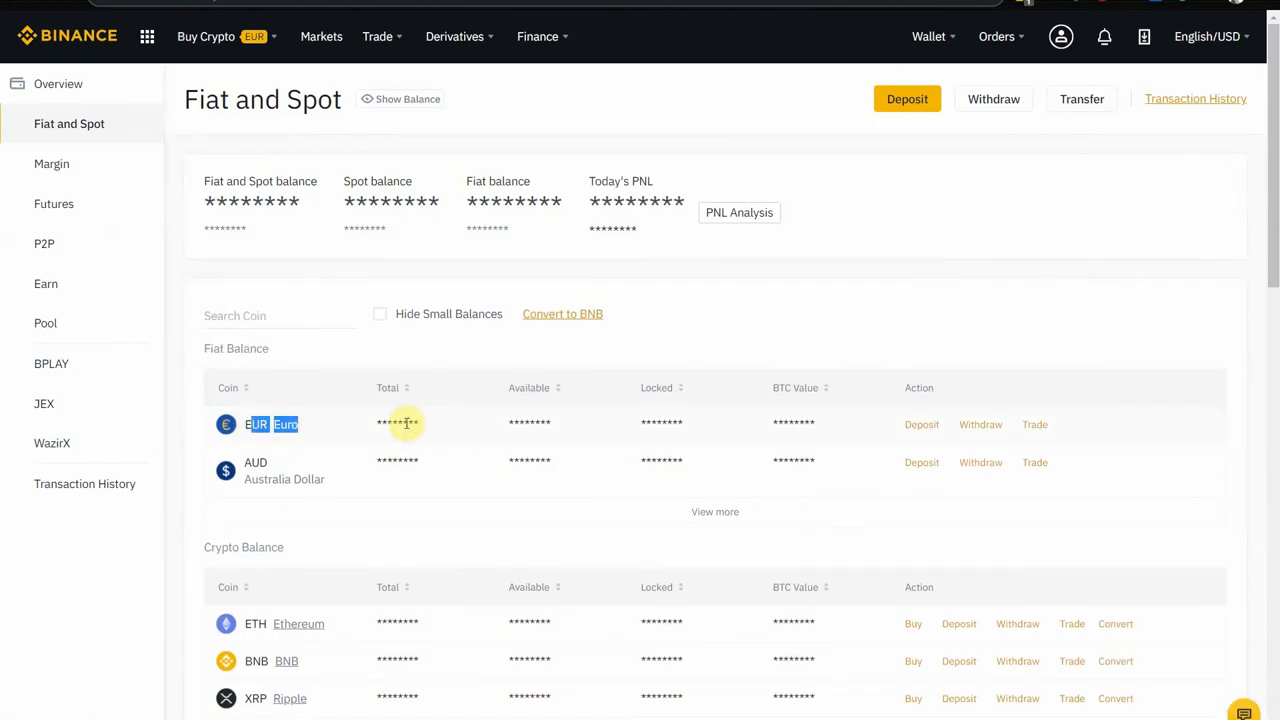
{"action": "mouse_move", "coordinate": [372, 62]}
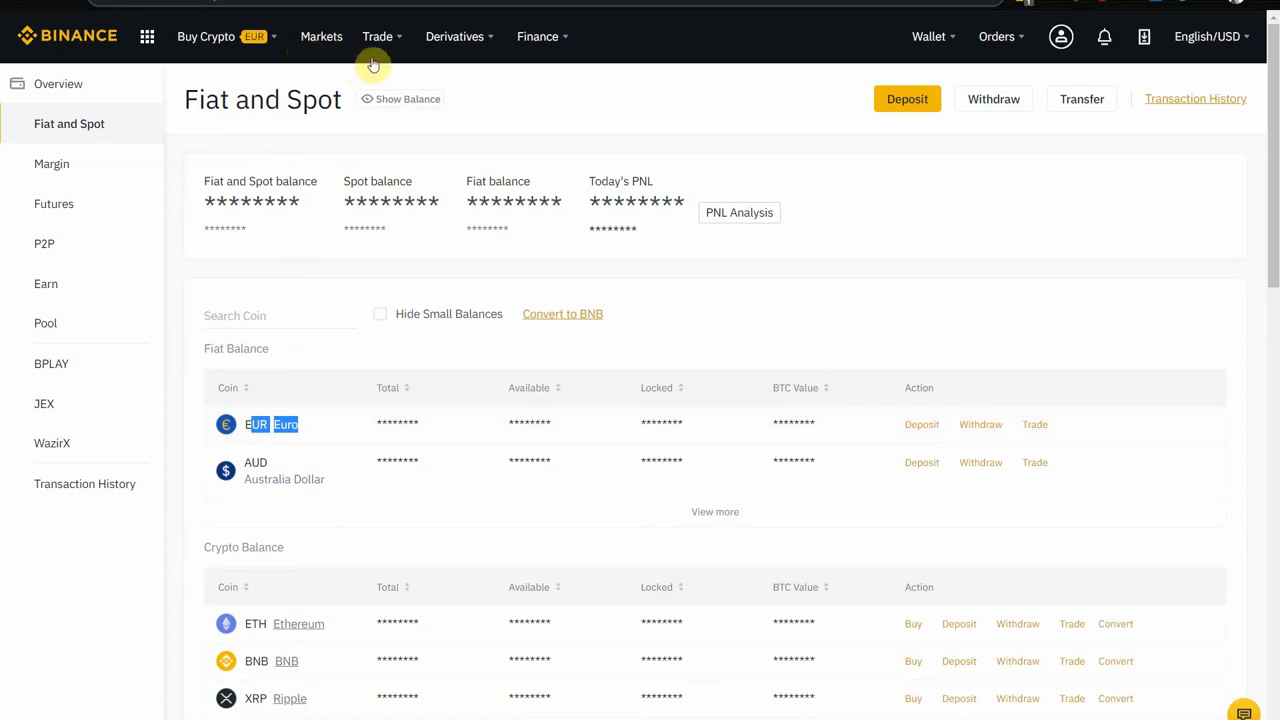
{"action": "mouse_move", "coordinate": [320, 36]}
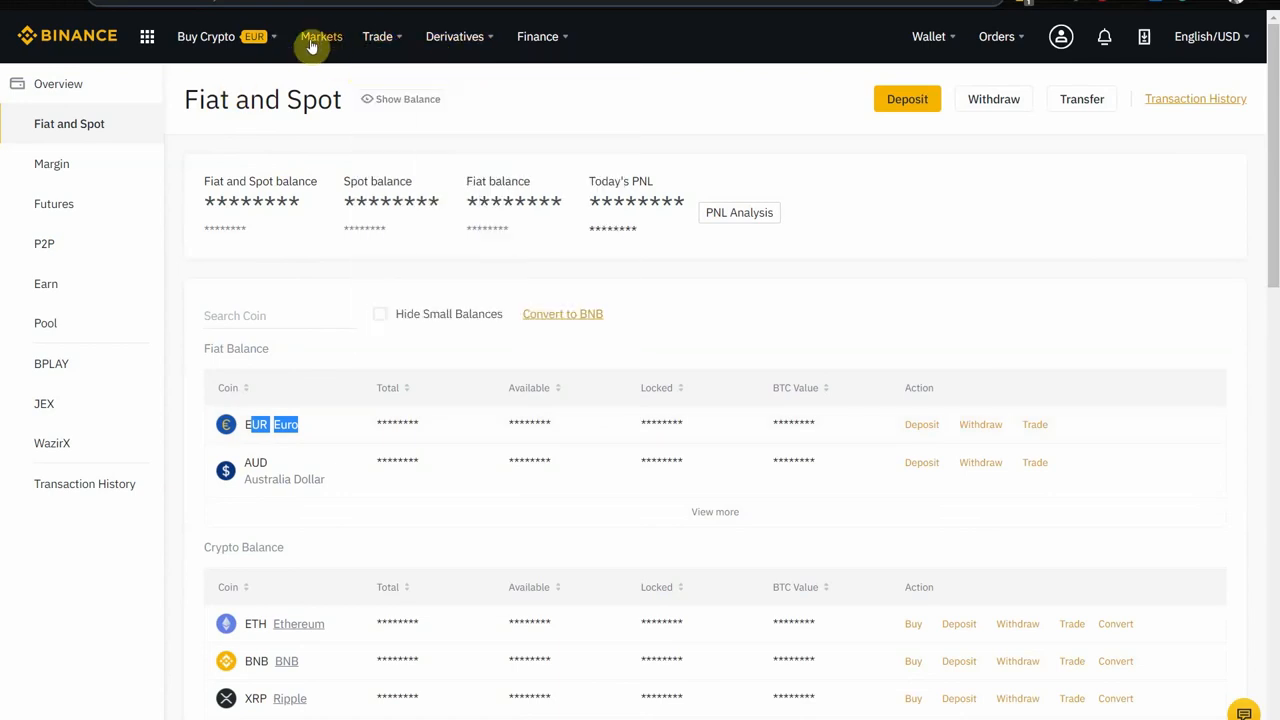
{"action": "mouse_move", "coordinate": [340, 50]}
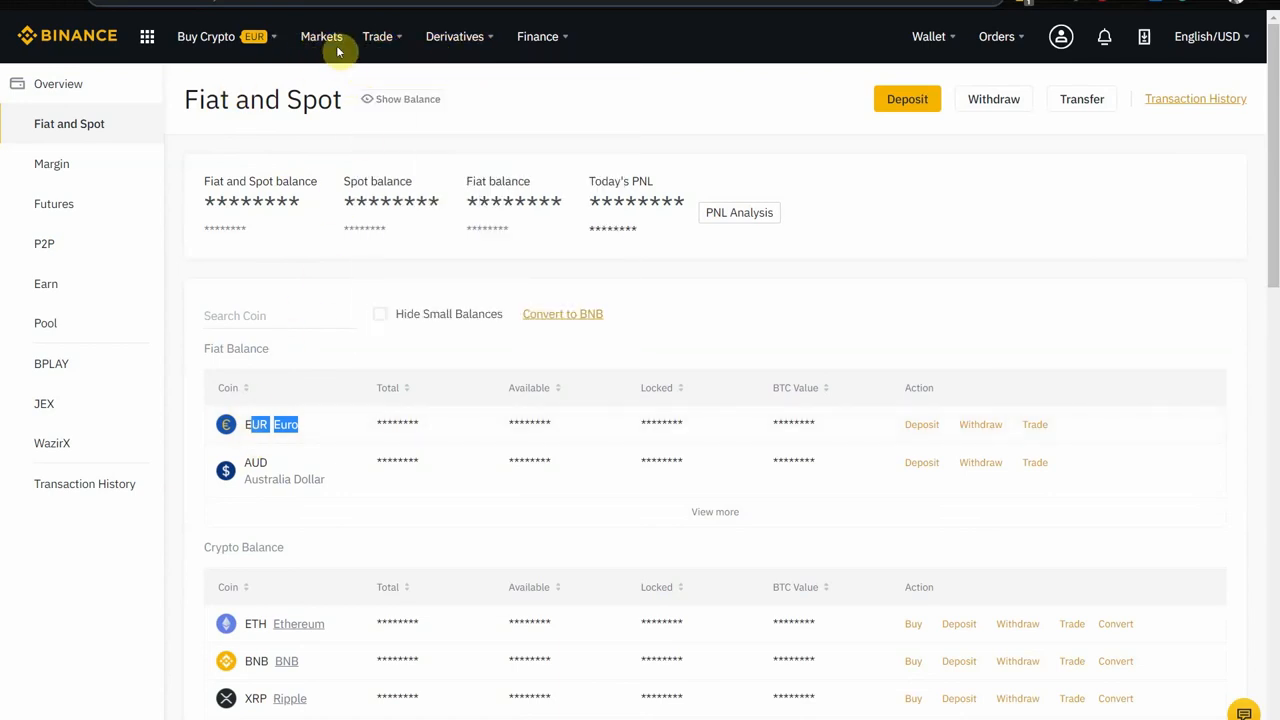
Show the Spot Markets list filtered to 'eur' trading pairs
{"action": "left_click", "coordinate": [320, 36]}
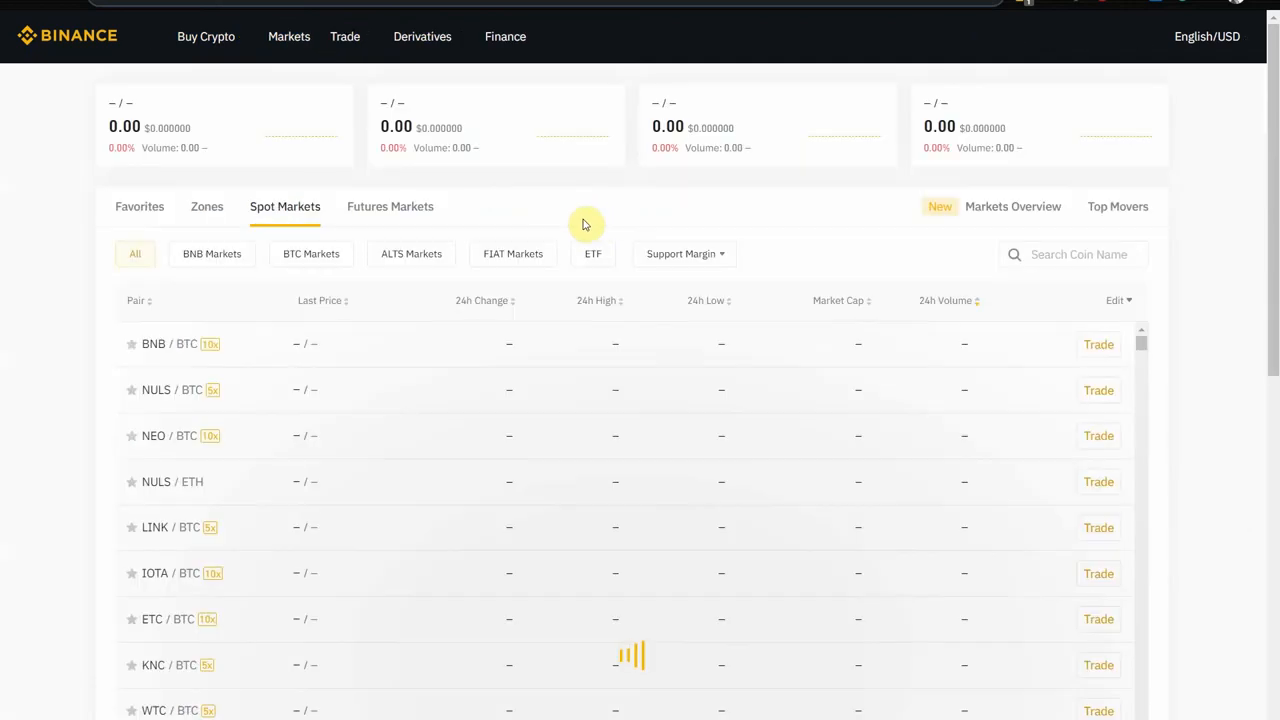
{"action": "mouse_move", "coordinate": [1062, 254]}
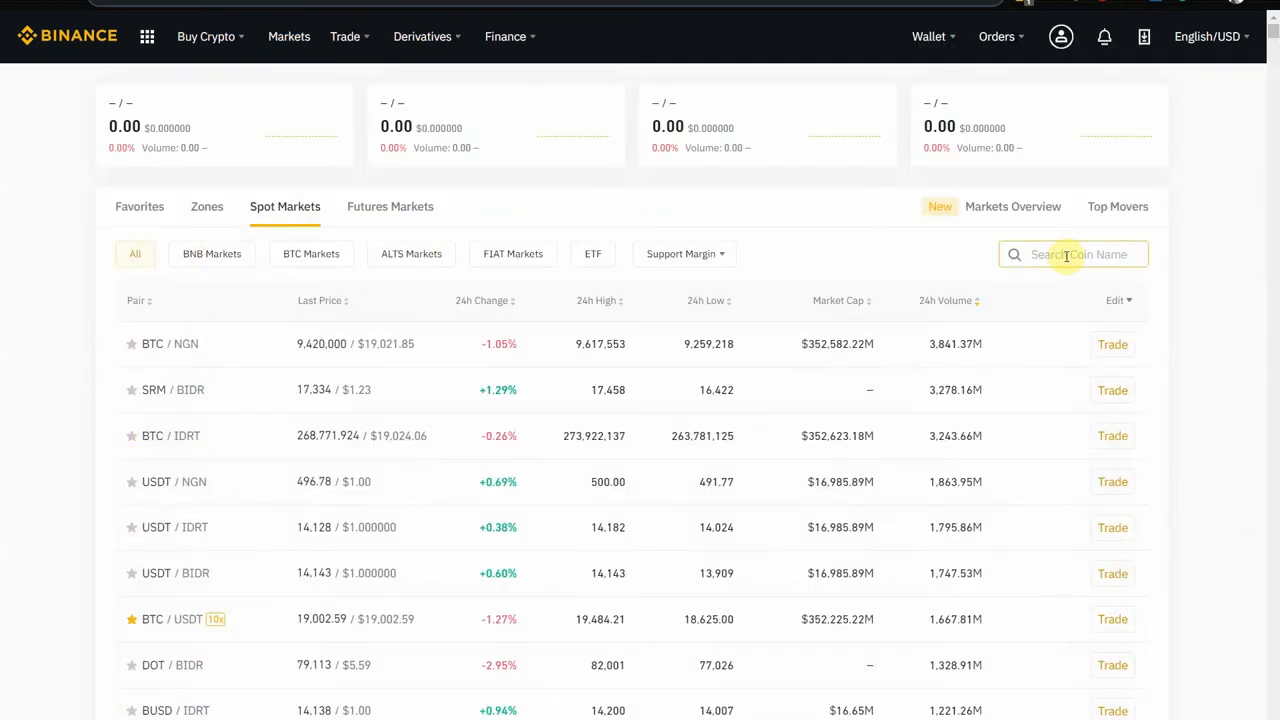
{"action": "type", "text": "eur"}
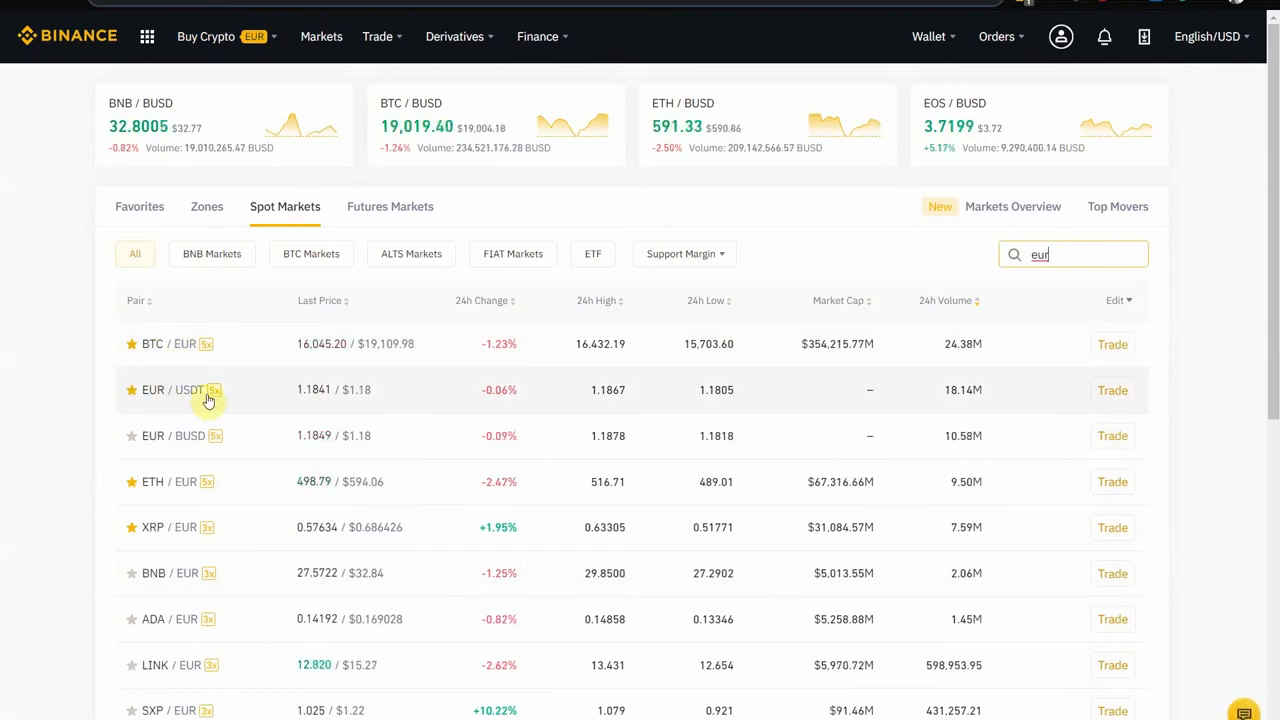
{"action": "mouse_move", "coordinate": [156, 404]}
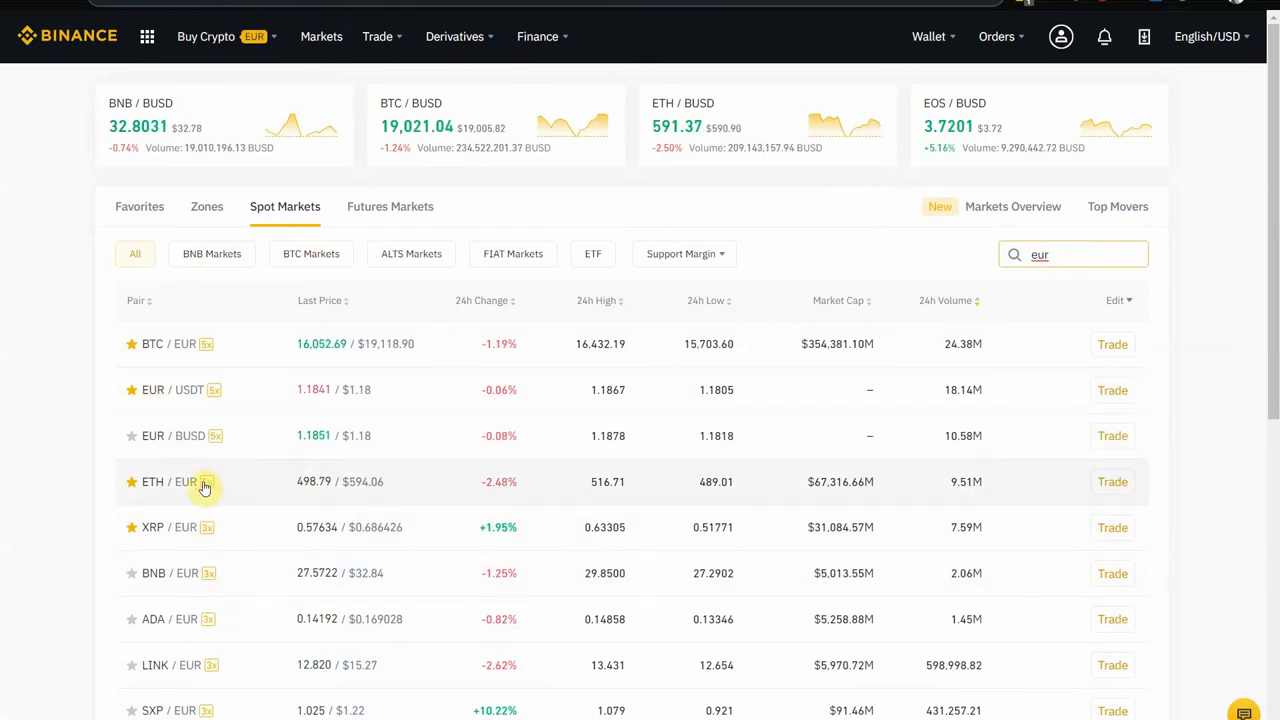
{"action": "mouse_move", "coordinate": [232, 468]}
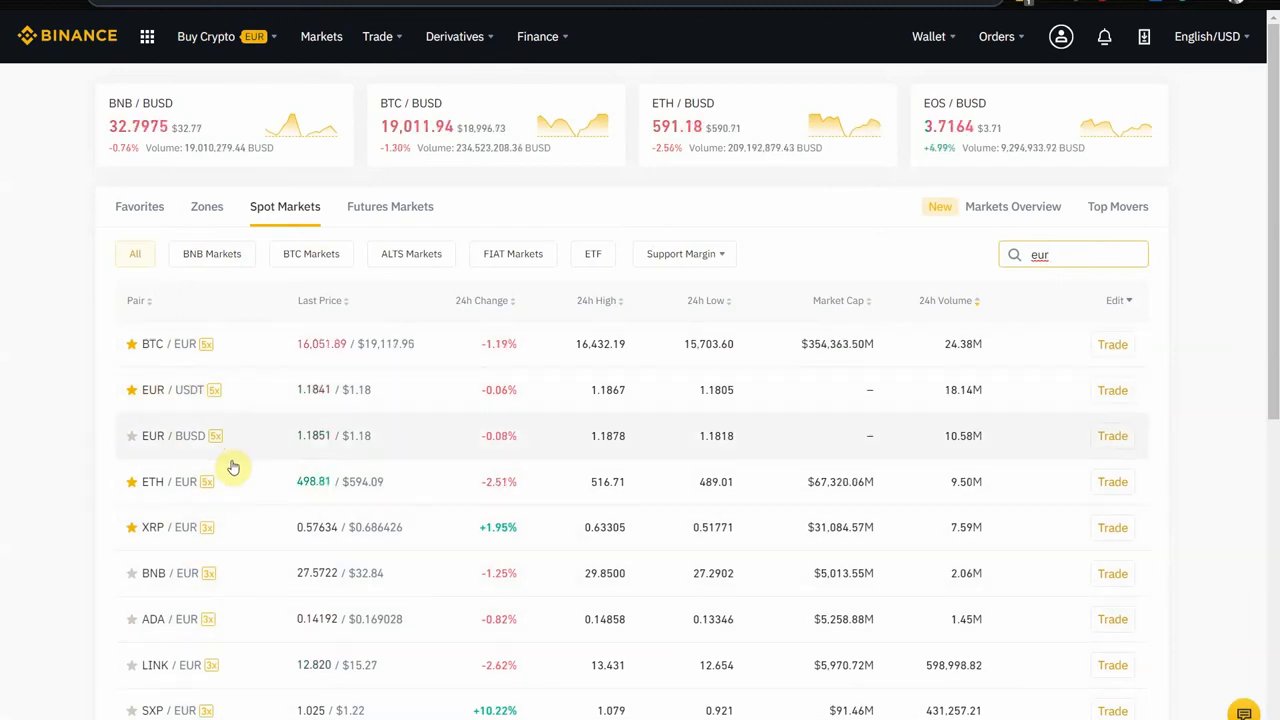
{"action": "mouse_move", "coordinate": [278, 344]}
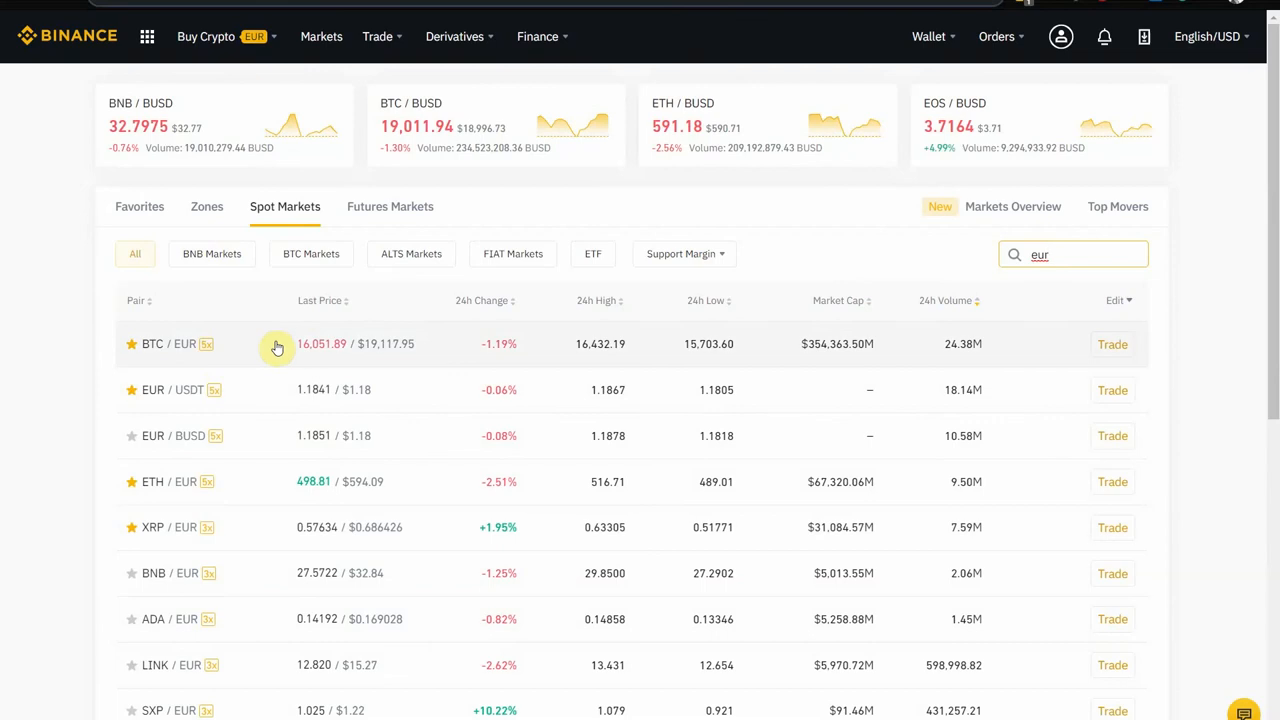
Open the BTC/EUR spot trading page with its chart and limit buy form
{"action": "left_click", "coordinate": [1112, 344]}
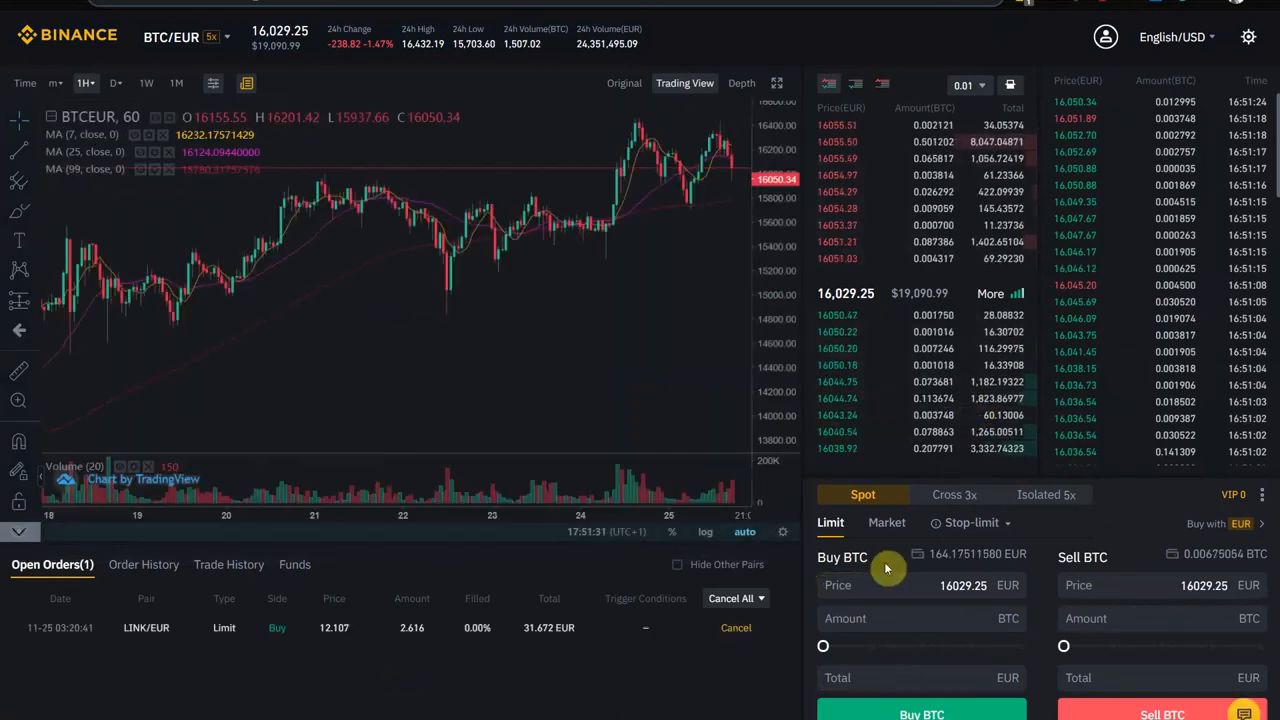
{"action": "mouse_move", "coordinate": [1222, 60]}
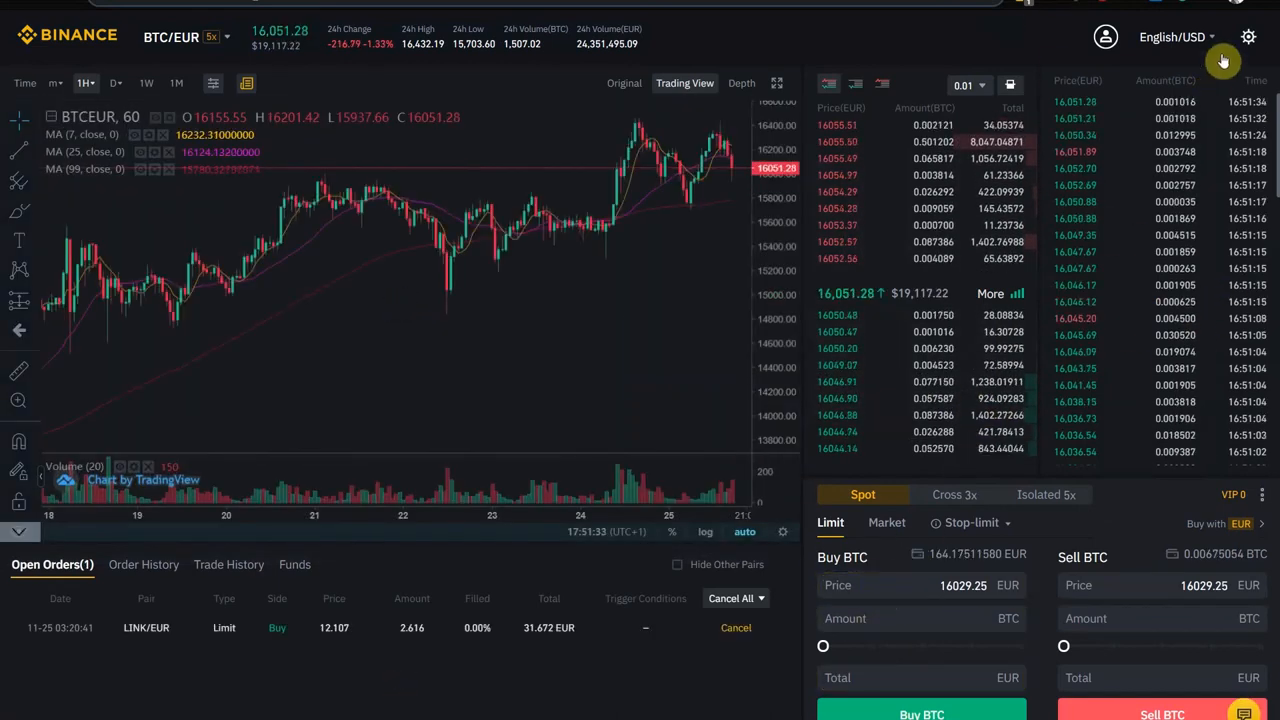
{"action": "left_click", "coordinate": [1248, 36]}
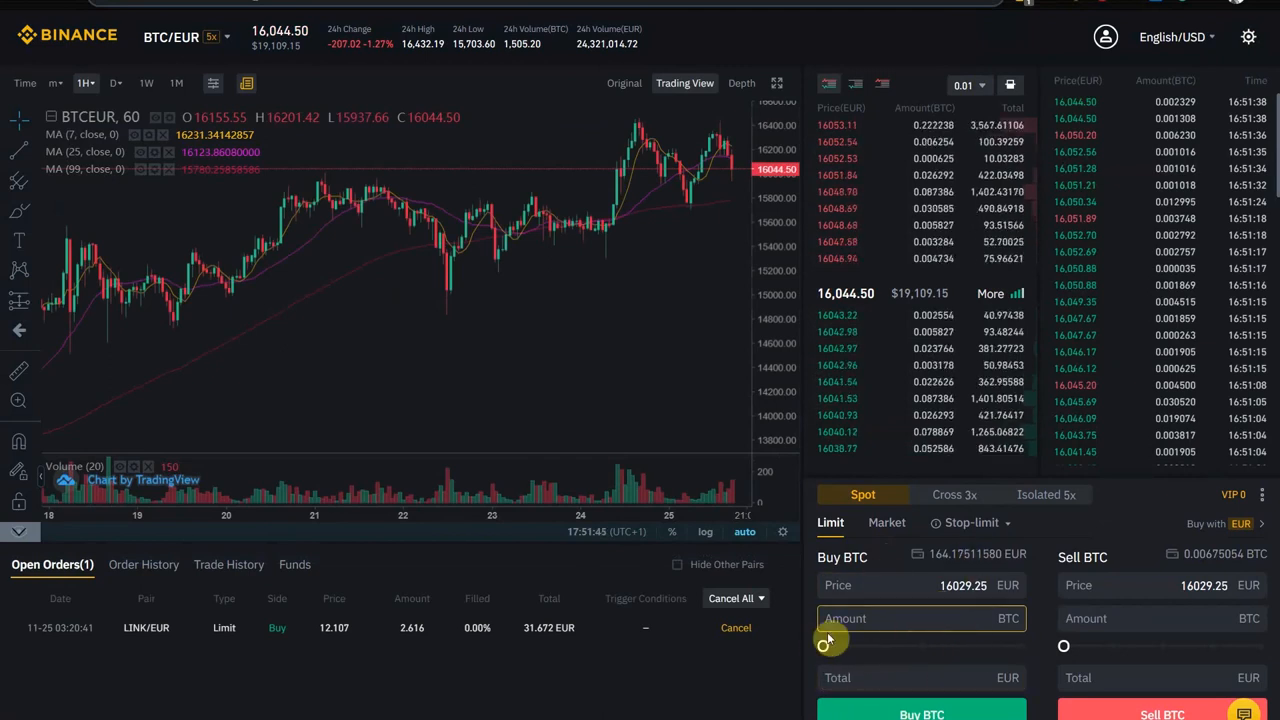
Submit a limit buy for 0.004711 BTC at 15,008 EUR, totalling 70.70 EUR
{"action": "left_click_drag", "start_coordinate": [824, 644], "coordinate": [904, 644]}
{"action": "type", "text": "15008"}
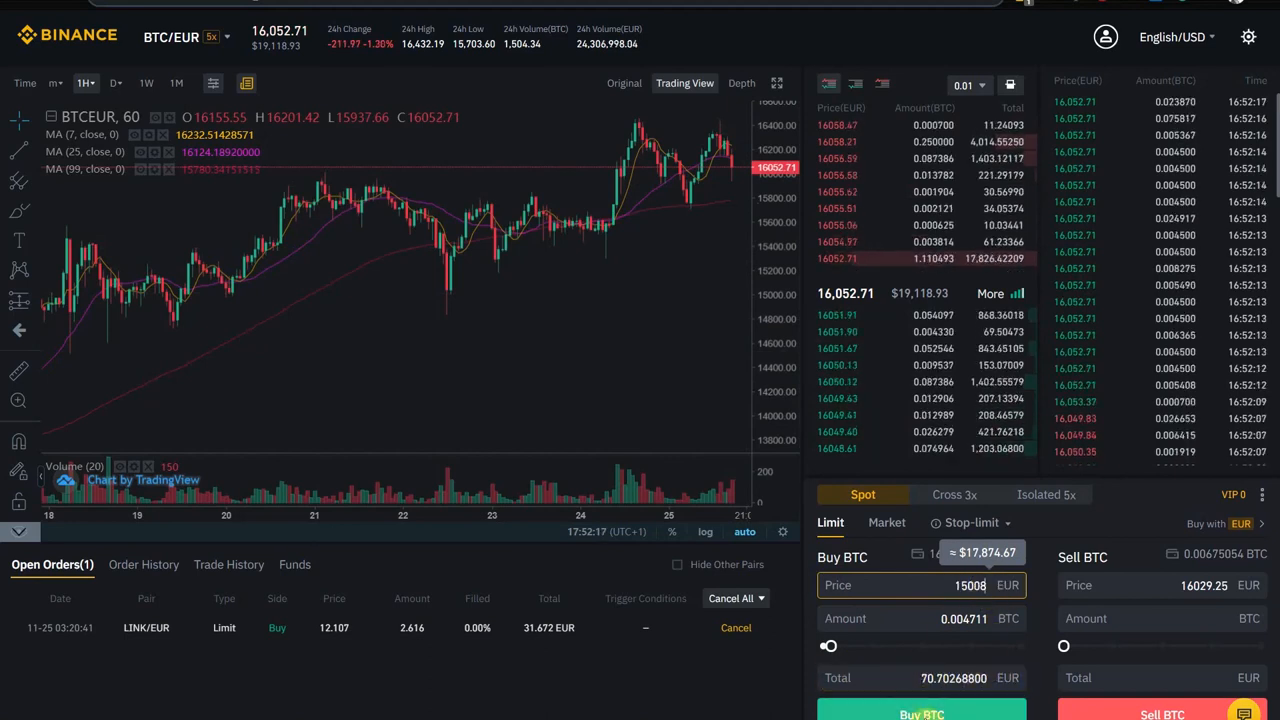
{"action": "left_click", "coordinate": [920, 714]}
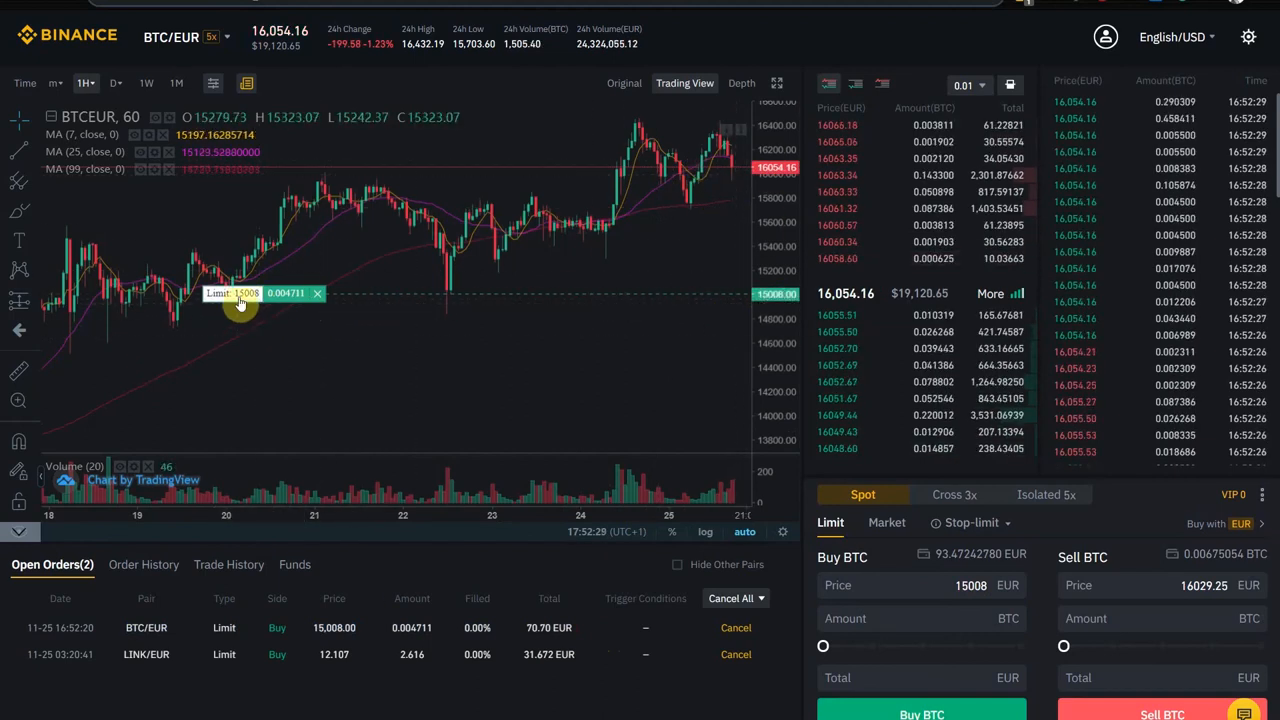
{"action": "mouse_move", "coordinate": [350, 322]}
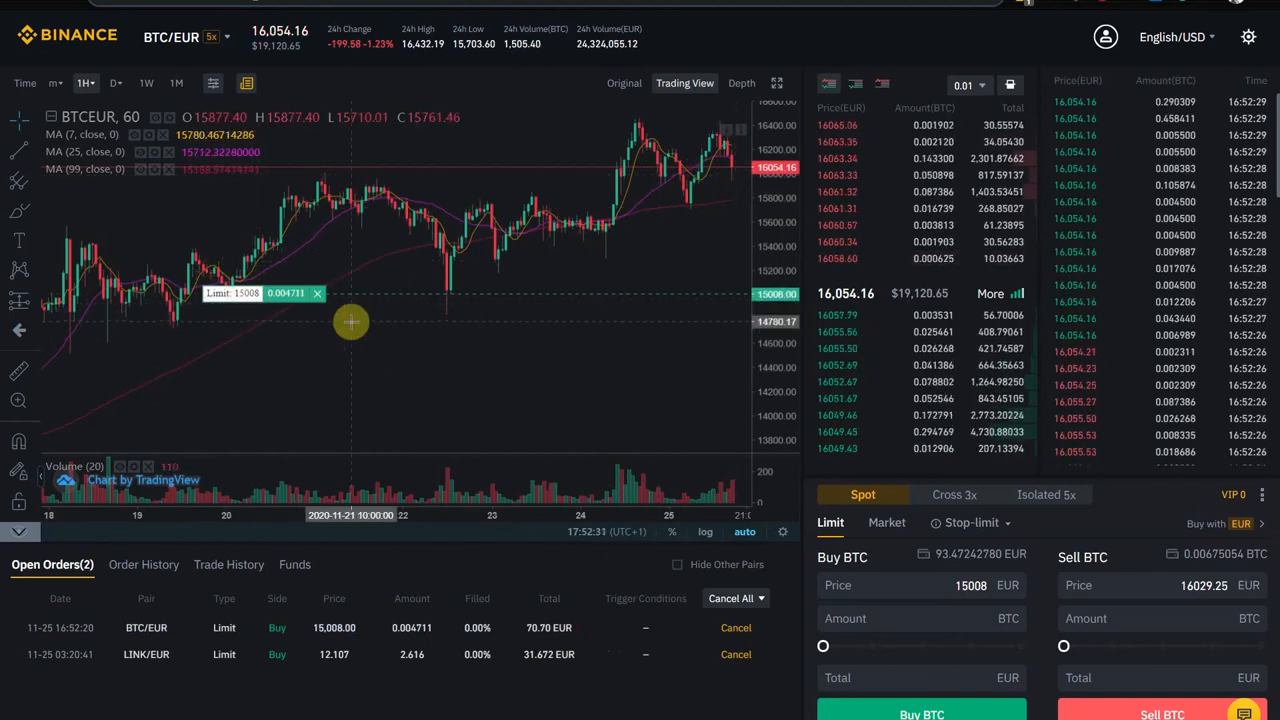
{"action": "mouse_move", "coordinate": [516, 292]}
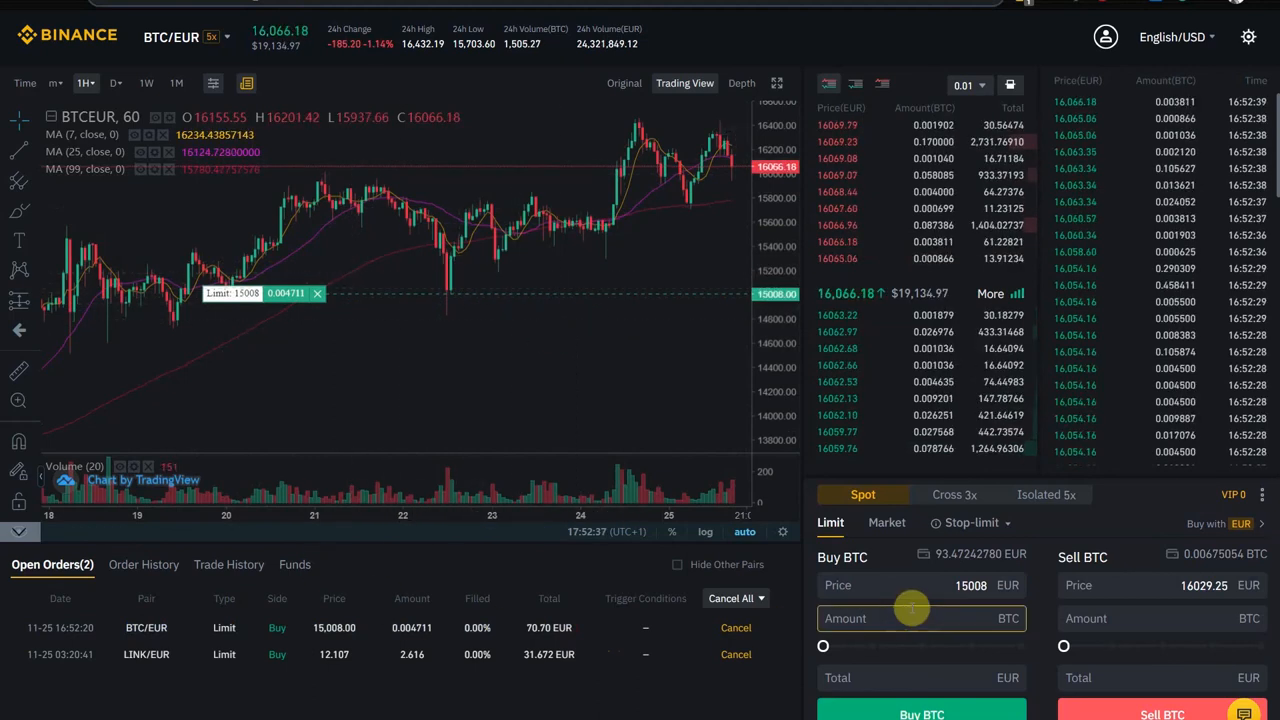
{"action": "mouse_move", "coordinate": [684, 228]}
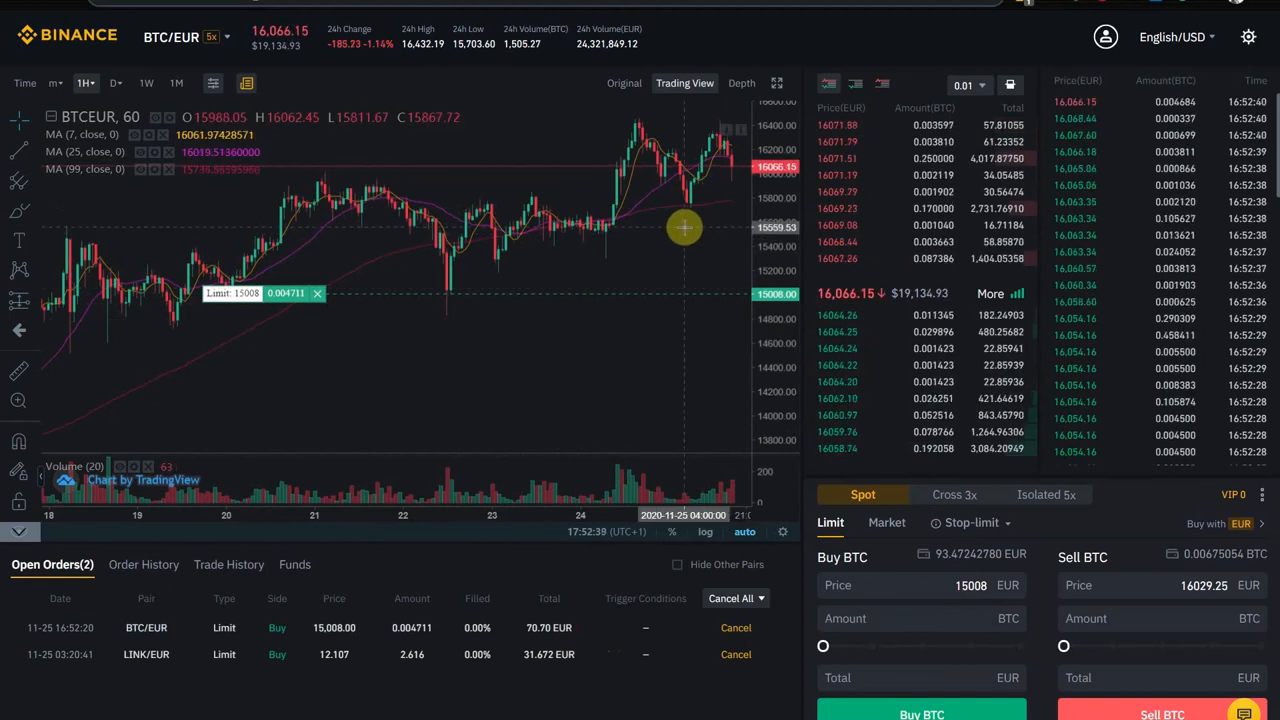
{"action": "mouse_move", "coordinate": [670, 298]}
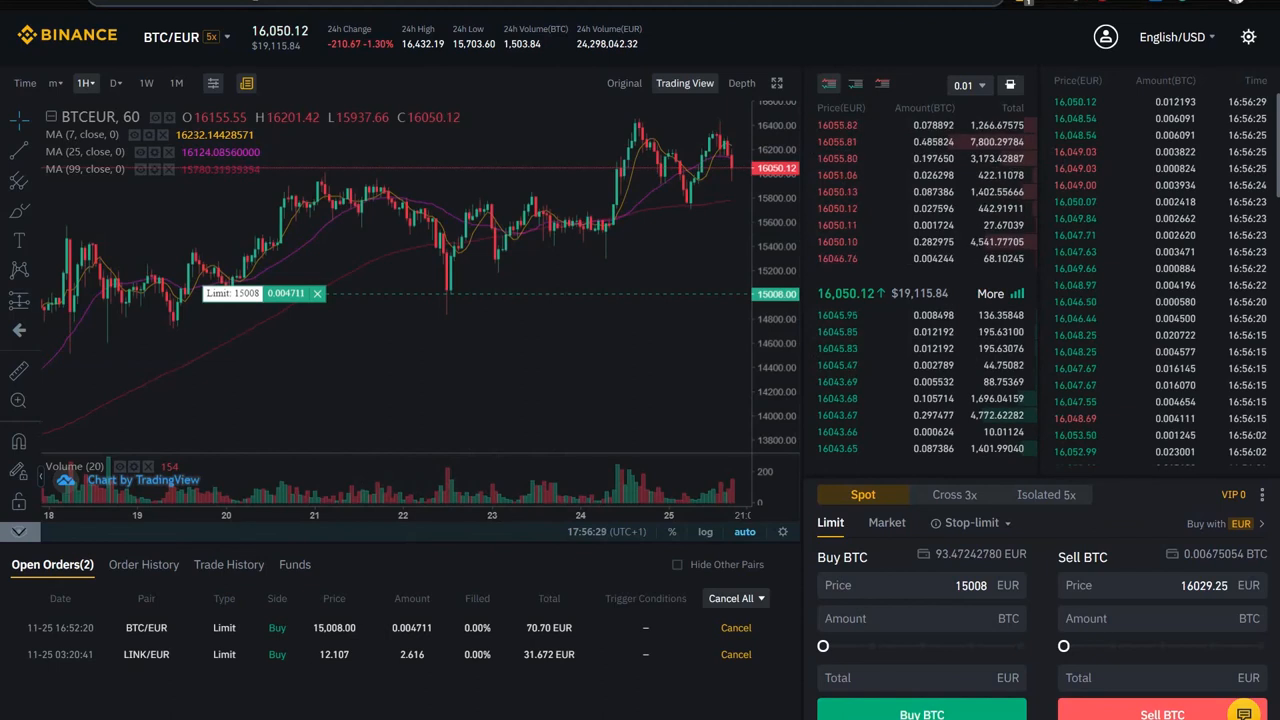
{"action": "mouse_move", "coordinate": [600, 244]}
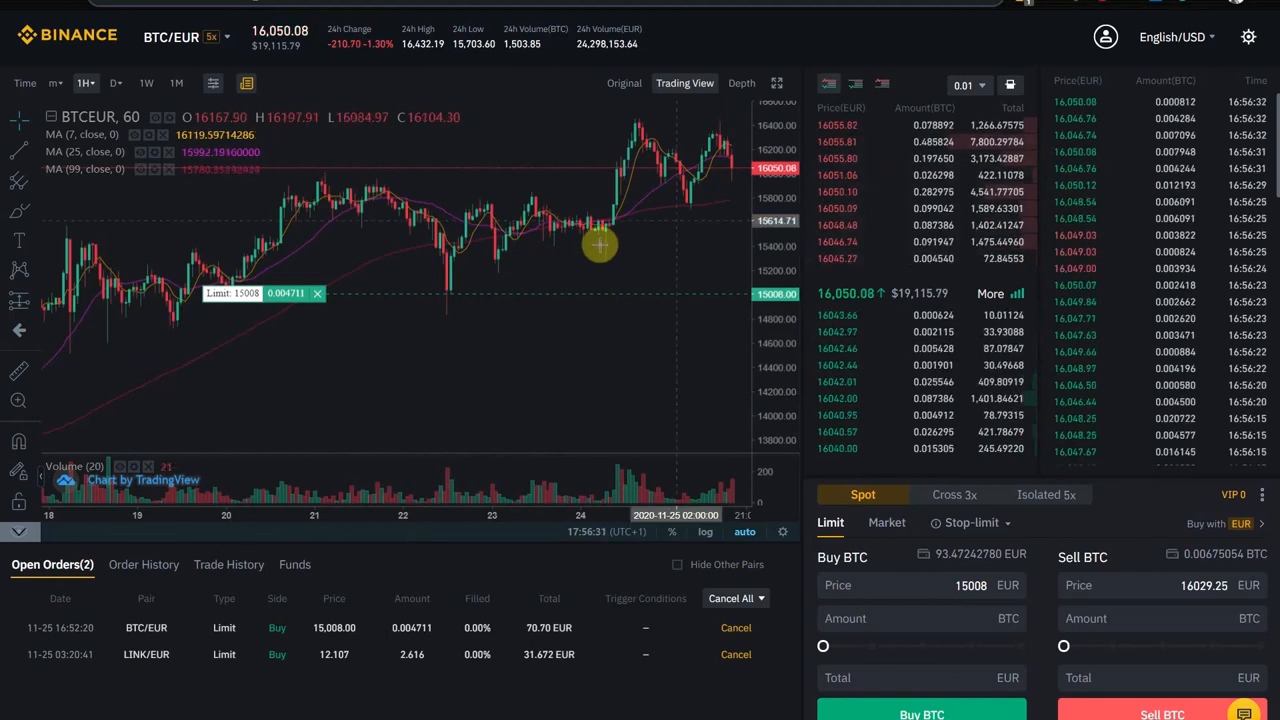